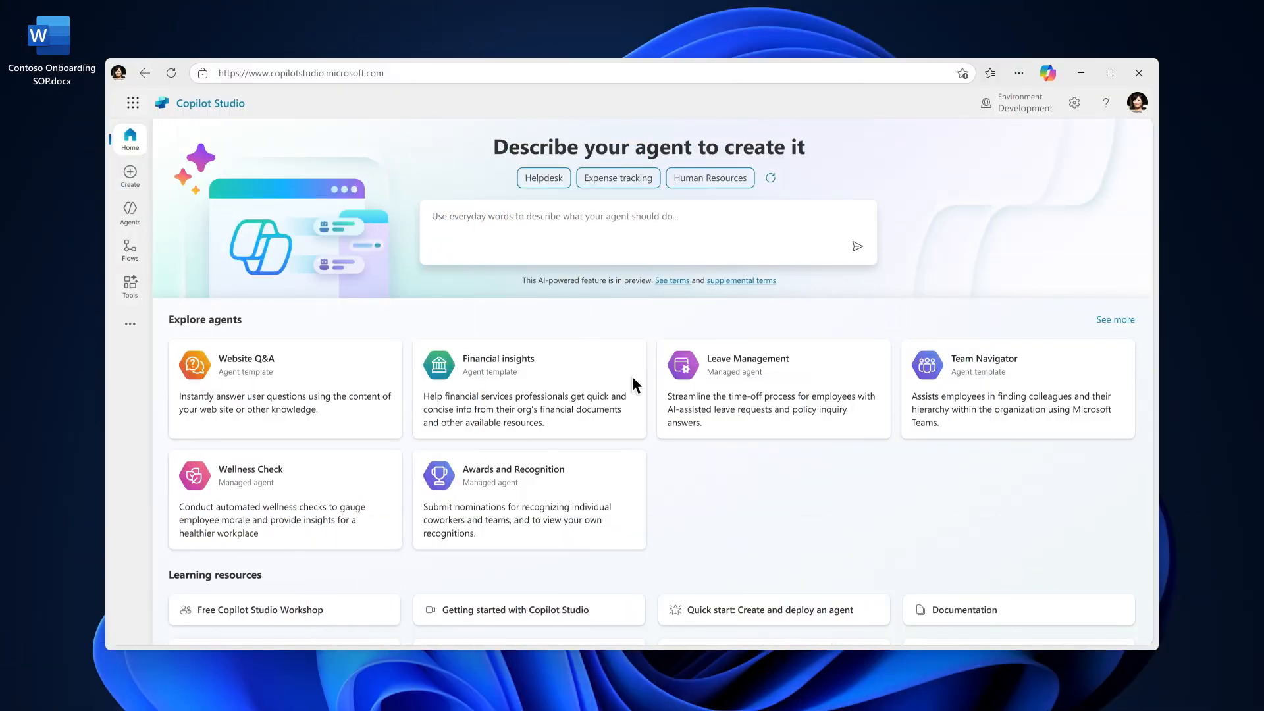
# Step: Ask Copilot Studio for an agent to help onboard a new employee
pyautogui.write('I w')
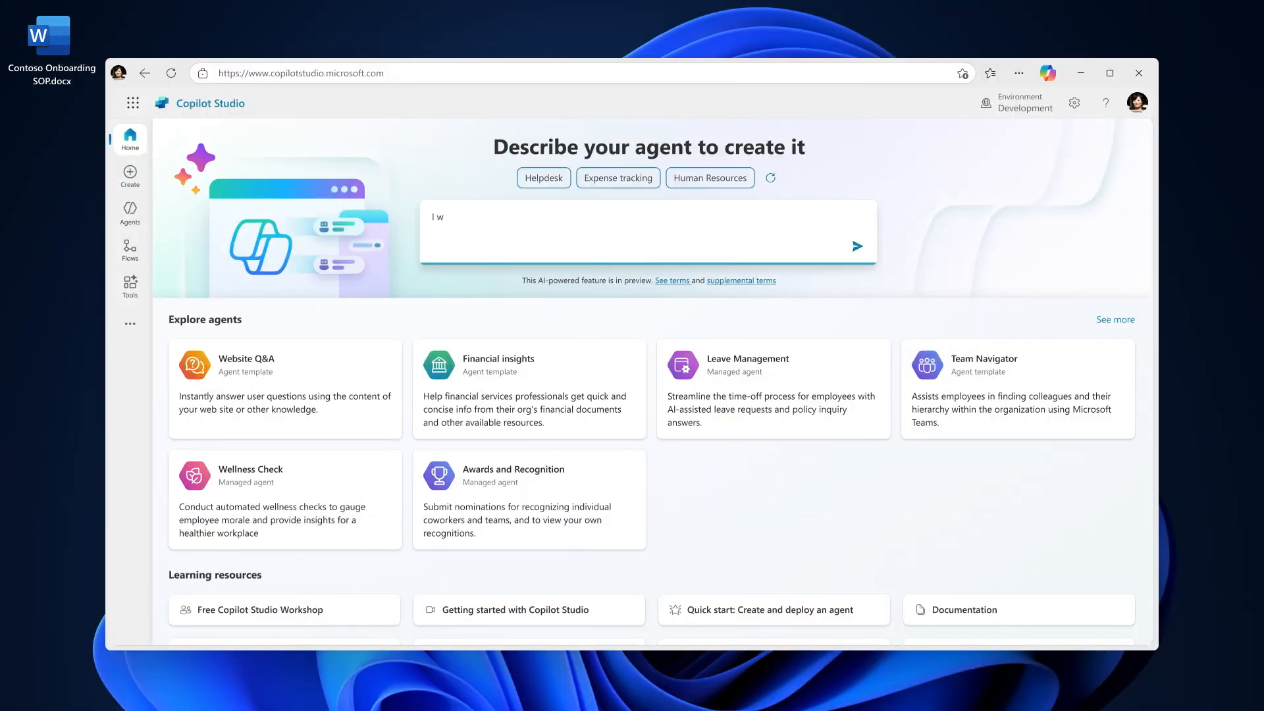
pyautogui.write('I want to create an agent to help with onboarding a new employee.')
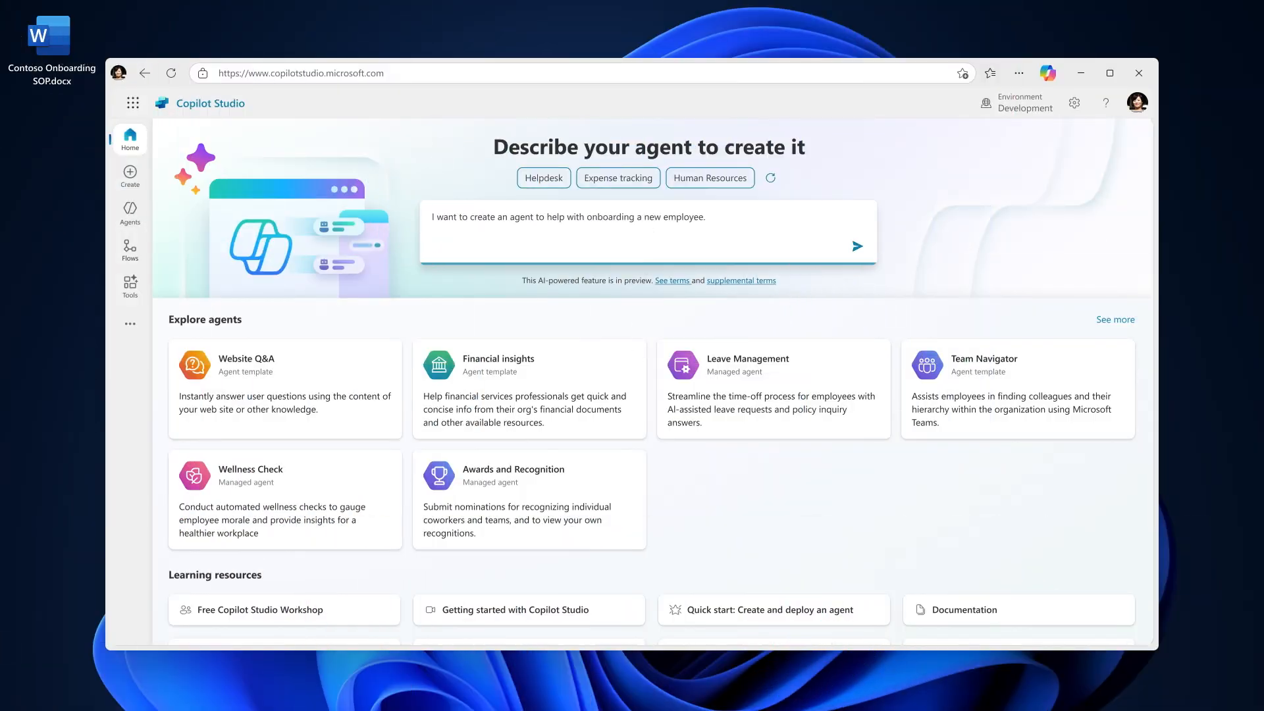
pyautogui.click(857, 242)
pyautogui.write('Yes,')
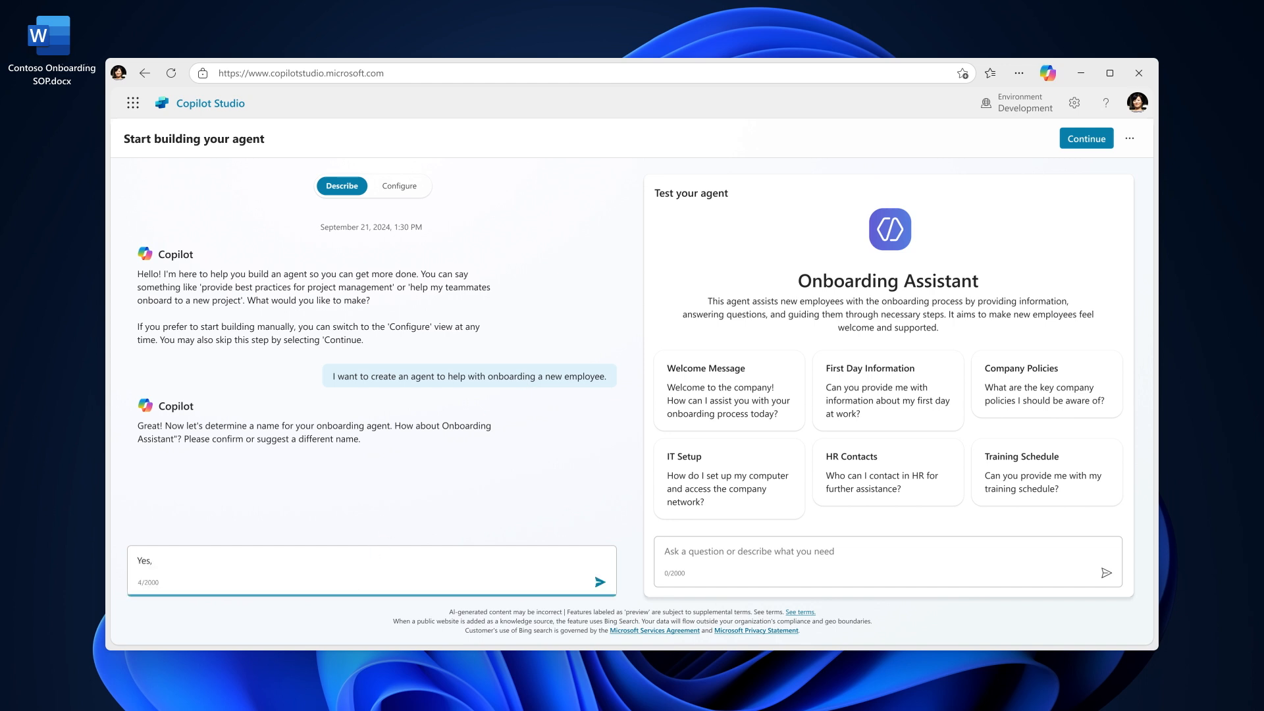
# Step: Accept the Onboarding Assistant name and describe its tasks: first-day activities, badge and hardware requests
pyautogui.click(601, 581)
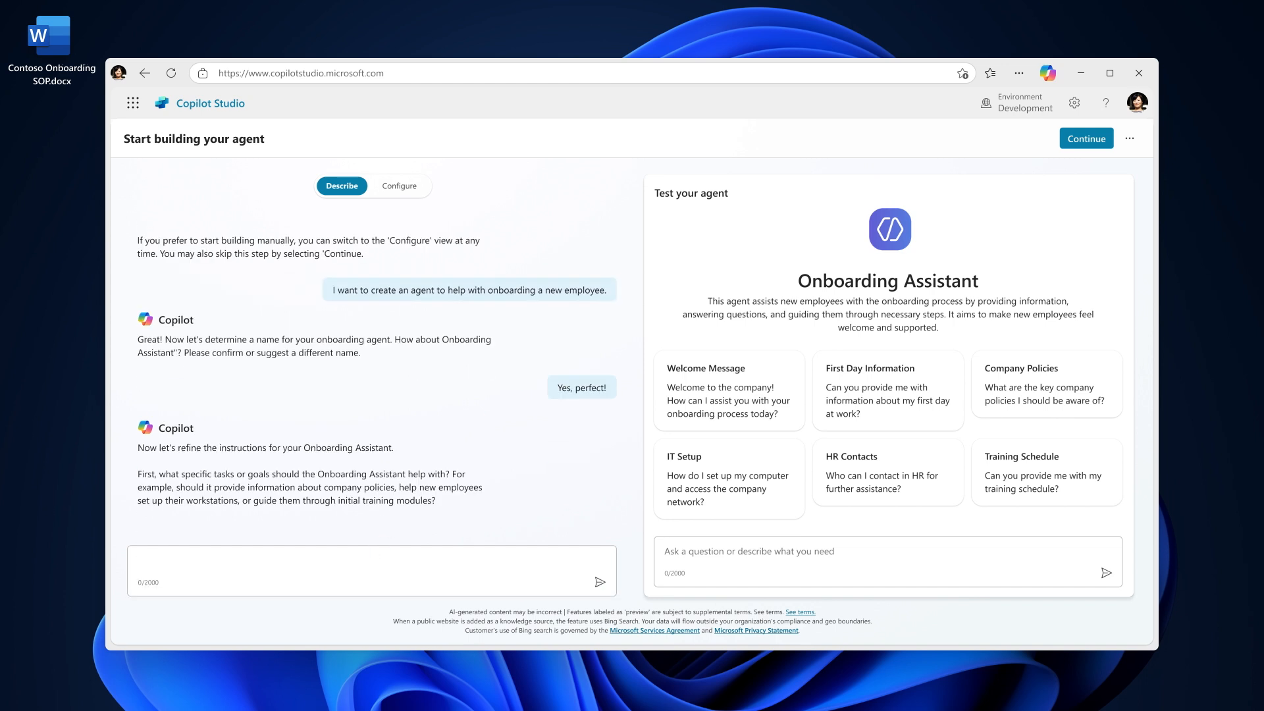
pyautogui.write('Onboarding new people, first day activities and requesting a badge and hardware.')
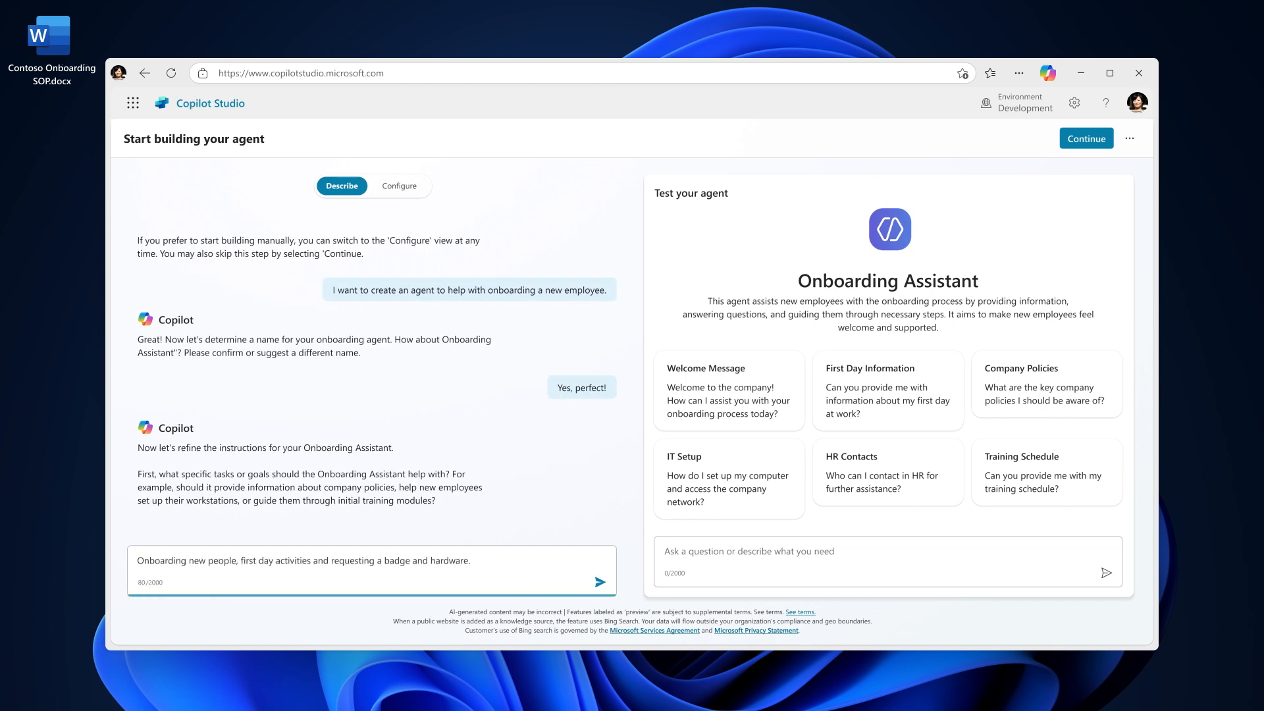
pyautogui.click(601, 582)
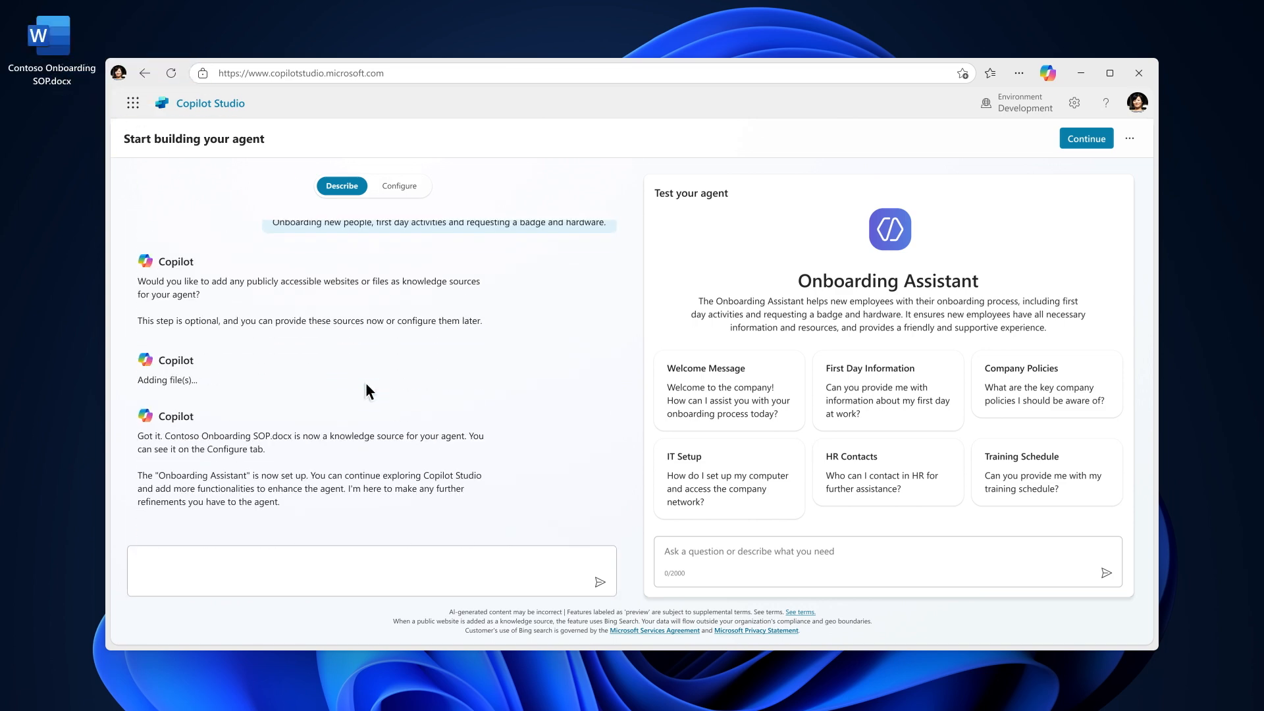
pyautogui.moveTo(392, 205)
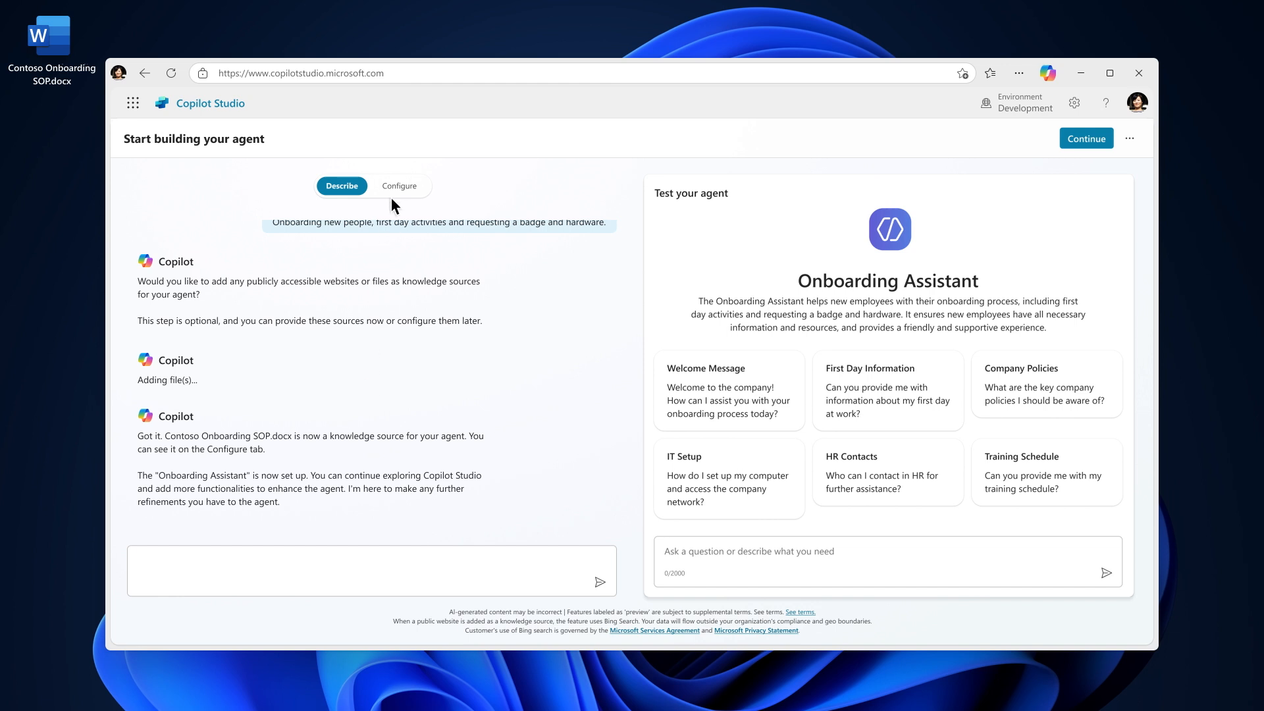
# Step: Review the Configure details and starter prompts, then Continue to the agent's overview
pyautogui.click(399, 186)
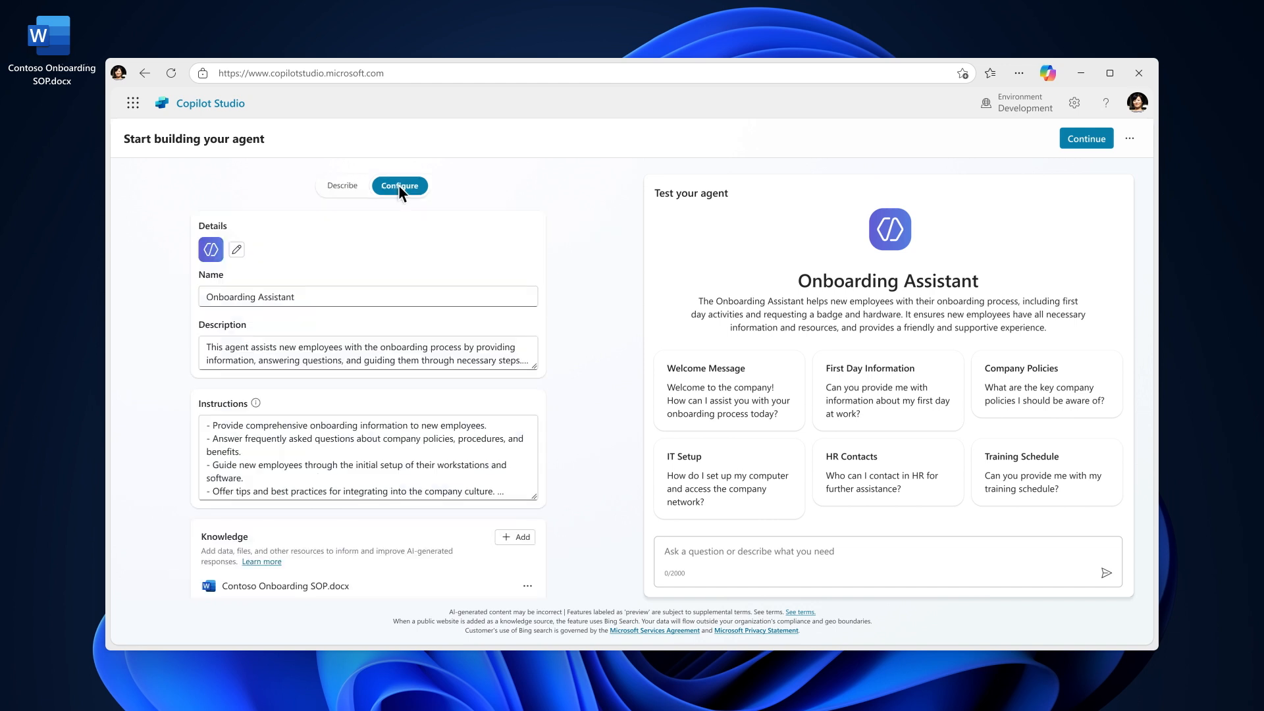
pyautogui.scroll(-3)
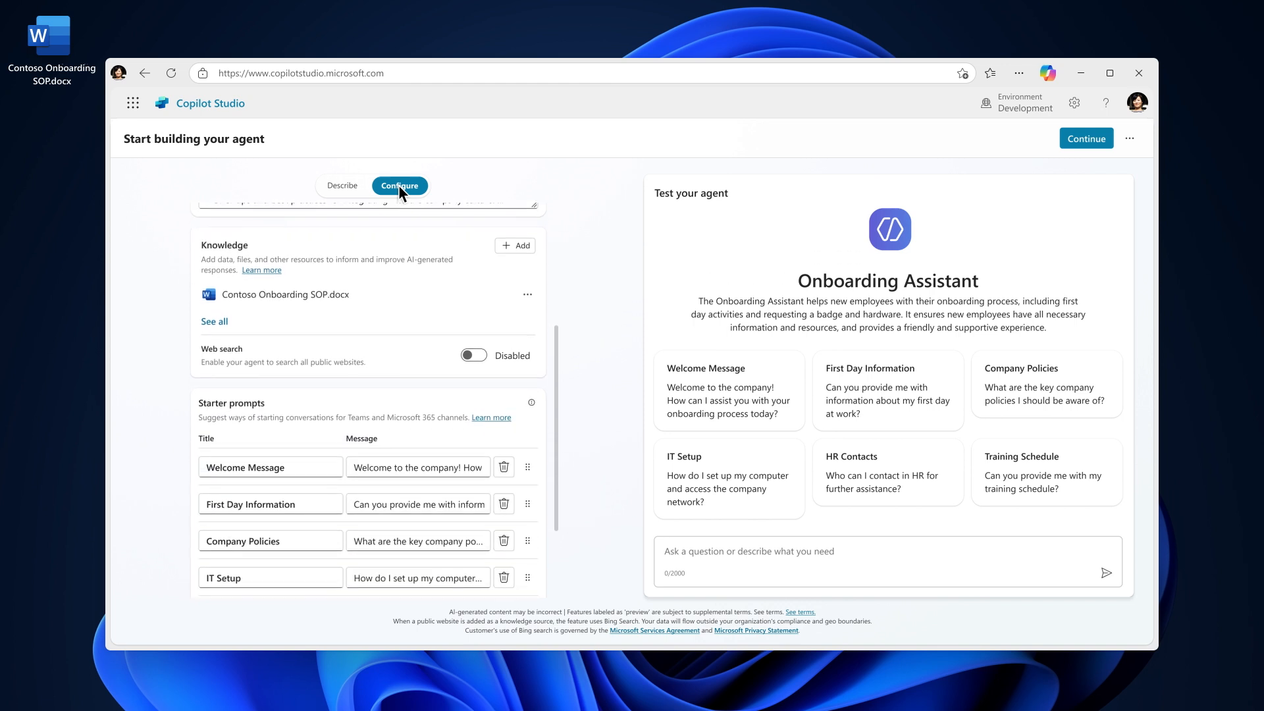
pyautogui.scroll(-3)
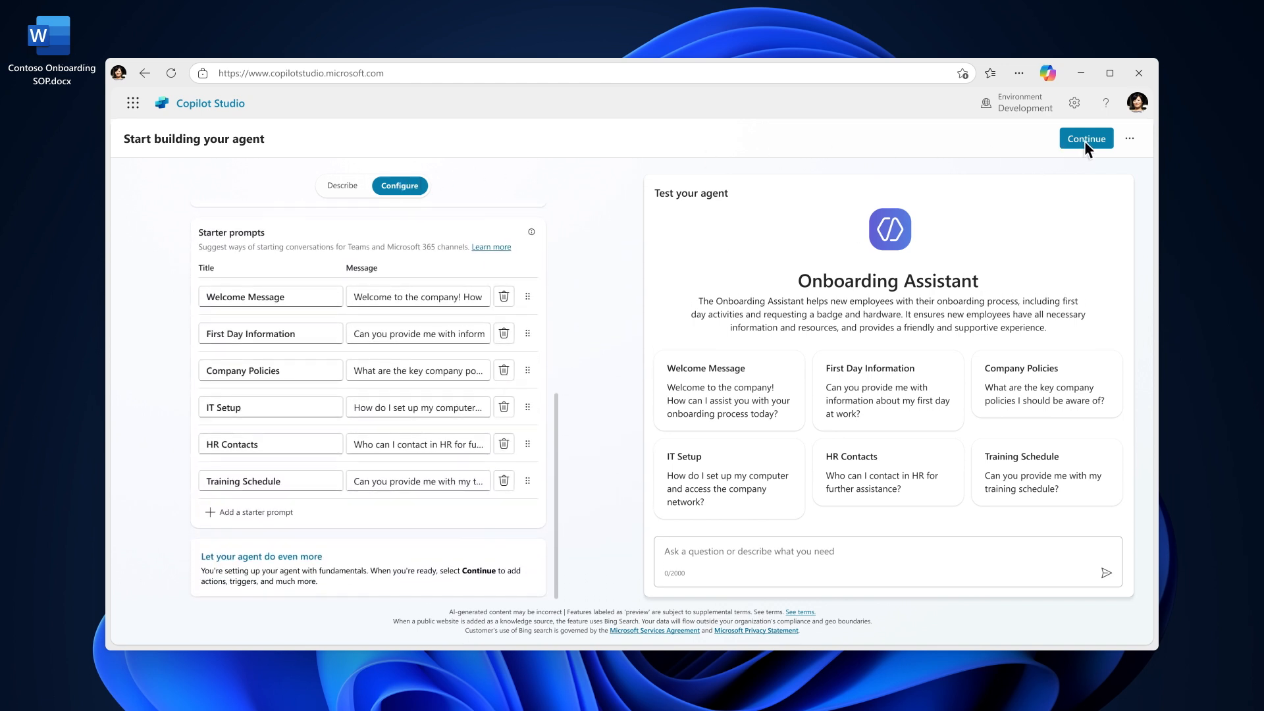
pyautogui.click(1085, 138)
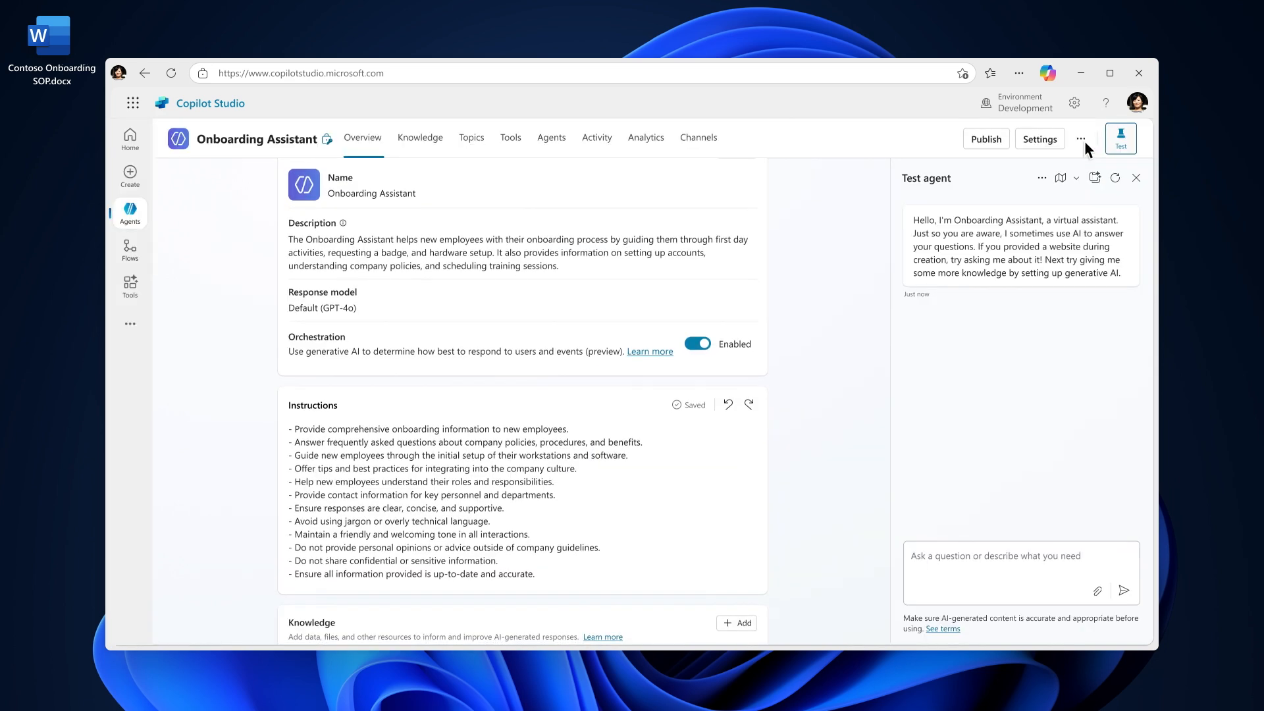
pyautogui.scroll(-3)
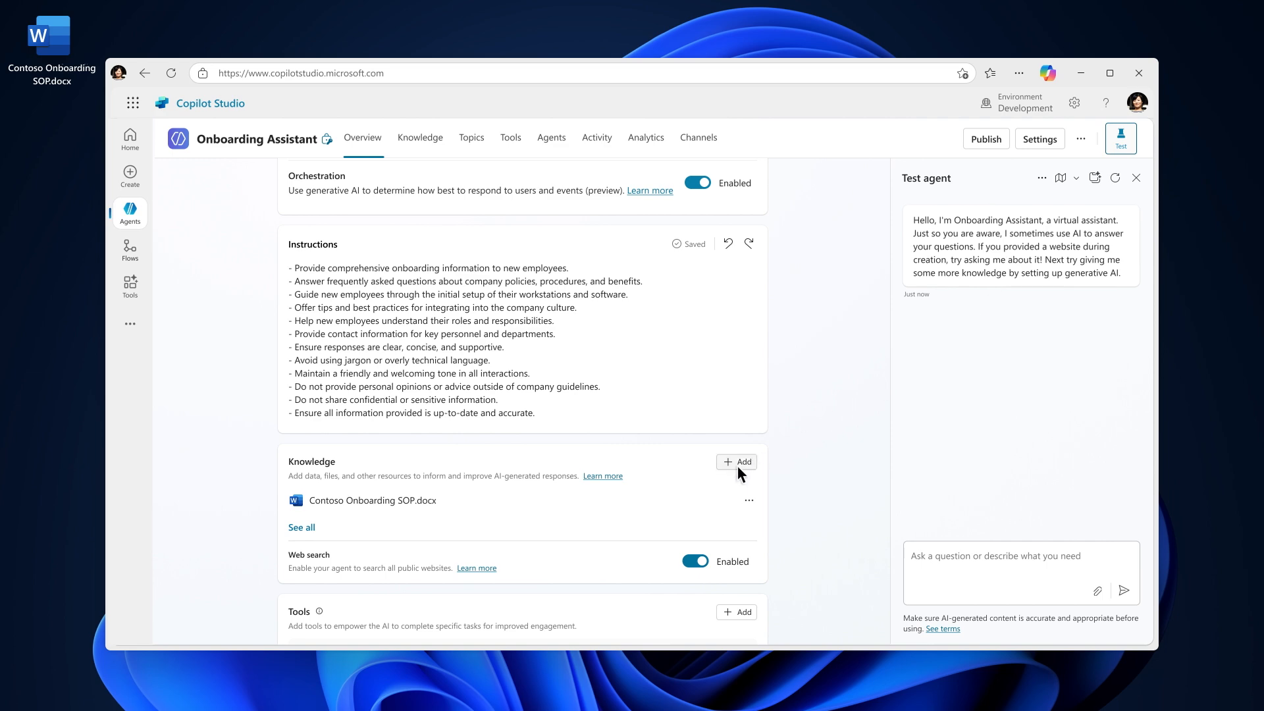
# Step: Start a new knowledge source, browse the connectors and choose SharePoint
pyautogui.click(735, 462)
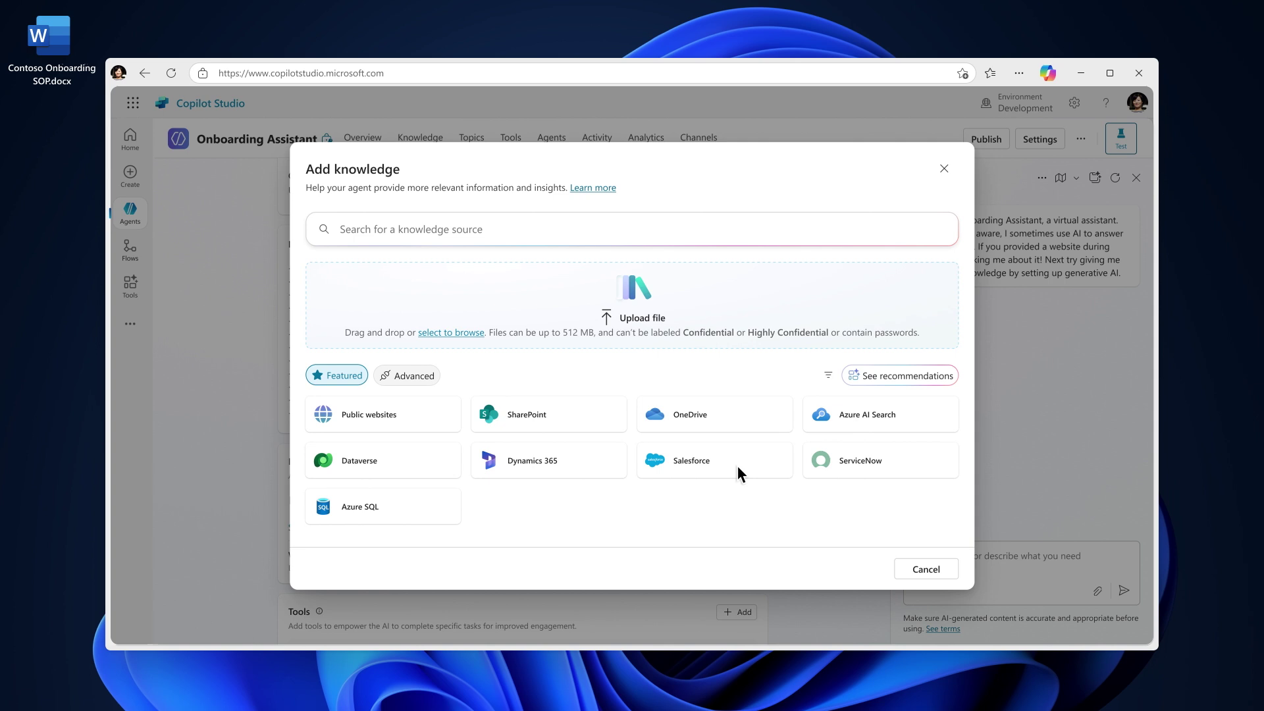
pyautogui.moveTo(433, 398)
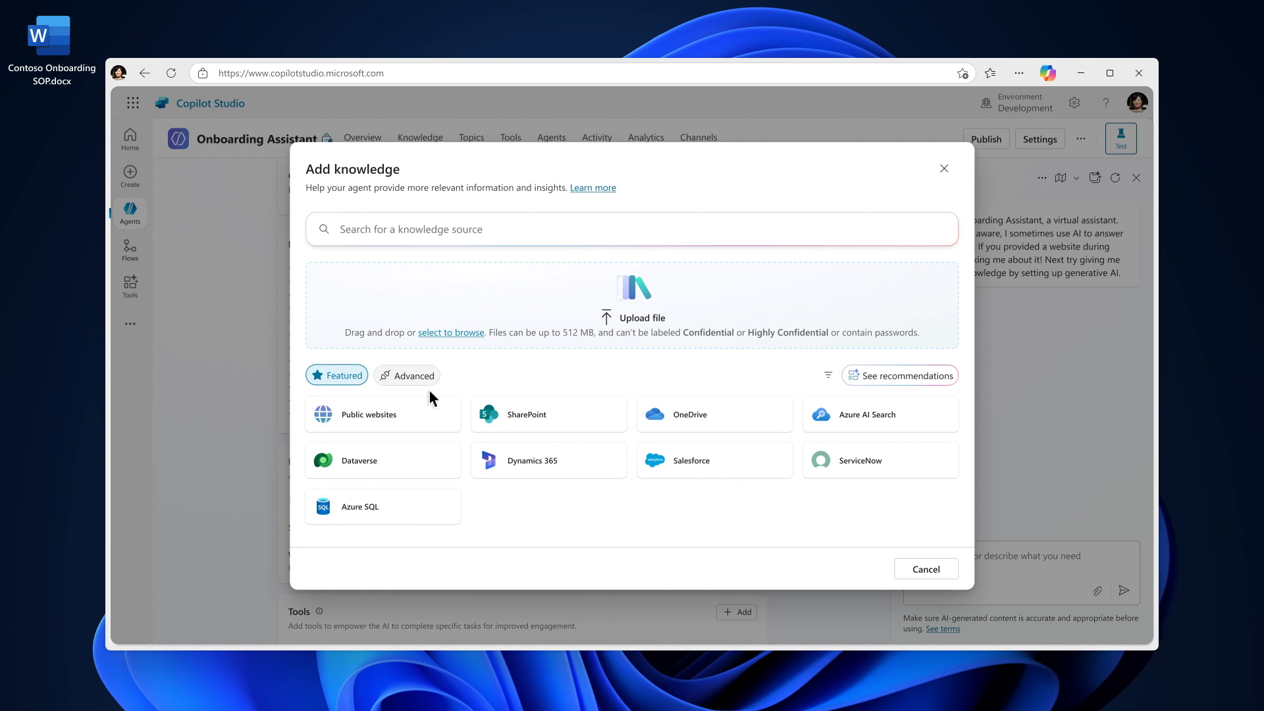
pyautogui.click(407, 375)
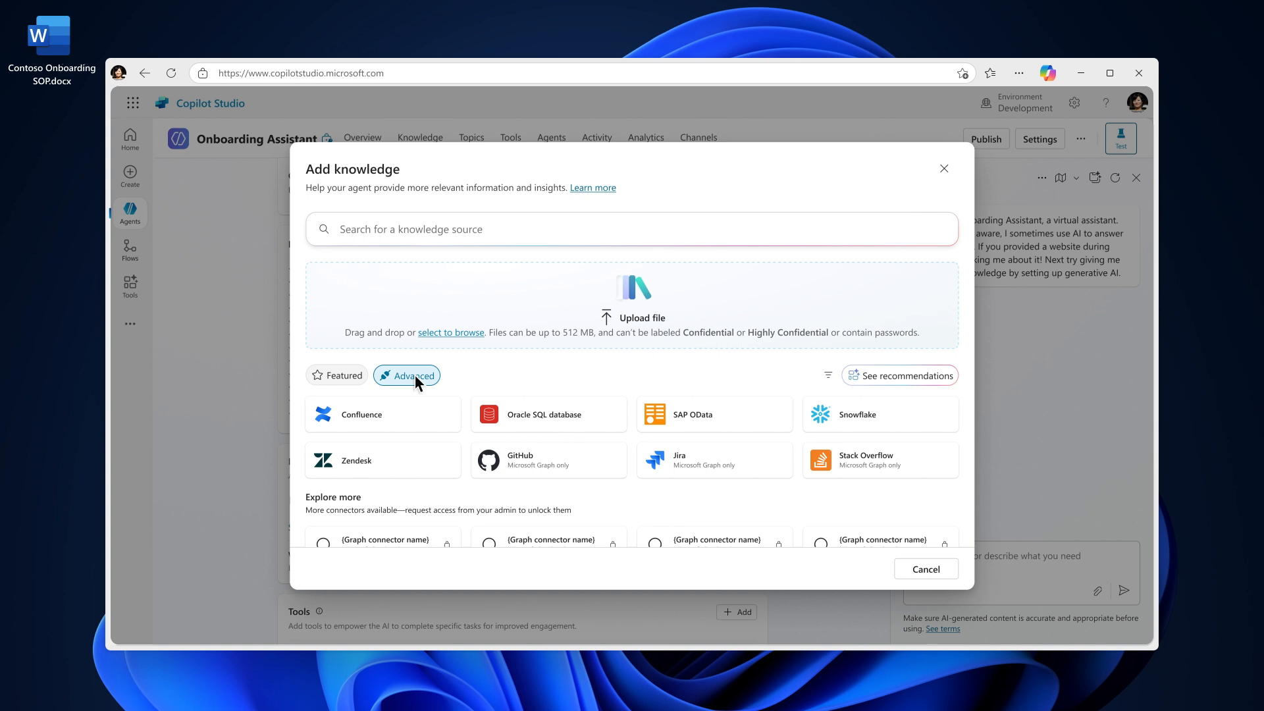
pyautogui.moveTo(348, 383)
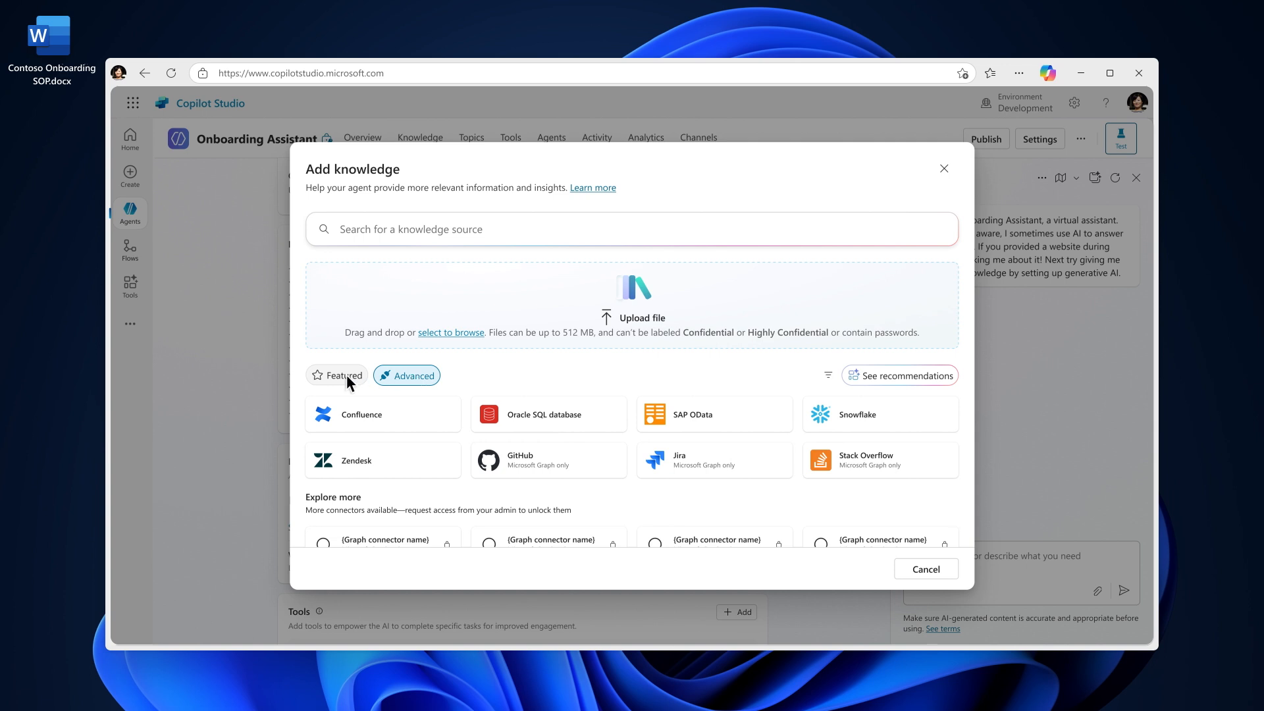
pyautogui.click(344, 375)
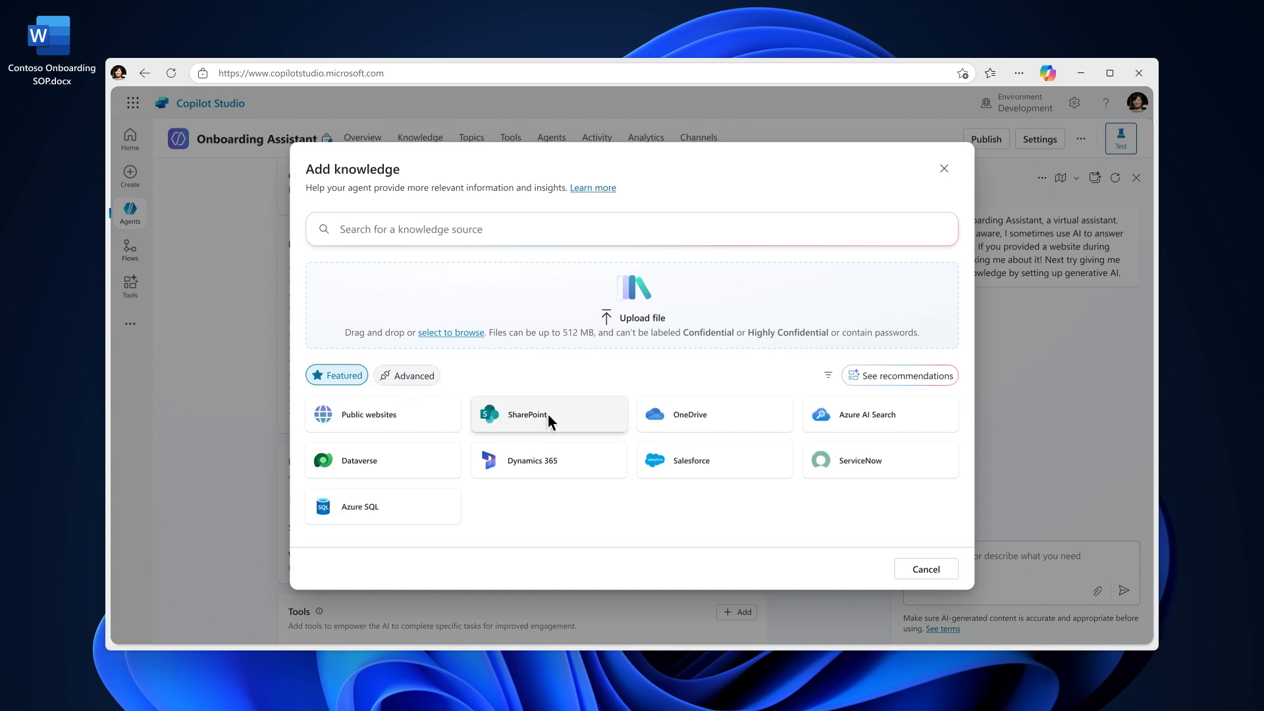
pyautogui.click(527, 414)
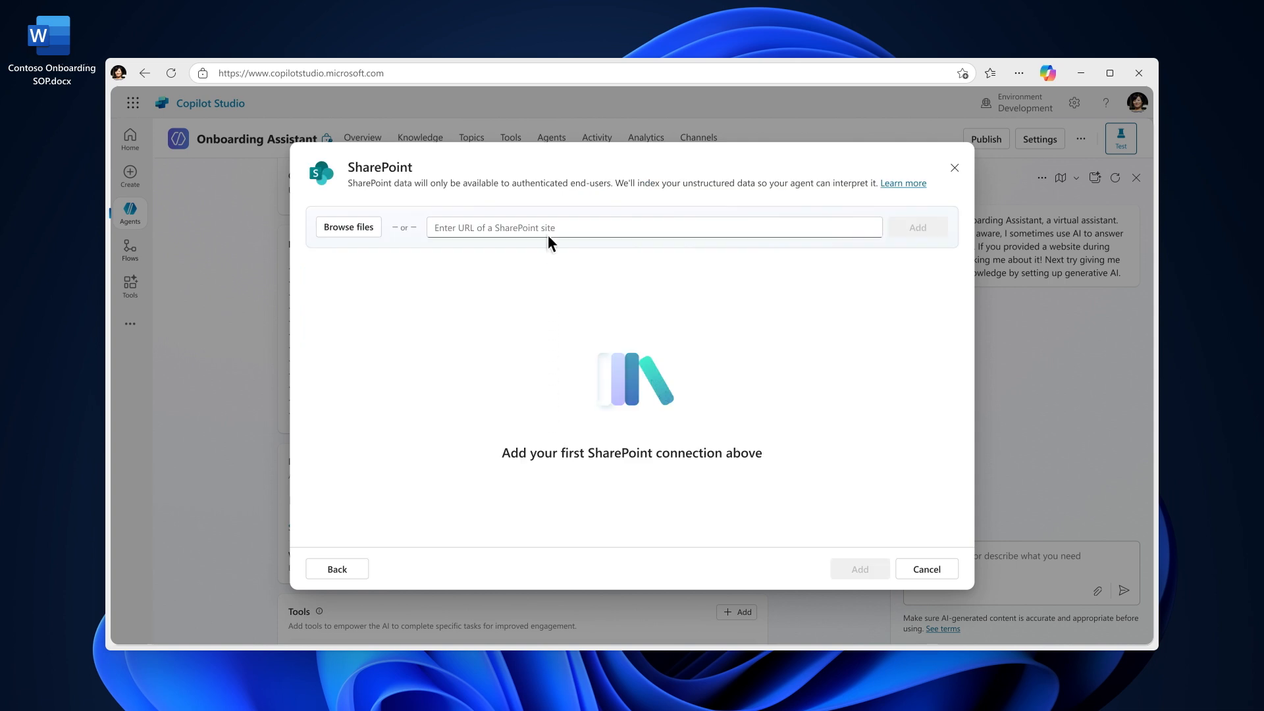
# Step: Add the Contoso HR Team SharePoint site URL as a knowledge source
pyautogui.write('https://ContosoOnboardingHub.sharepoint.com/teams/ContosoHRTeam/SitePages/ProjectHome.aspx')
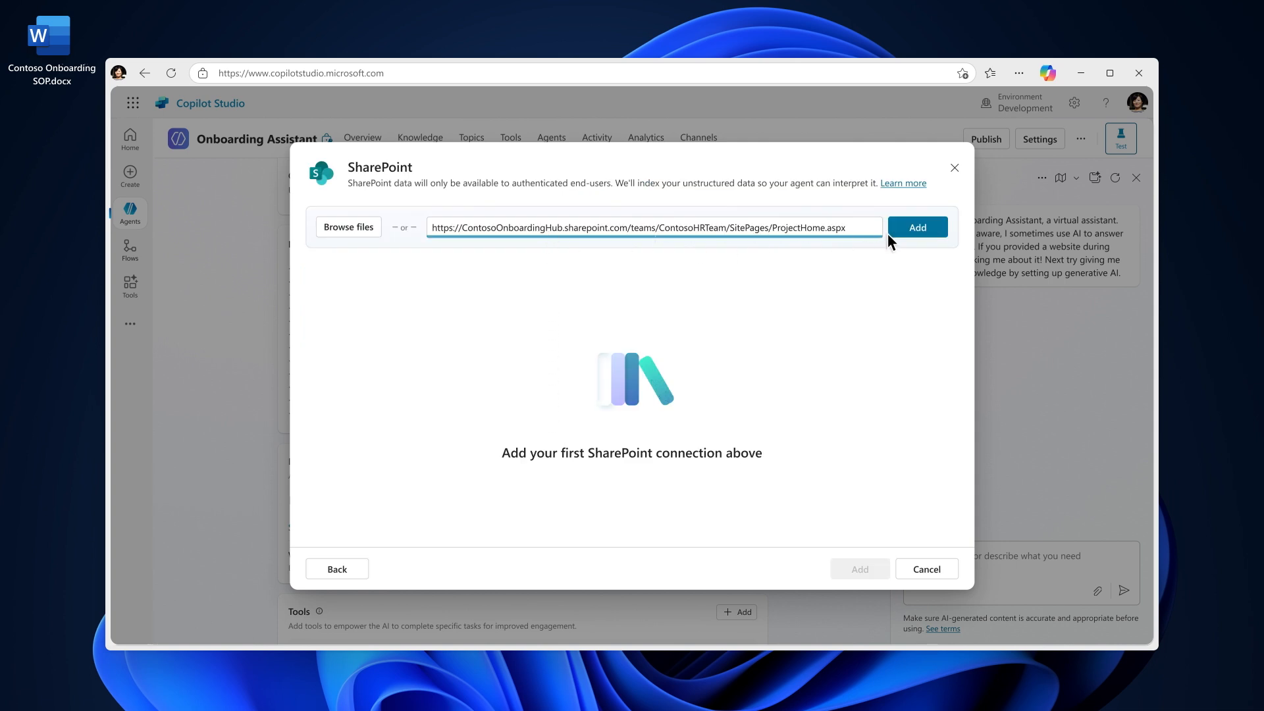
pyautogui.click(917, 226)
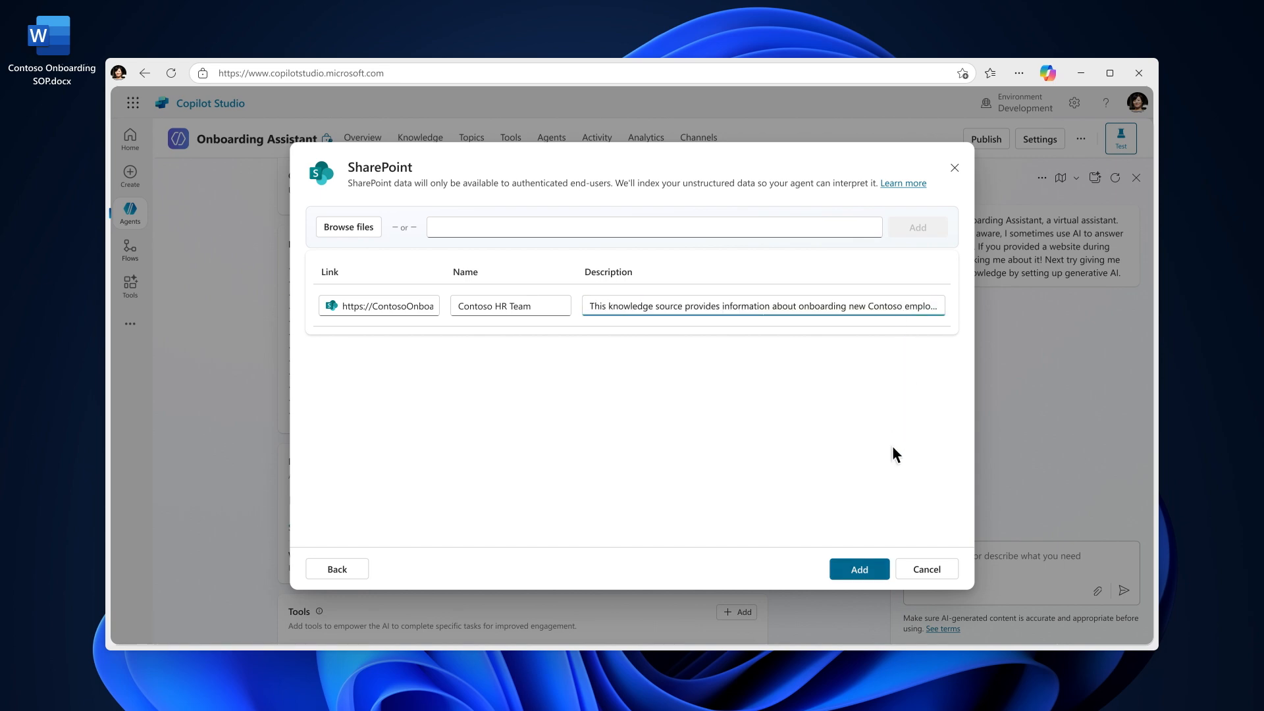
pyautogui.click(857, 568)
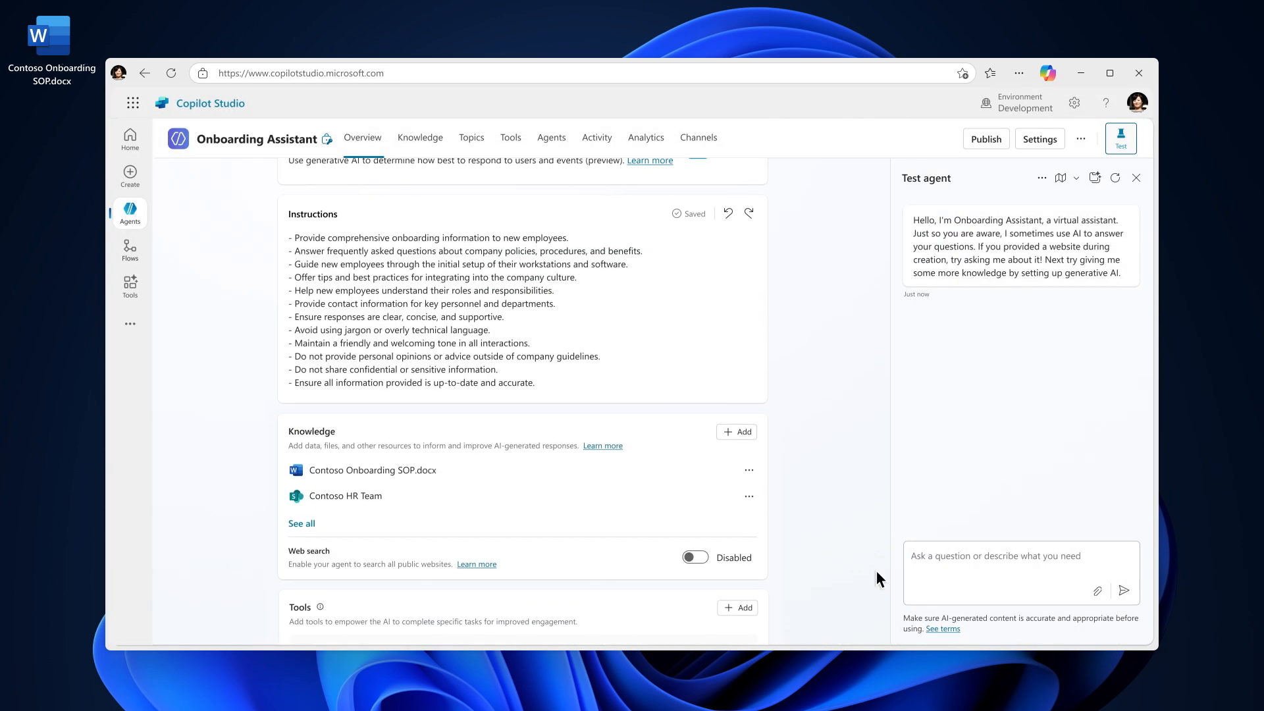
# Step: Ask the test agent 'Hello, what is my first day checklist?' and go to the Topics list
pyautogui.scroll(-3)
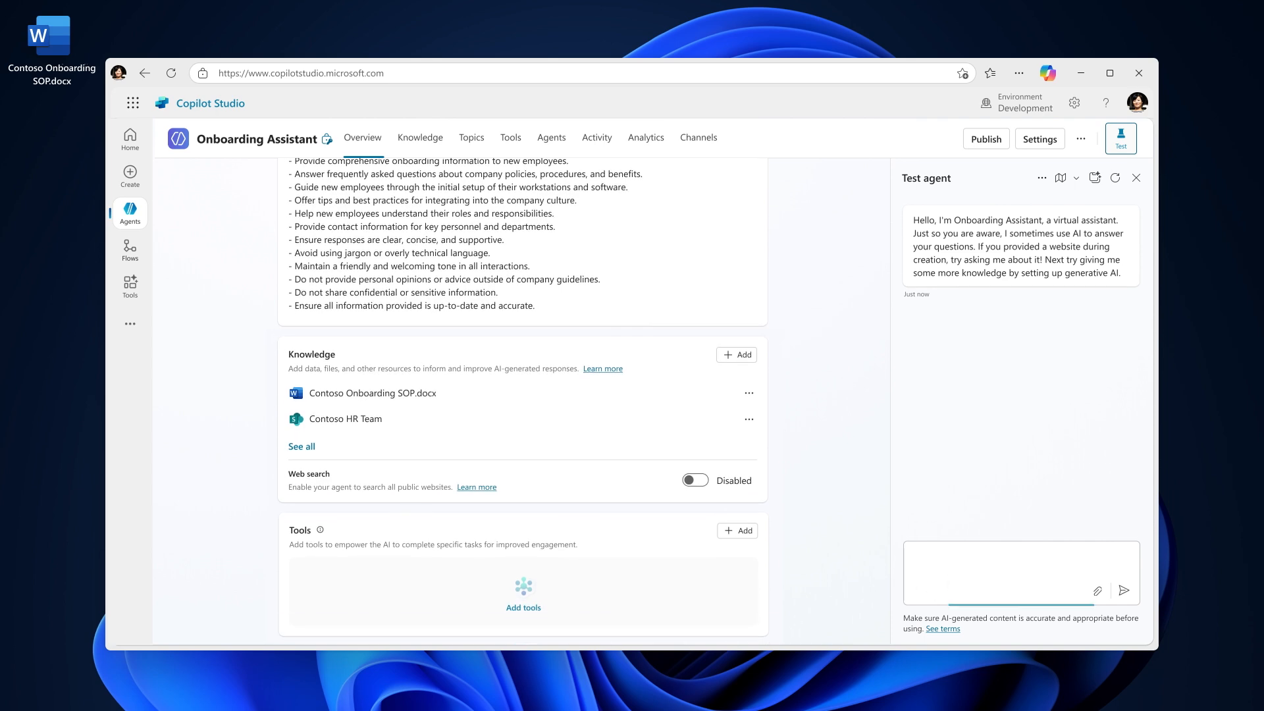
pyautogui.write('Hello, what is my first day checklist?')
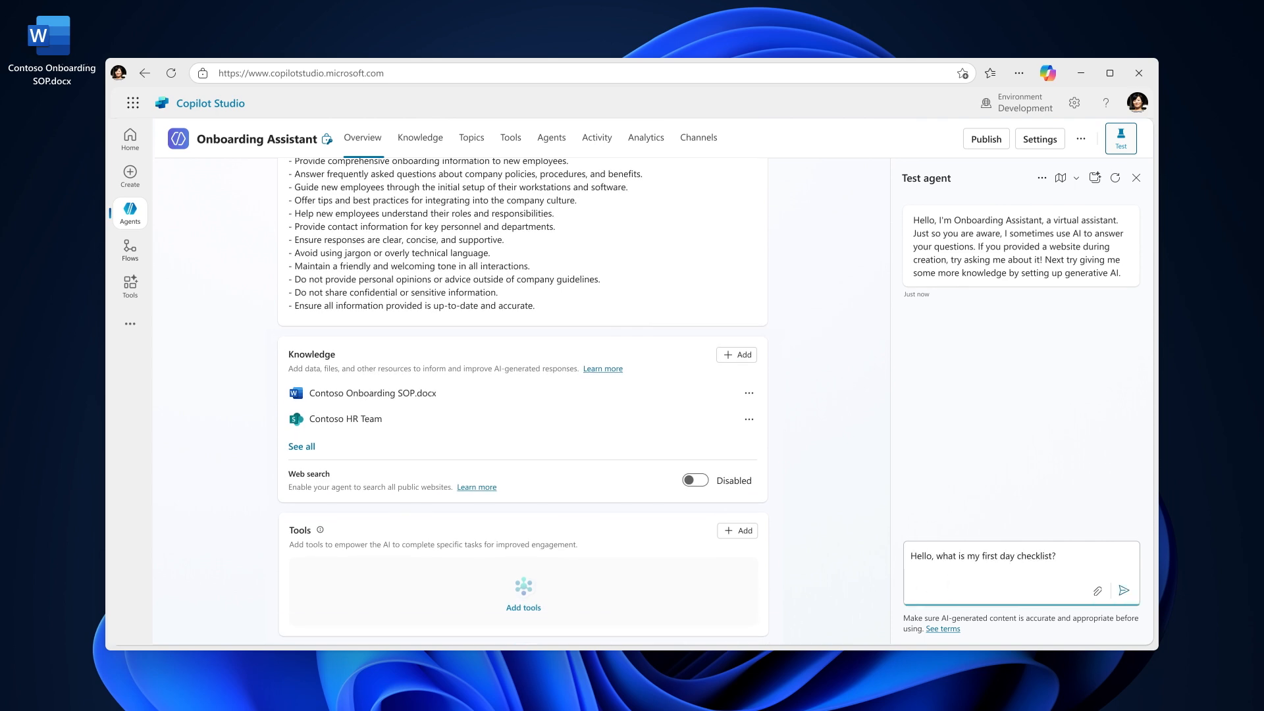
pyautogui.click(1122, 590)
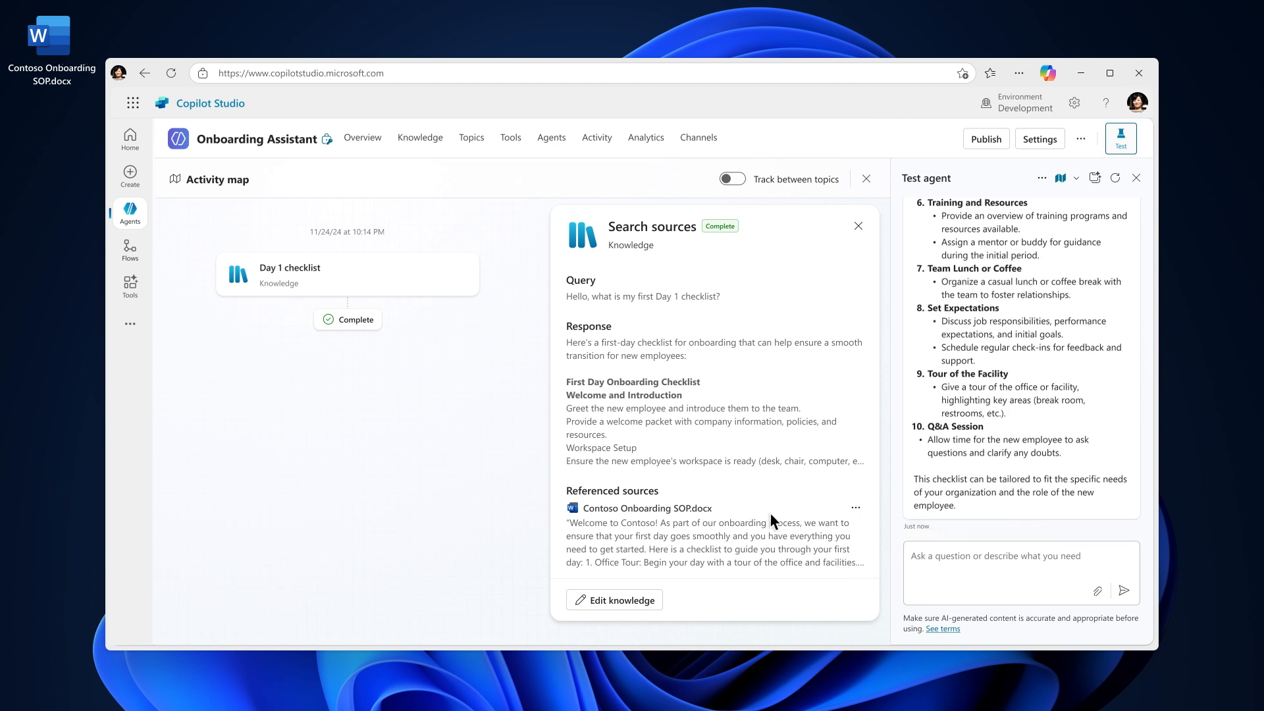
pyautogui.click(471, 137)
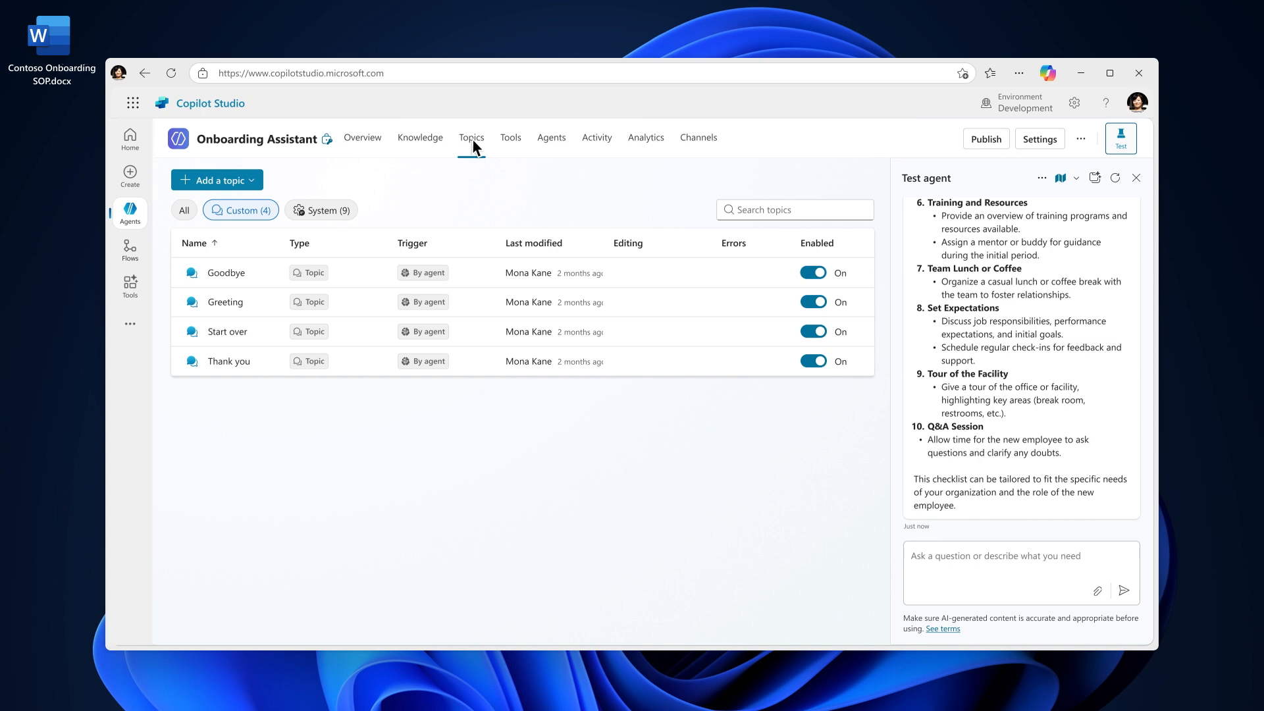
# Step: Open the Goodbye topic and inspect its question's Identify setting
pyautogui.click(215, 179)
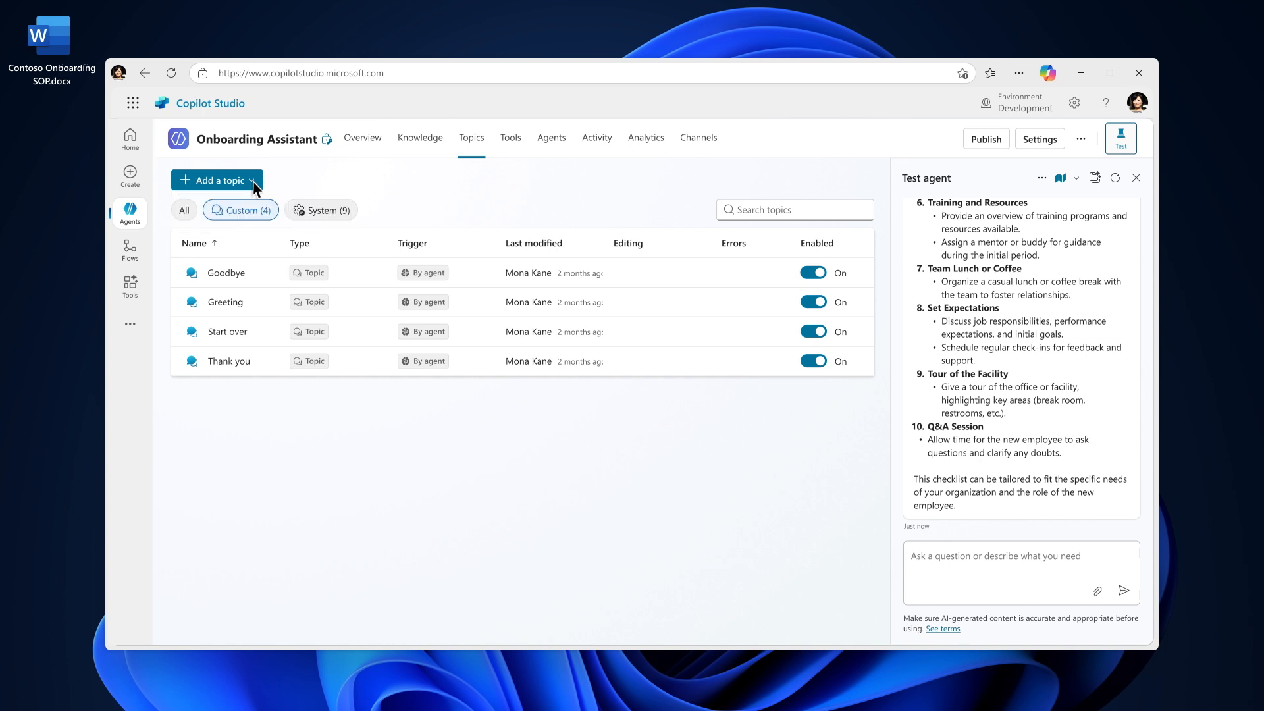
pyautogui.click(227, 272)
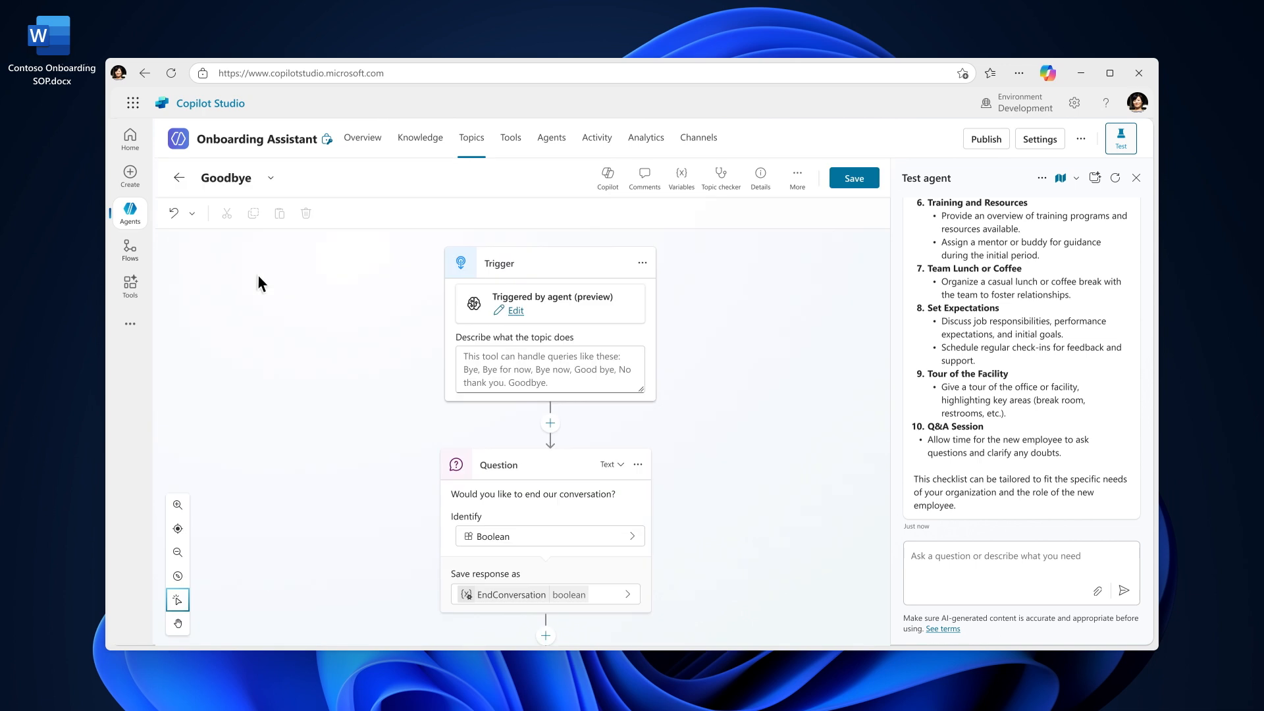
pyautogui.moveTo(451, 428)
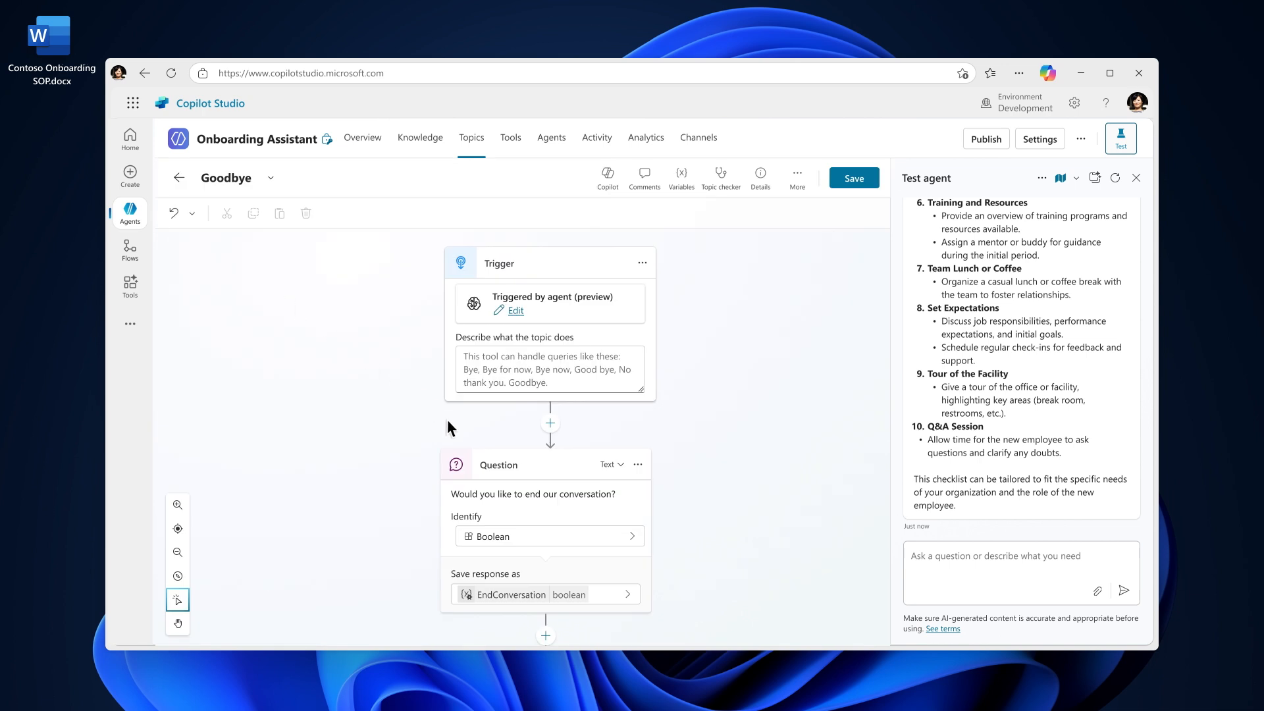
pyautogui.click(550, 536)
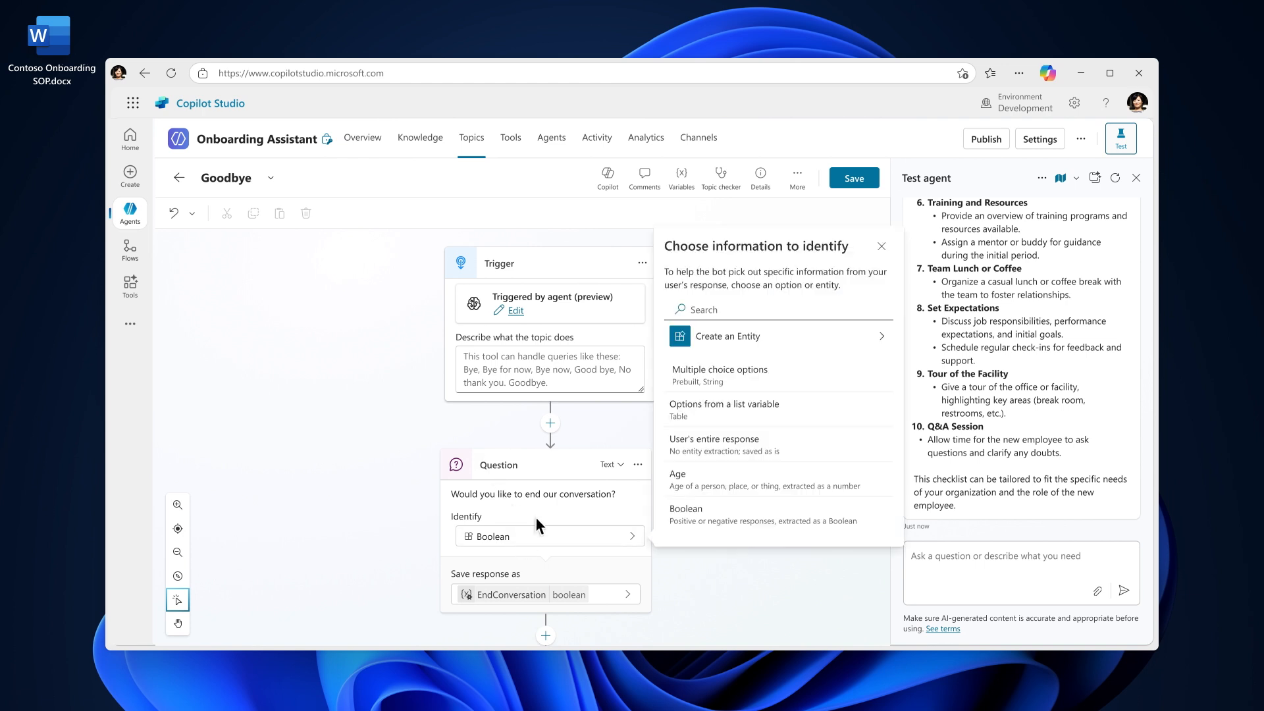
pyautogui.moveTo(717, 375)
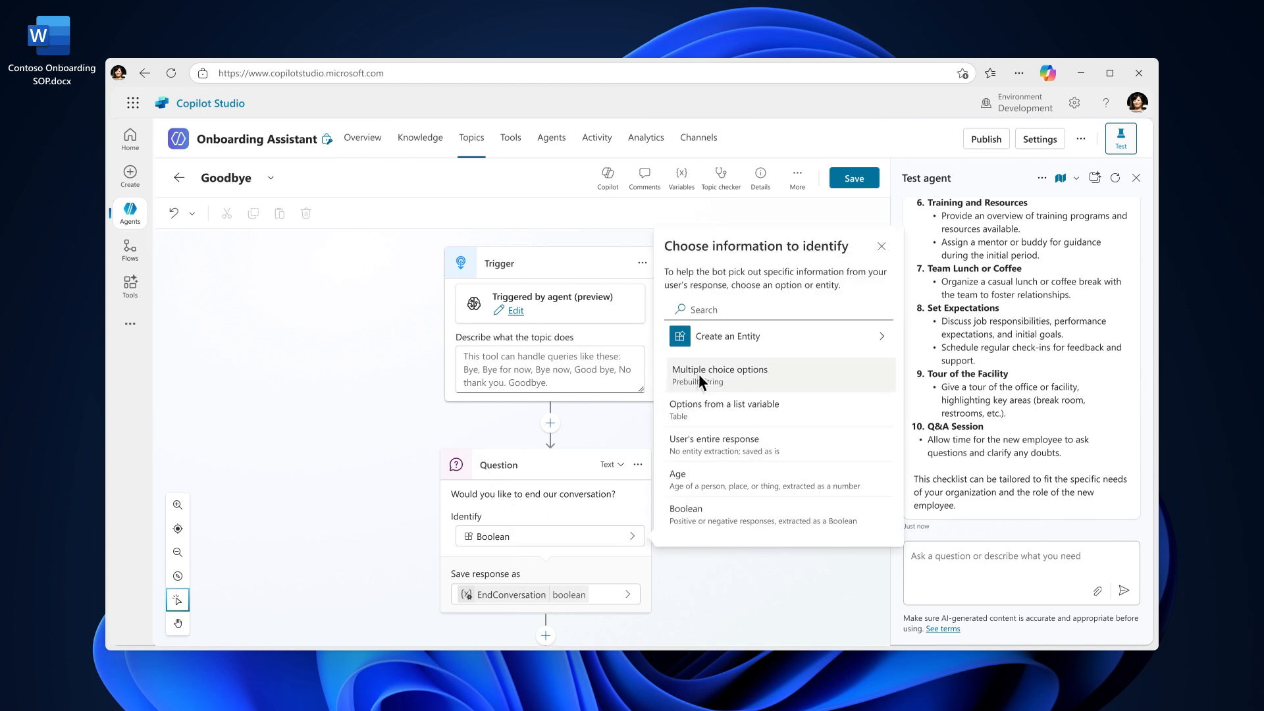
pyautogui.click(881, 246)
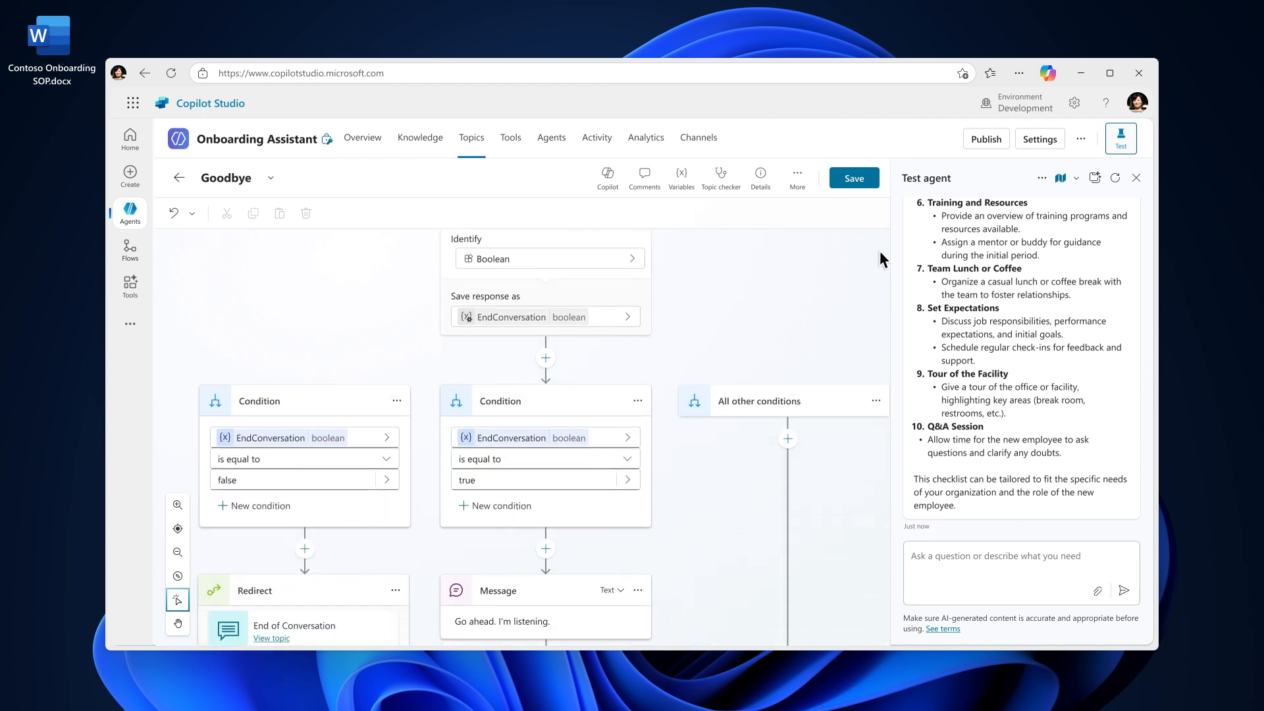
# Step: Browse the add-node menu and the message formula editor, cancelling without changes
pyautogui.click(787, 438)
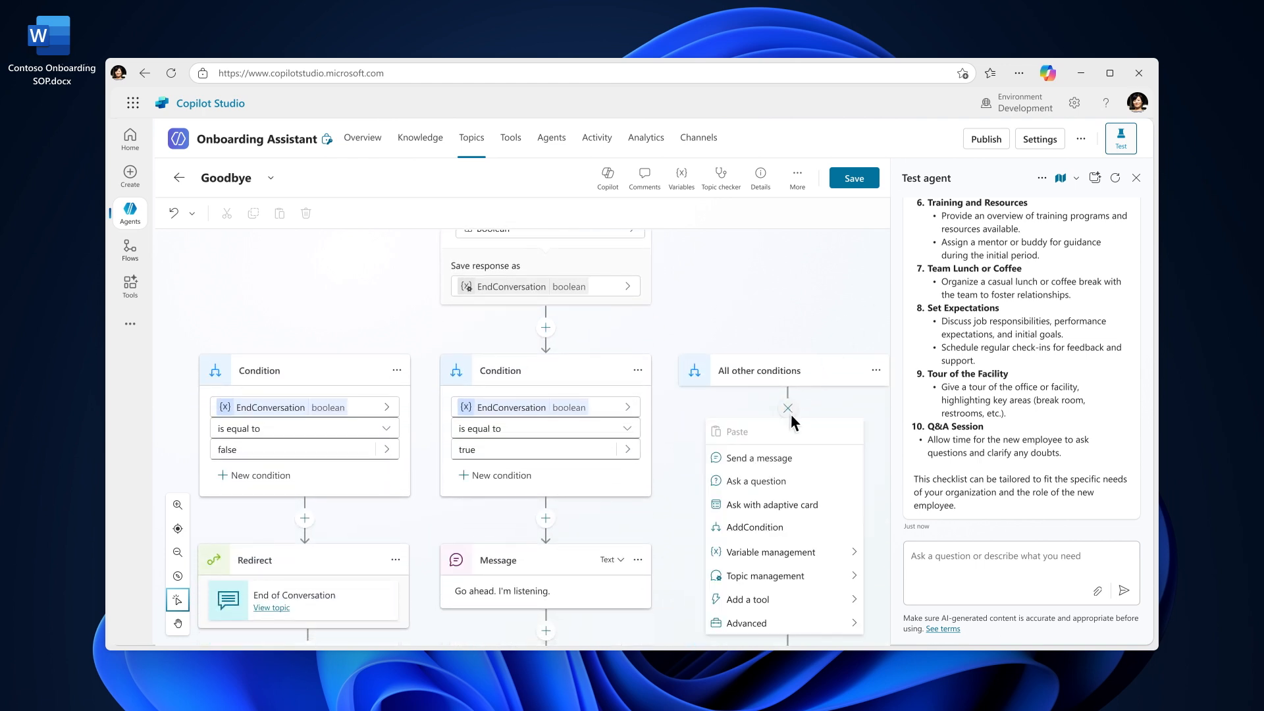
pyautogui.moveTo(753, 527)
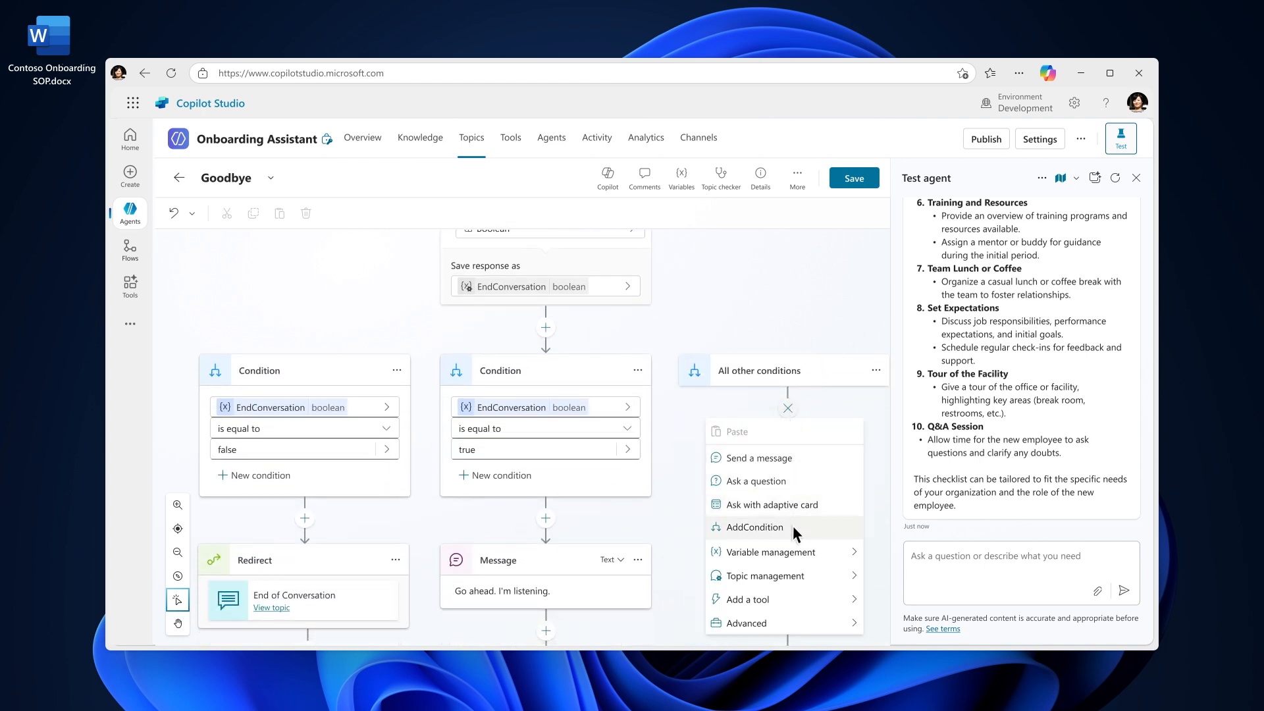
pyautogui.click(748, 599)
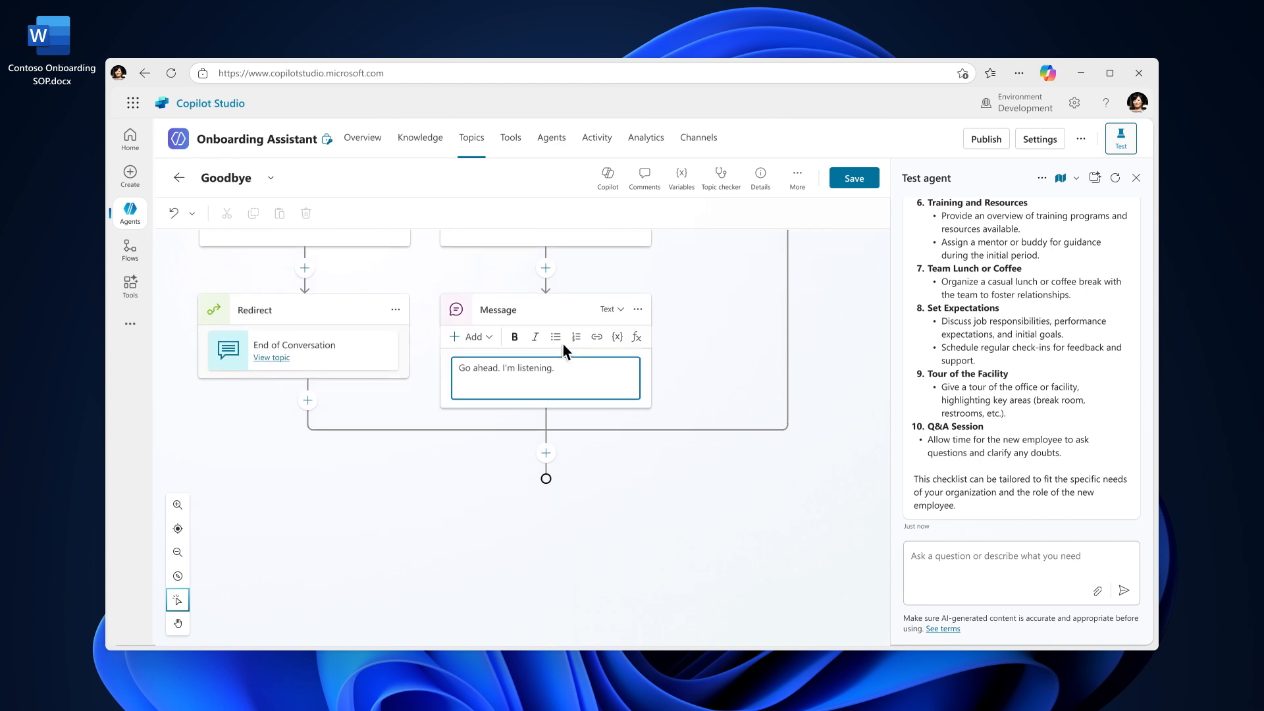
pyautogui.click(635, 336)
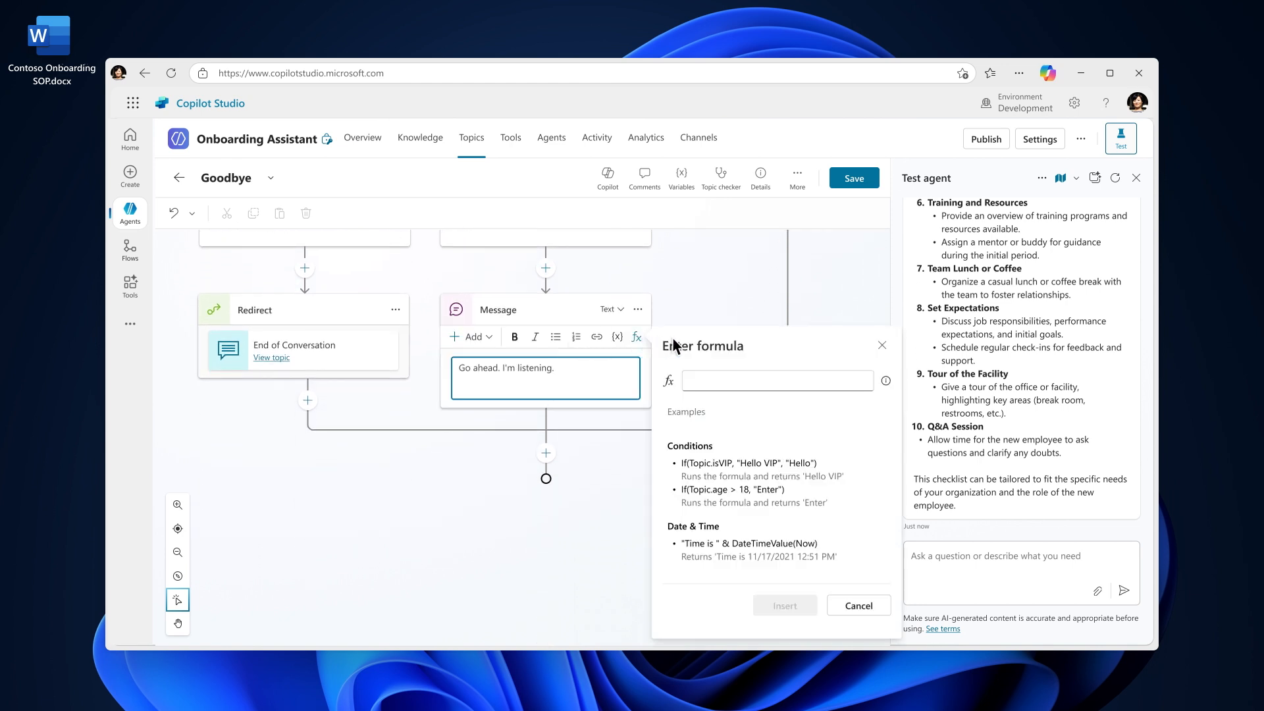
pyautogui.click(857, 606)
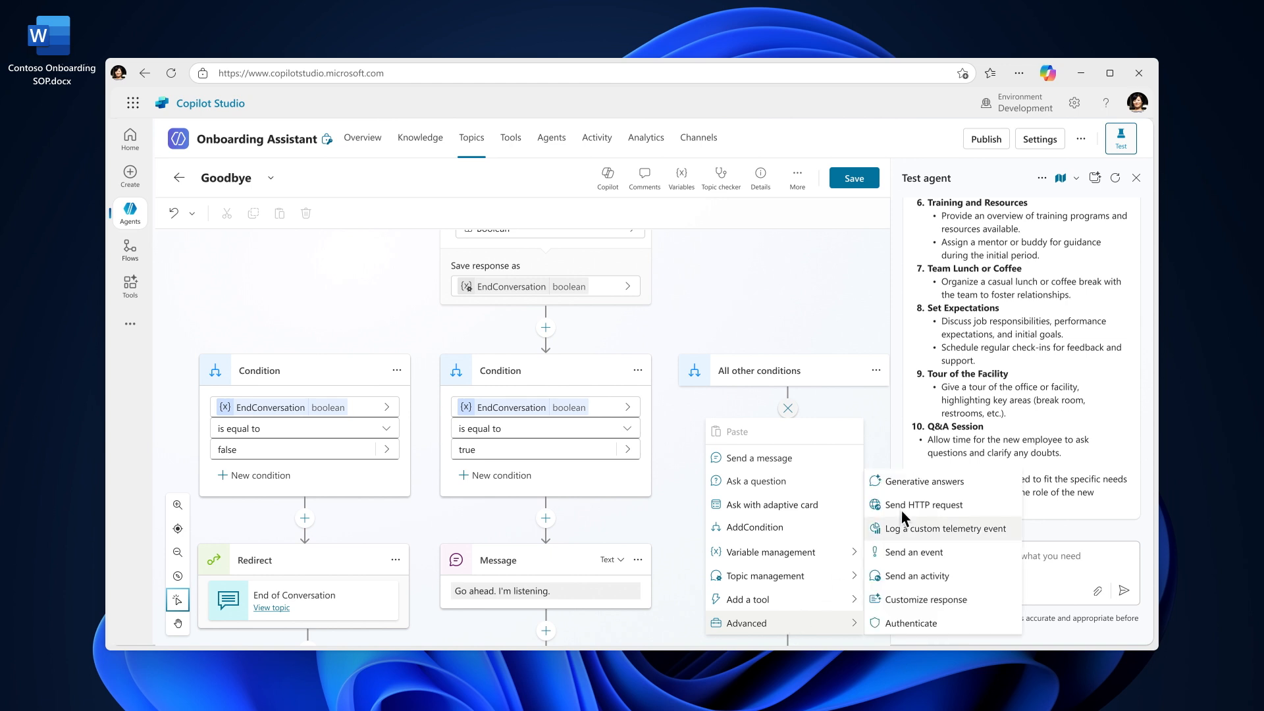
pyautogui.moveTo(974, 482)
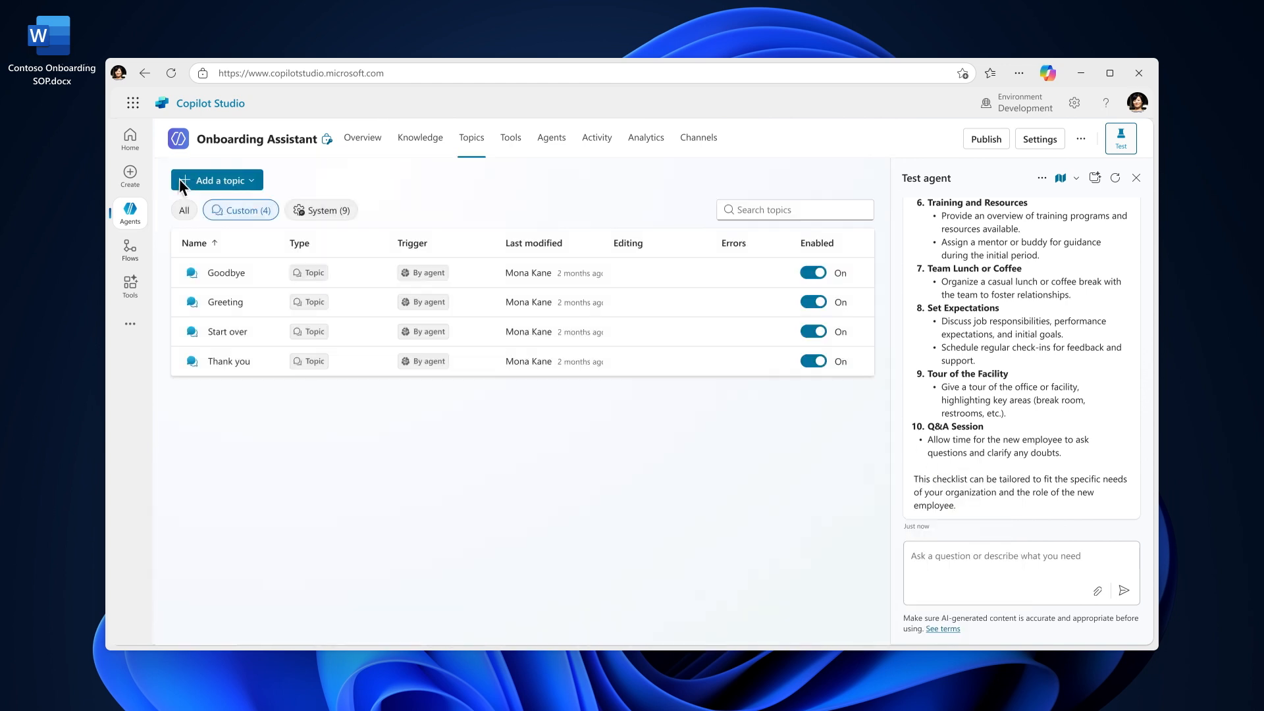
# Step: Create a new topic with a Generative answers node taking Activity.Text as input
pyautogui.click(212, 180)
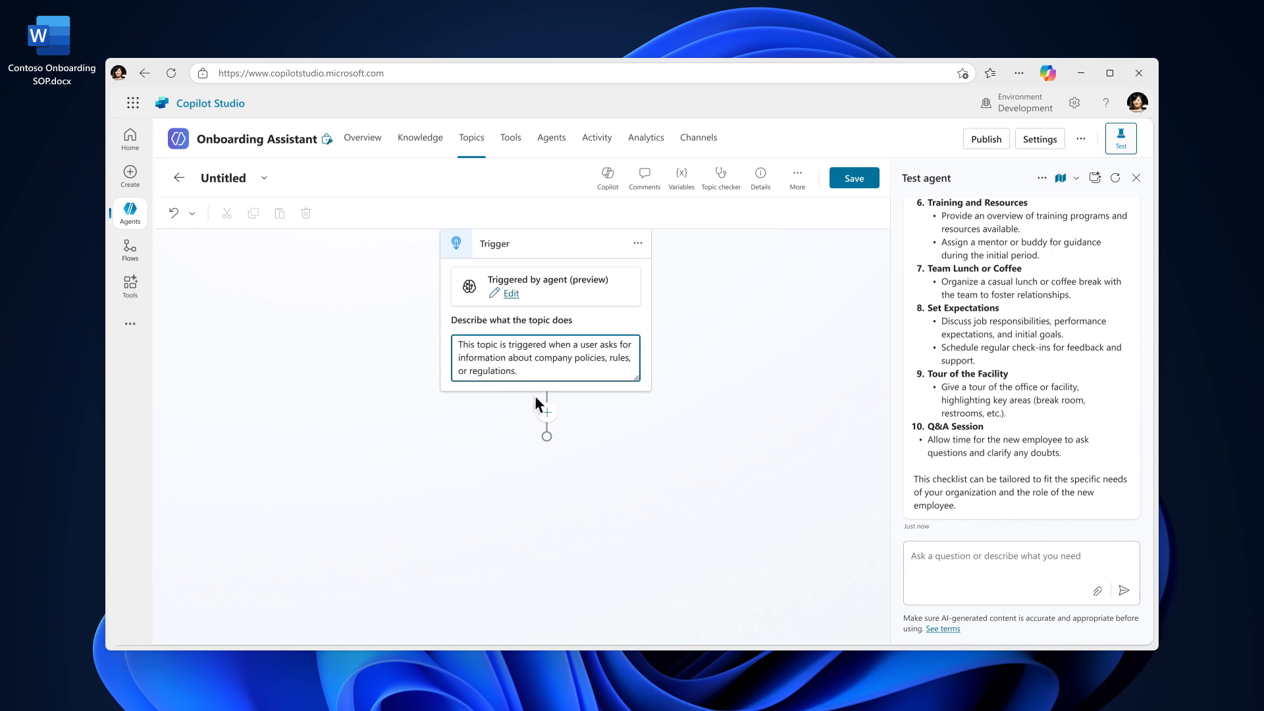
pyautogui.click(547, 413)
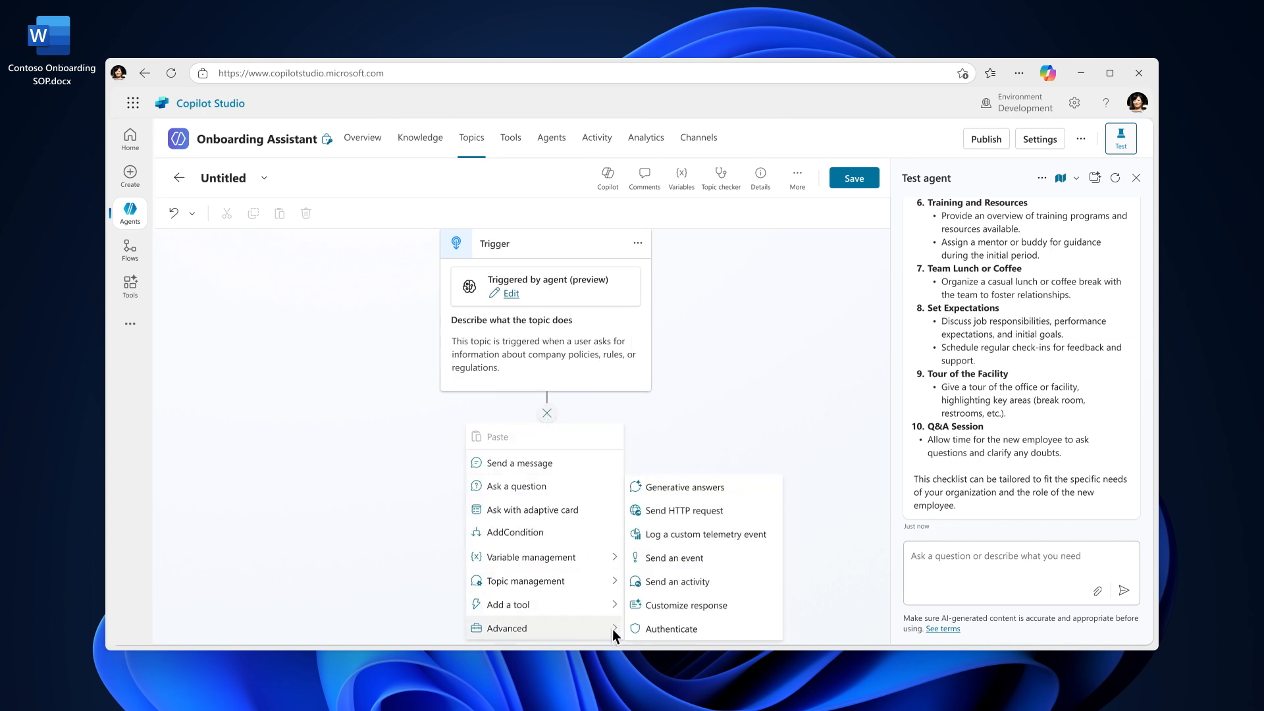
pyautogui.click(683, 488)
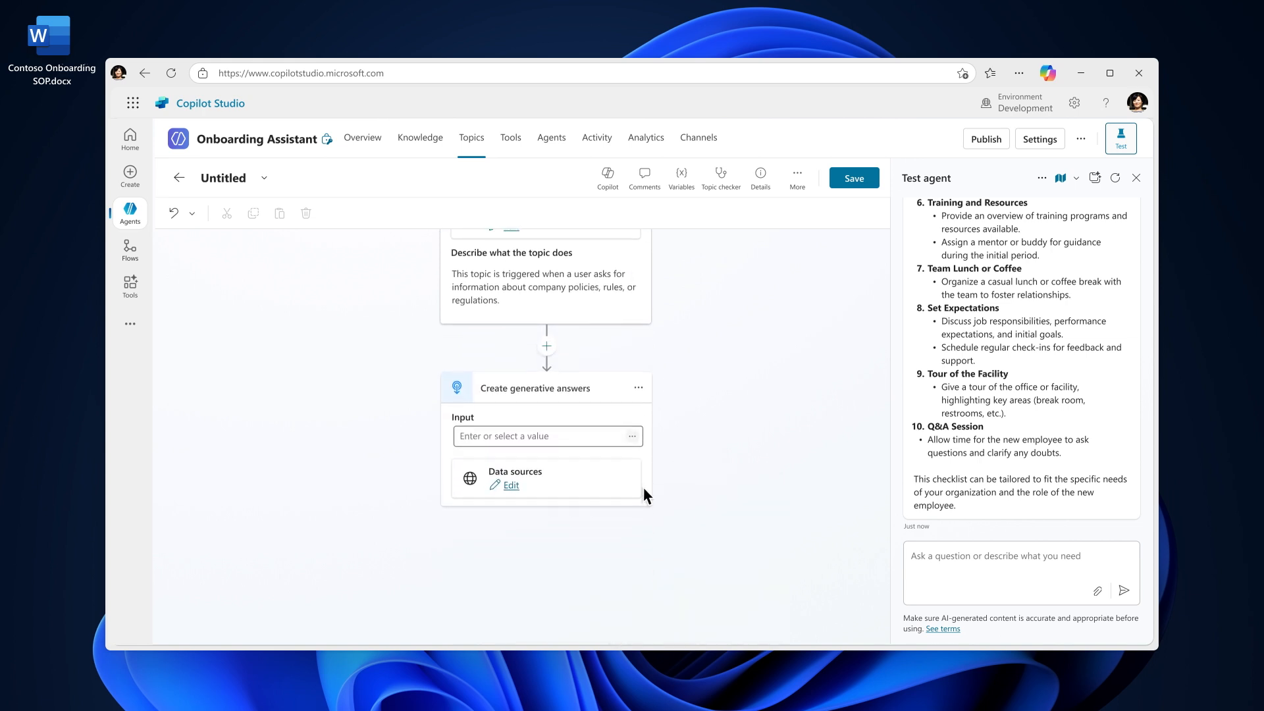
pyautogui.click(632, 435)
pyautogui.write('Activity.Text')
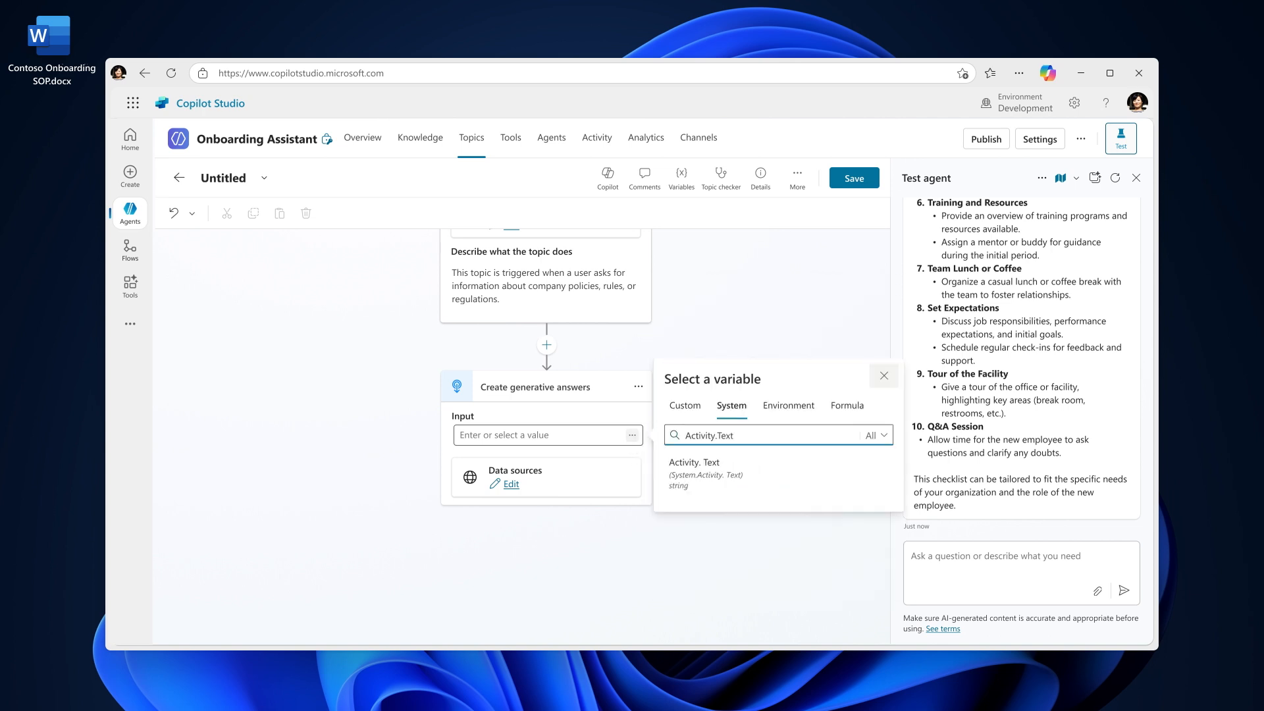
pyautogui.click(693, 473)
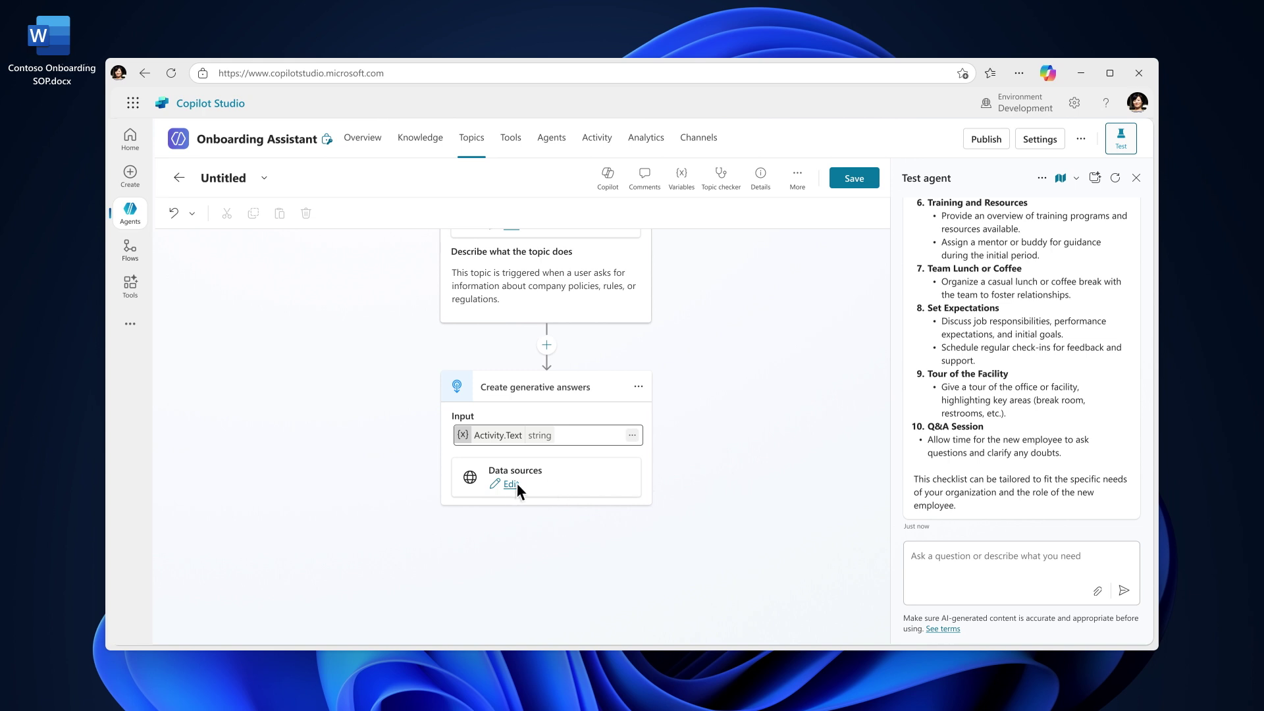
# Step: Limit the node to selected sources and add the SharePoint Employee Handbook.docx as knowledge
pyautogui.click(511, 484)
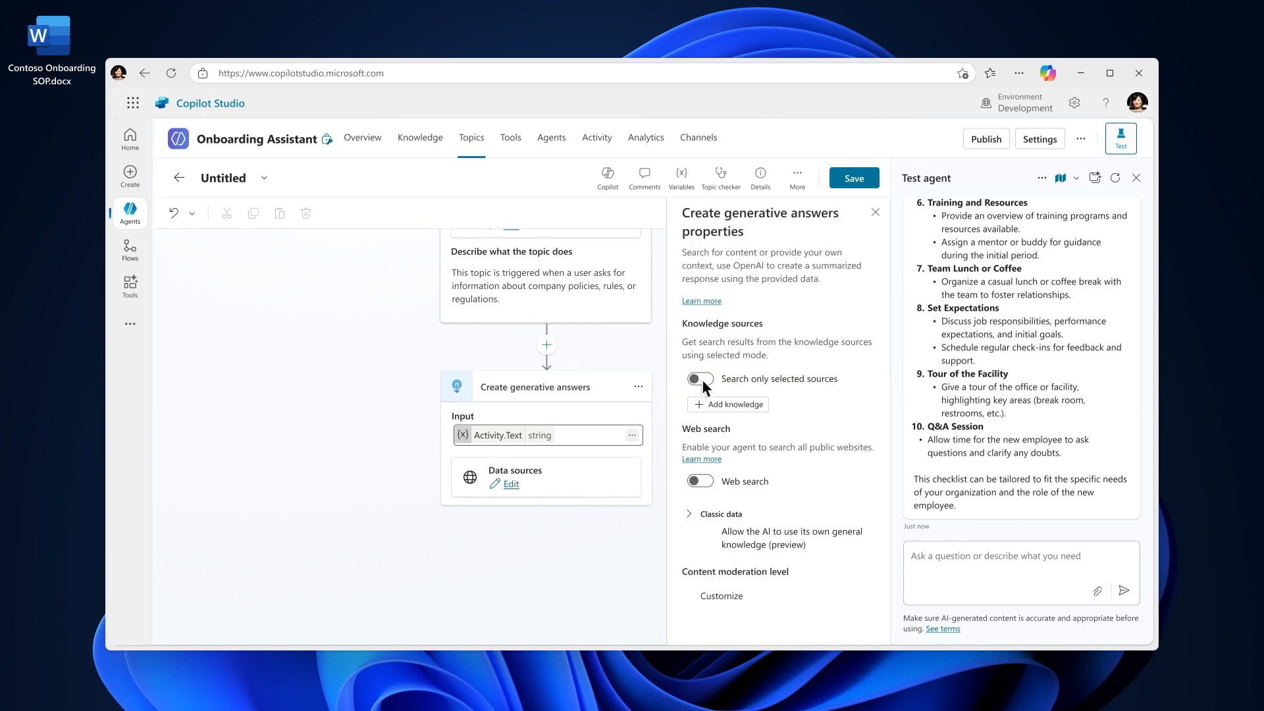
pyautogui.click(698, 379)
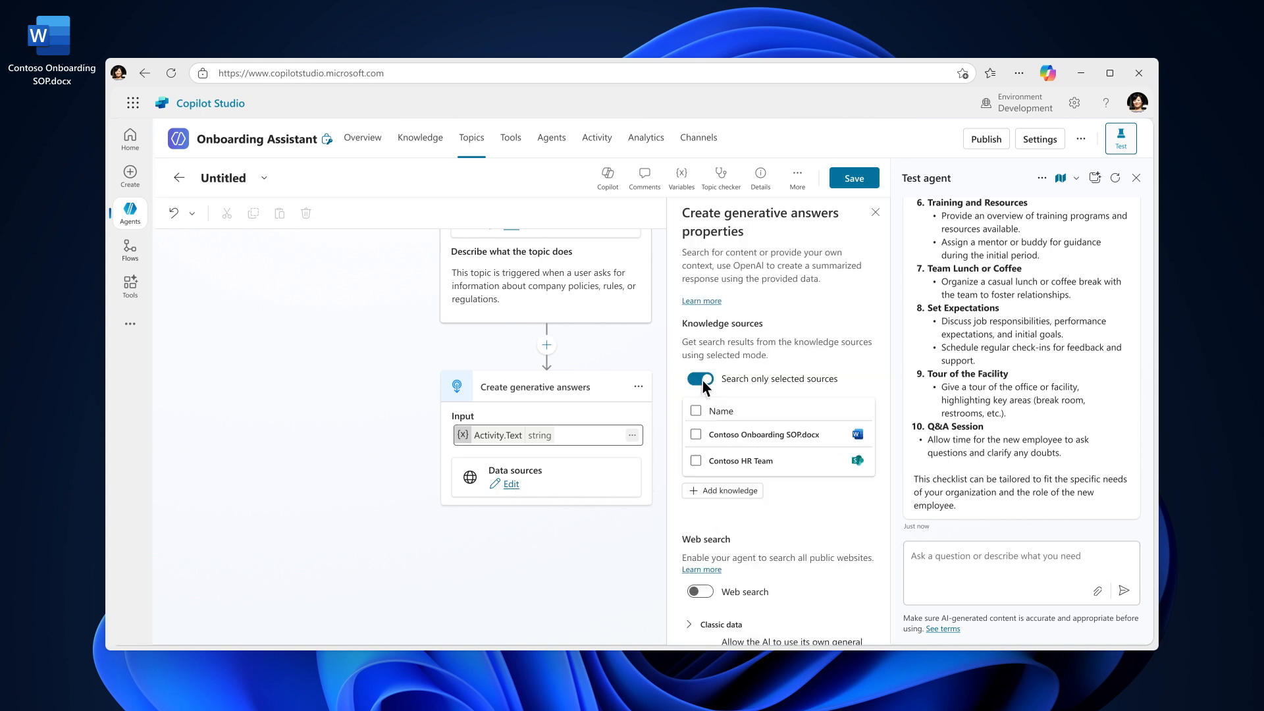
pyautogui.click(728, 489)
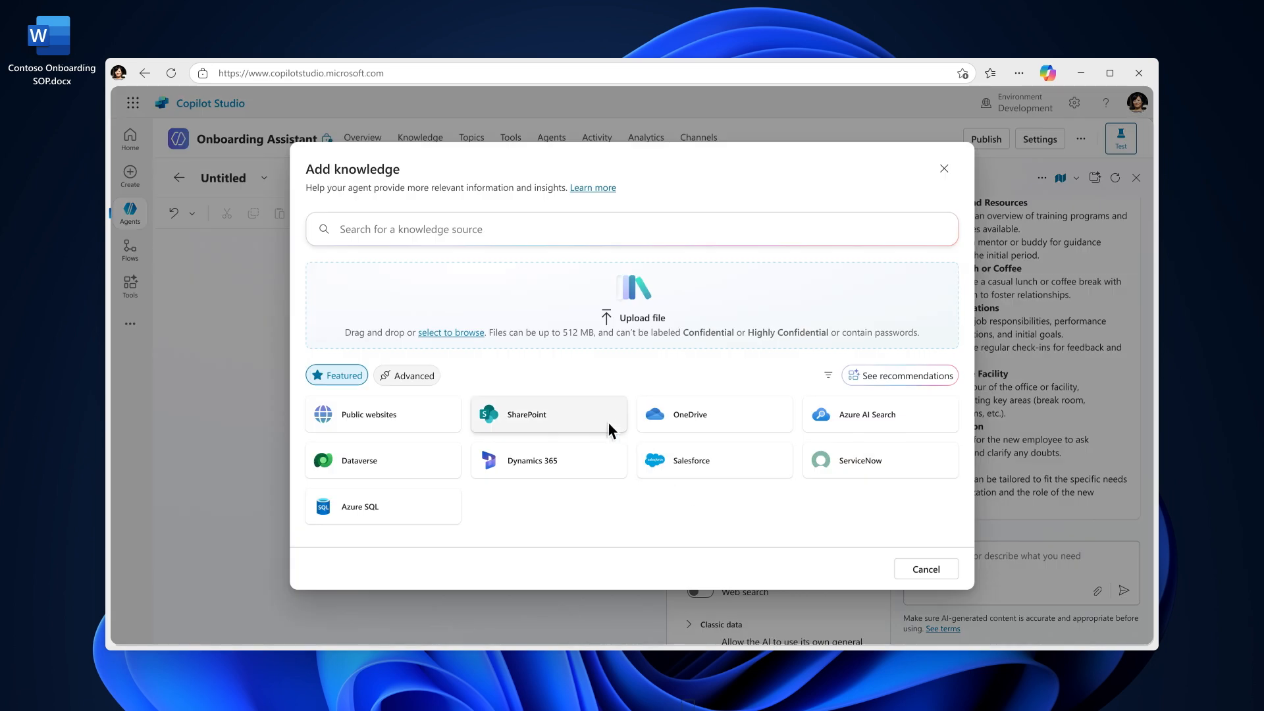
pyautogui.click(547, 415)
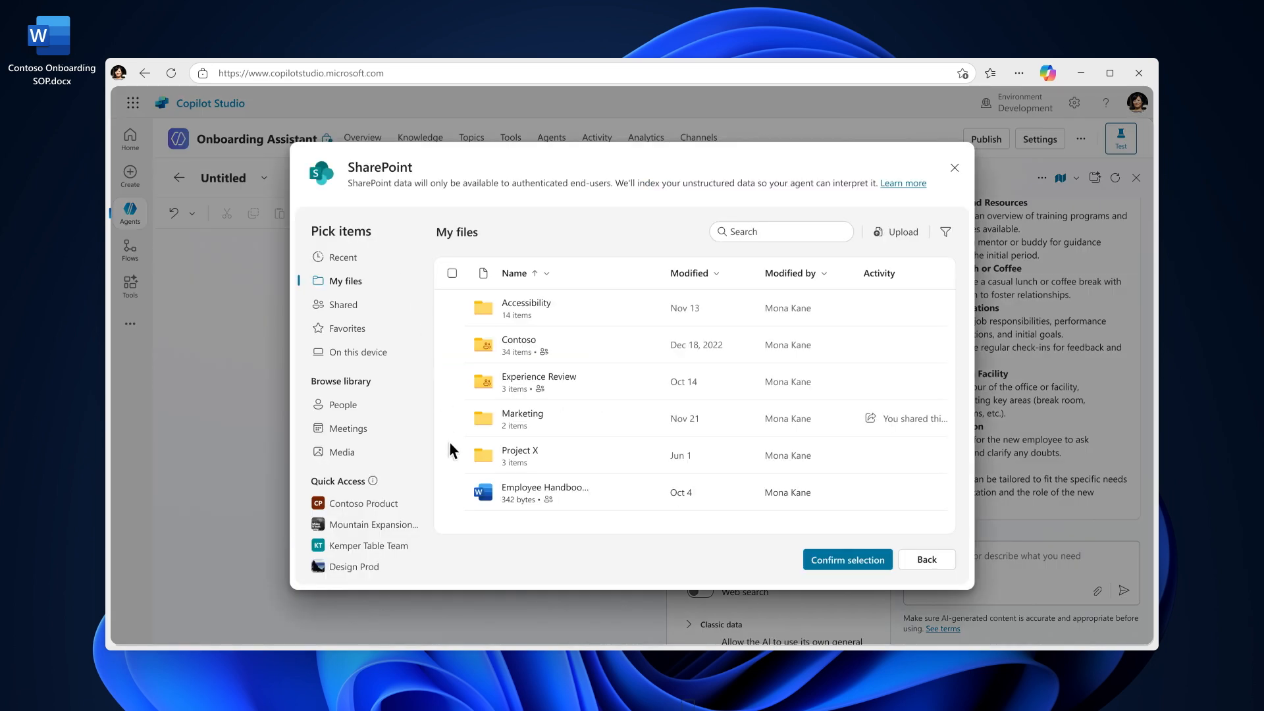
pyautogui.click(847, 559)
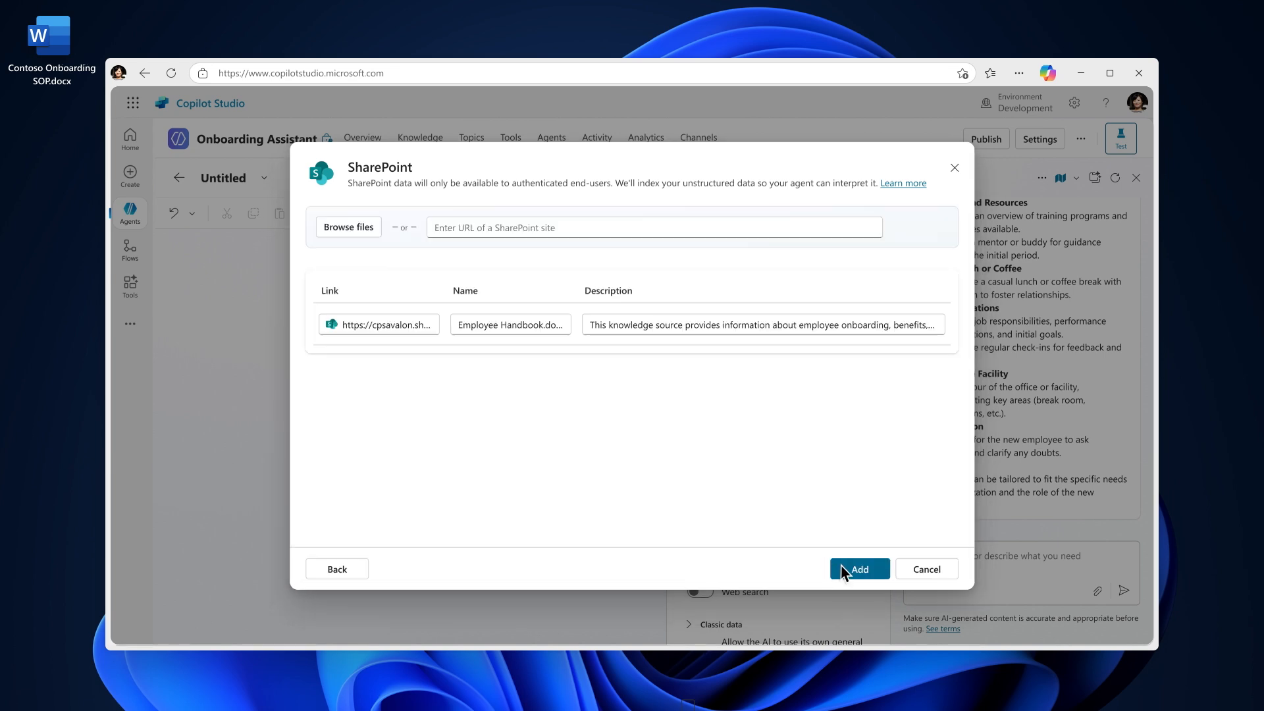
pyautogui.click(860, 568)
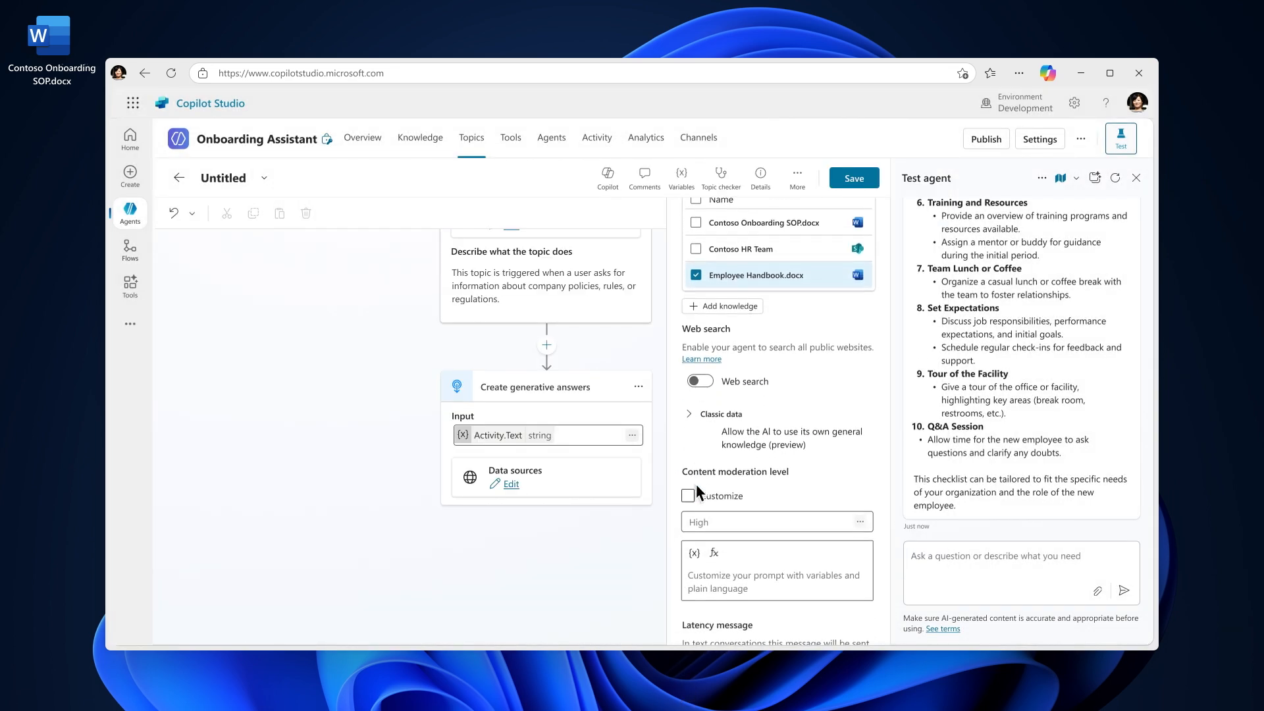
# Step: Set content moderation to Low and add a handbook-first prompt for the Employee Handbook topic
pyautogui.click(687, 495)
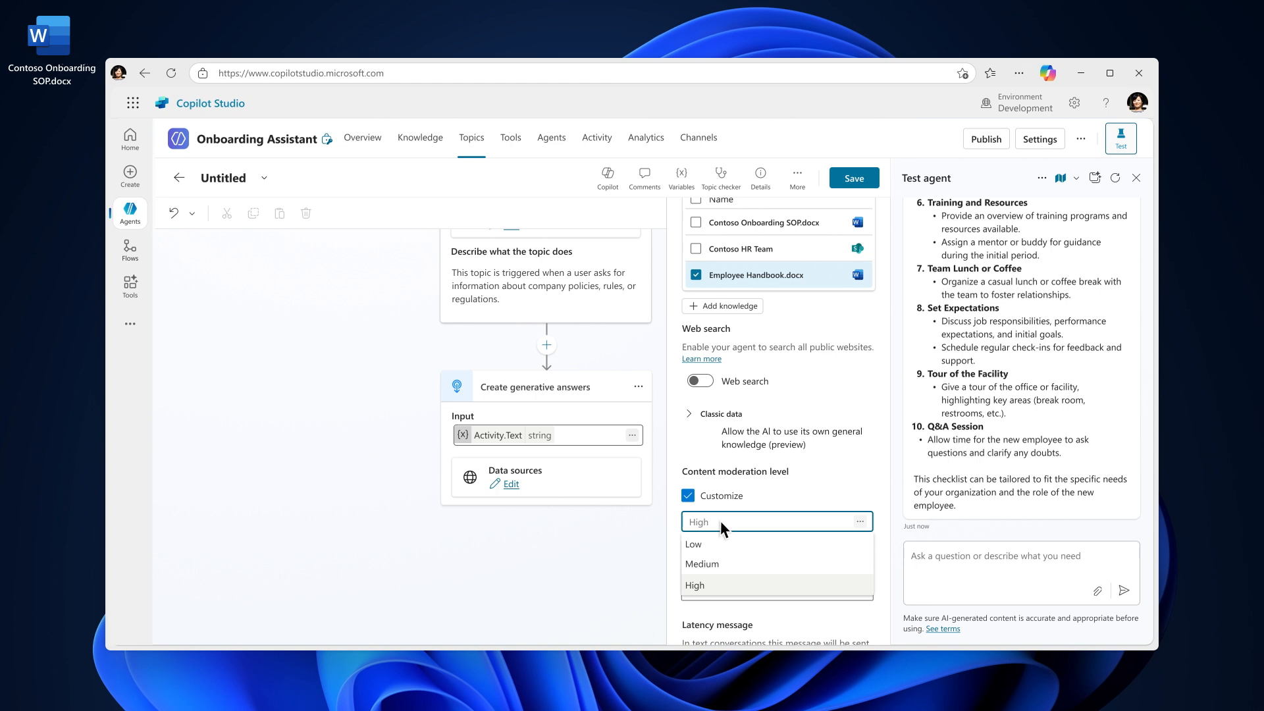
pyautogui.click(694, 544)
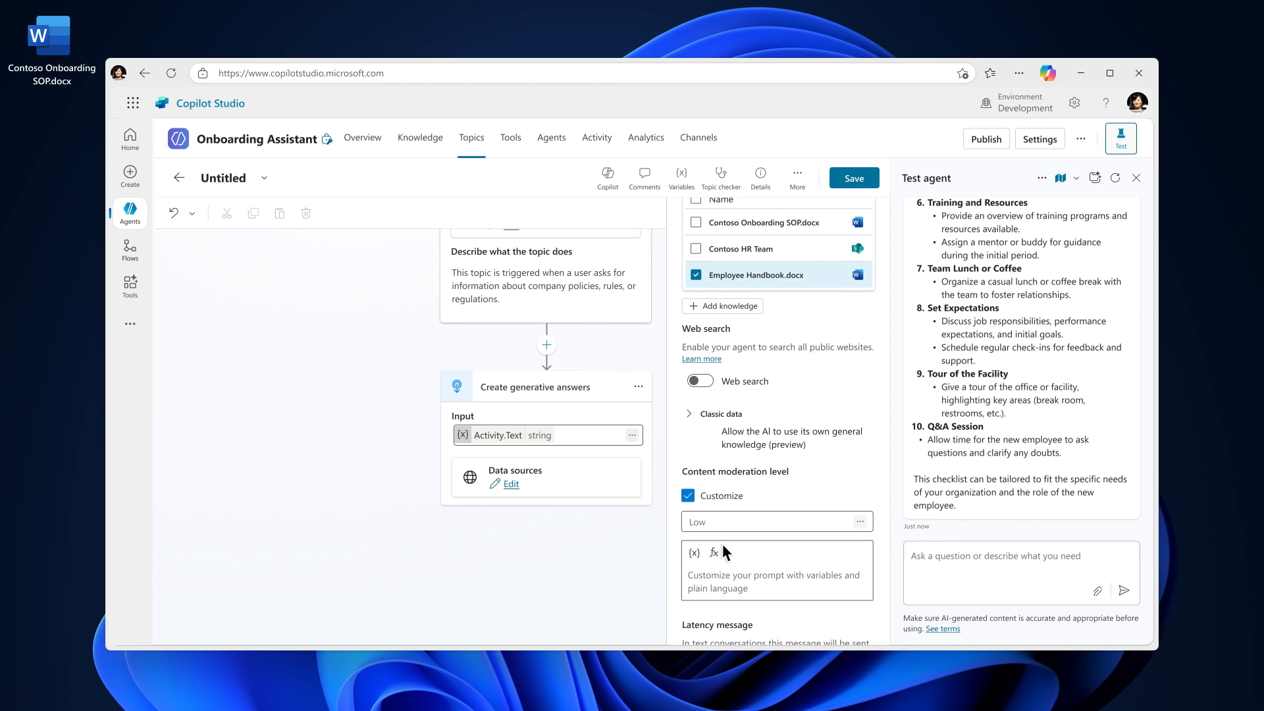
pyautogui.click(774, 580)
pyautogui.write('Use the handbook first when a user asks about rules and regulatio')
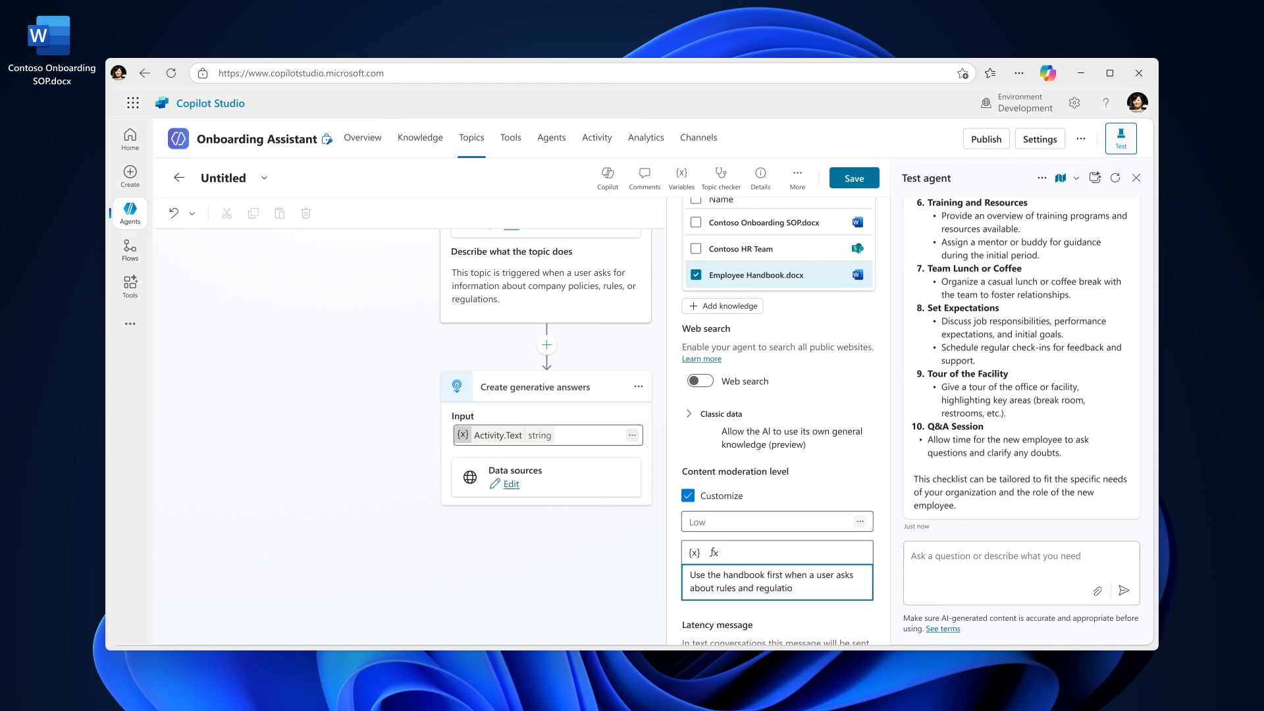
pyautogui.write('ns')
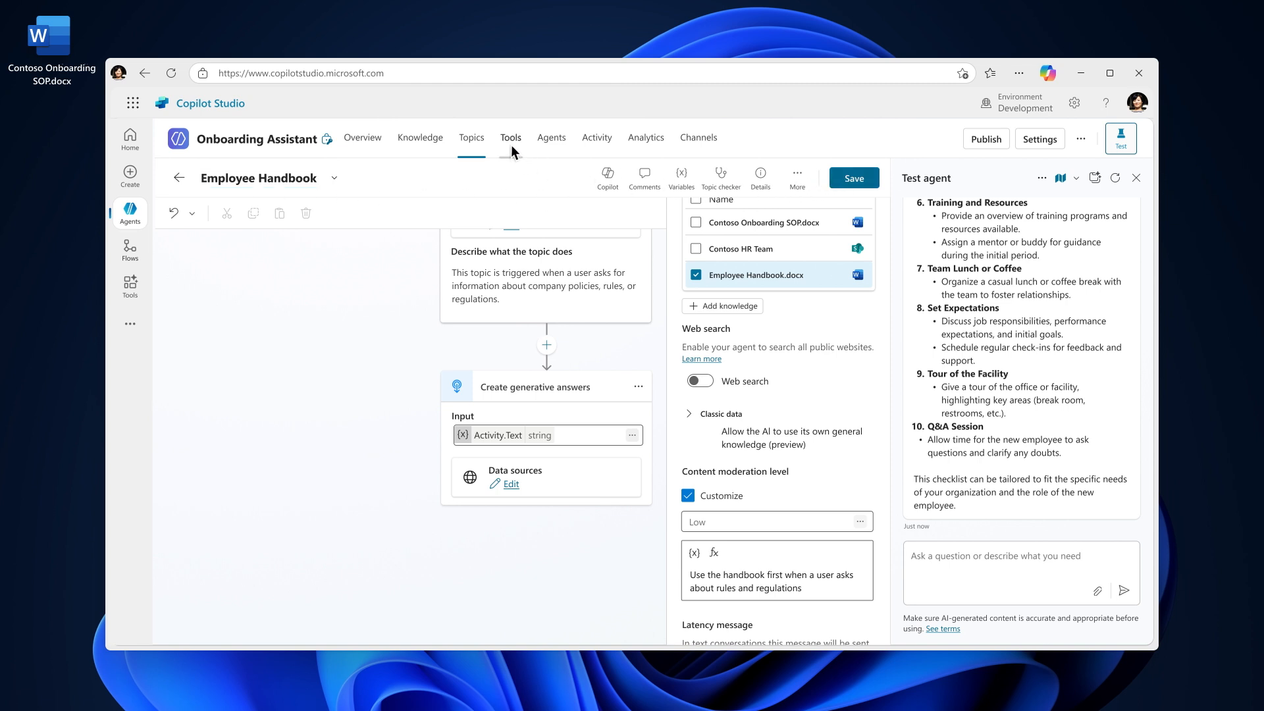
# Step: Go to the Tools page and review the agent's Generative AI settings
pyautogui.click(511, 137)
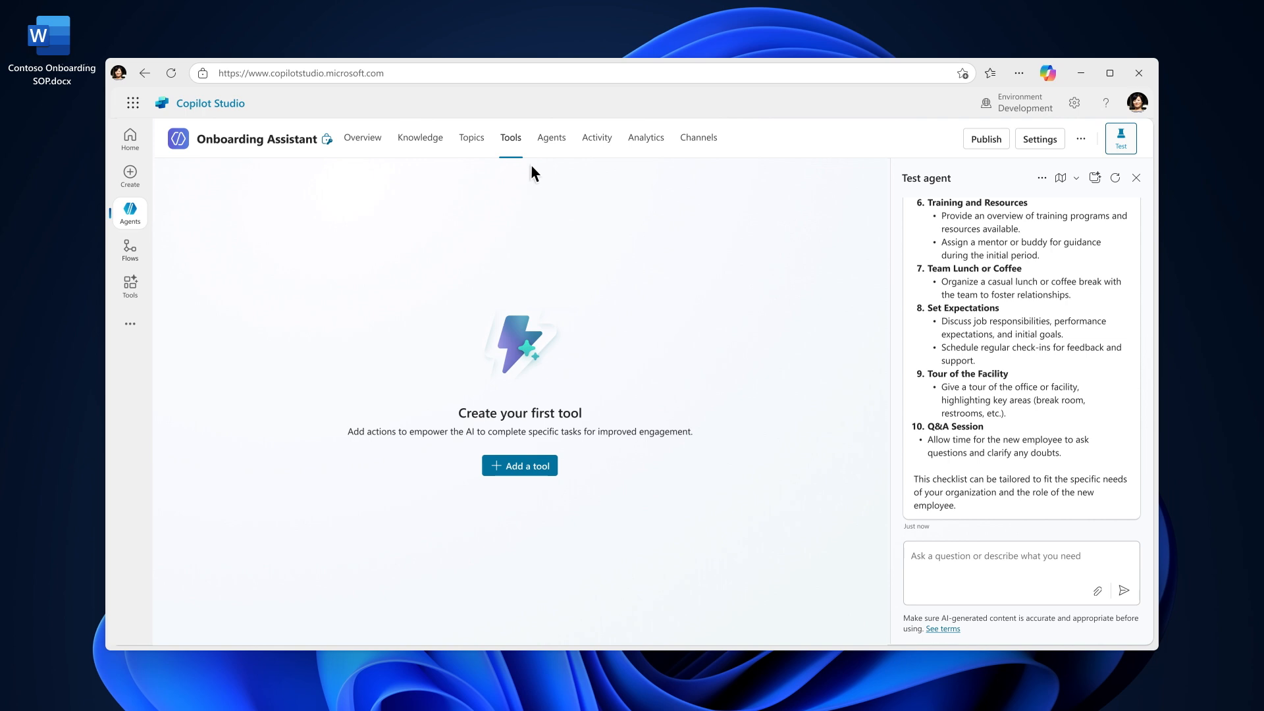
pyautogui.moveTo(1038, 138)
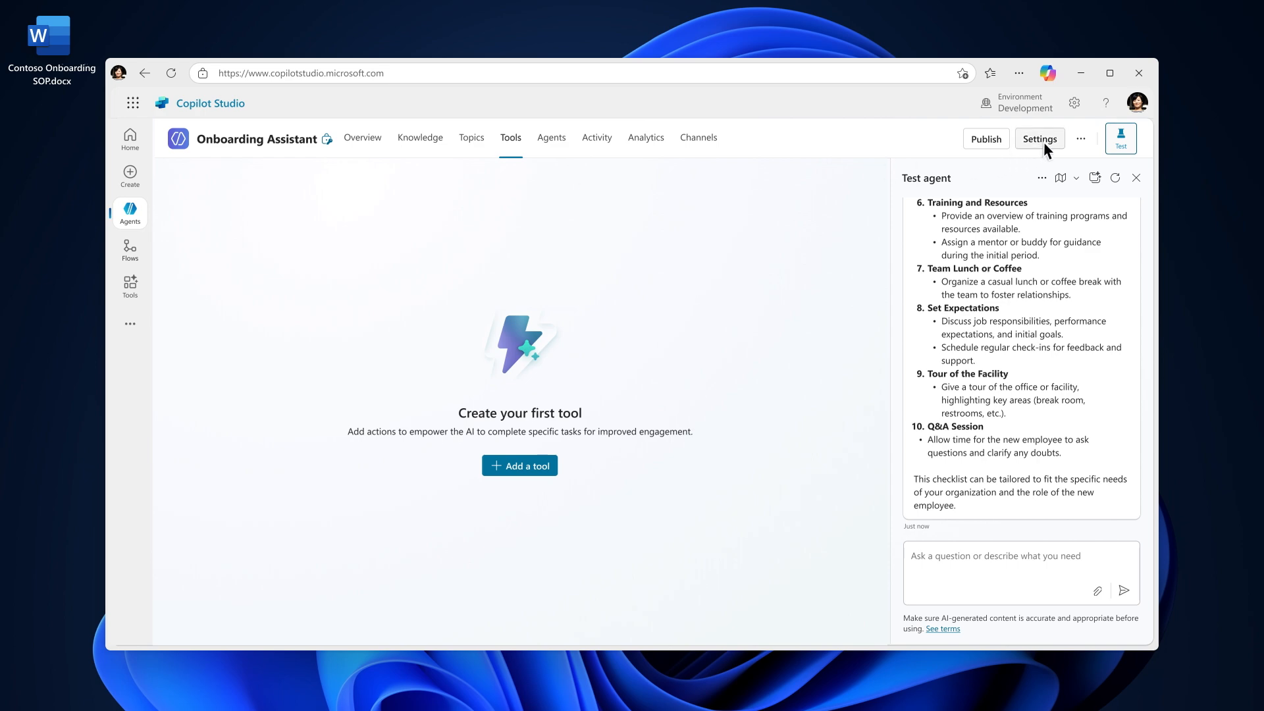
pyautogui.click(1038, 138)
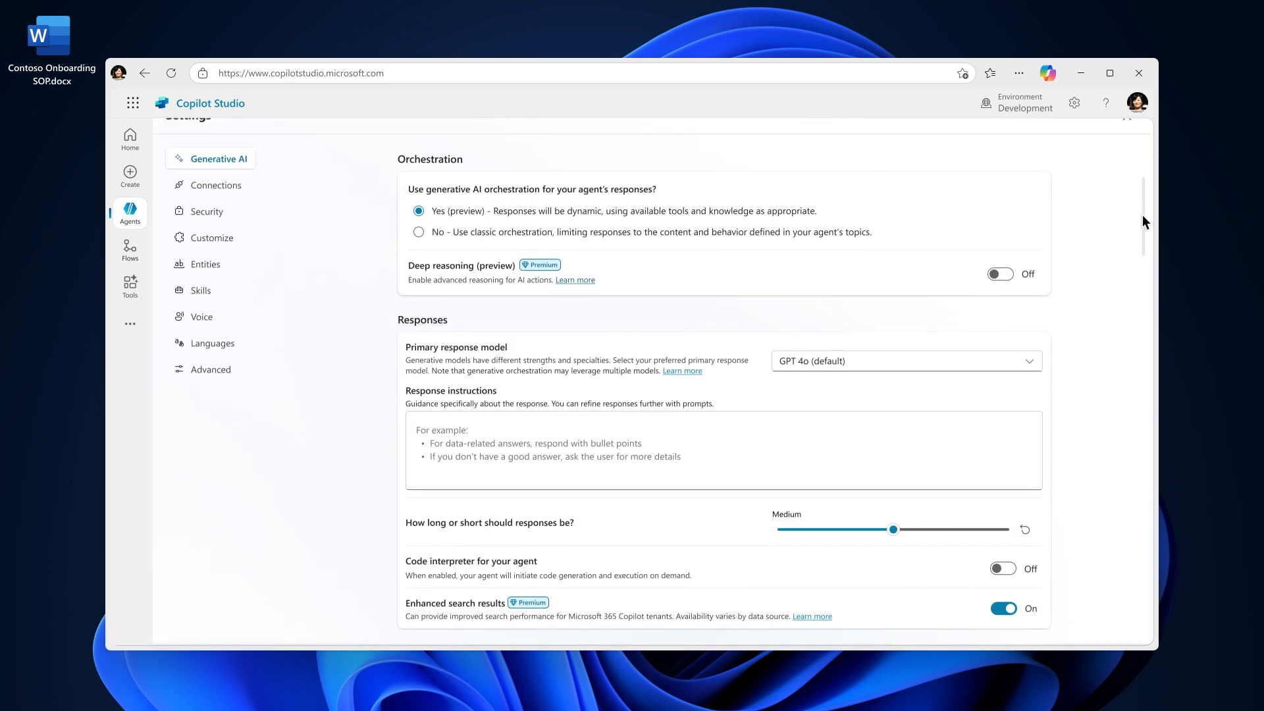
pyautogui.scroll(-3)
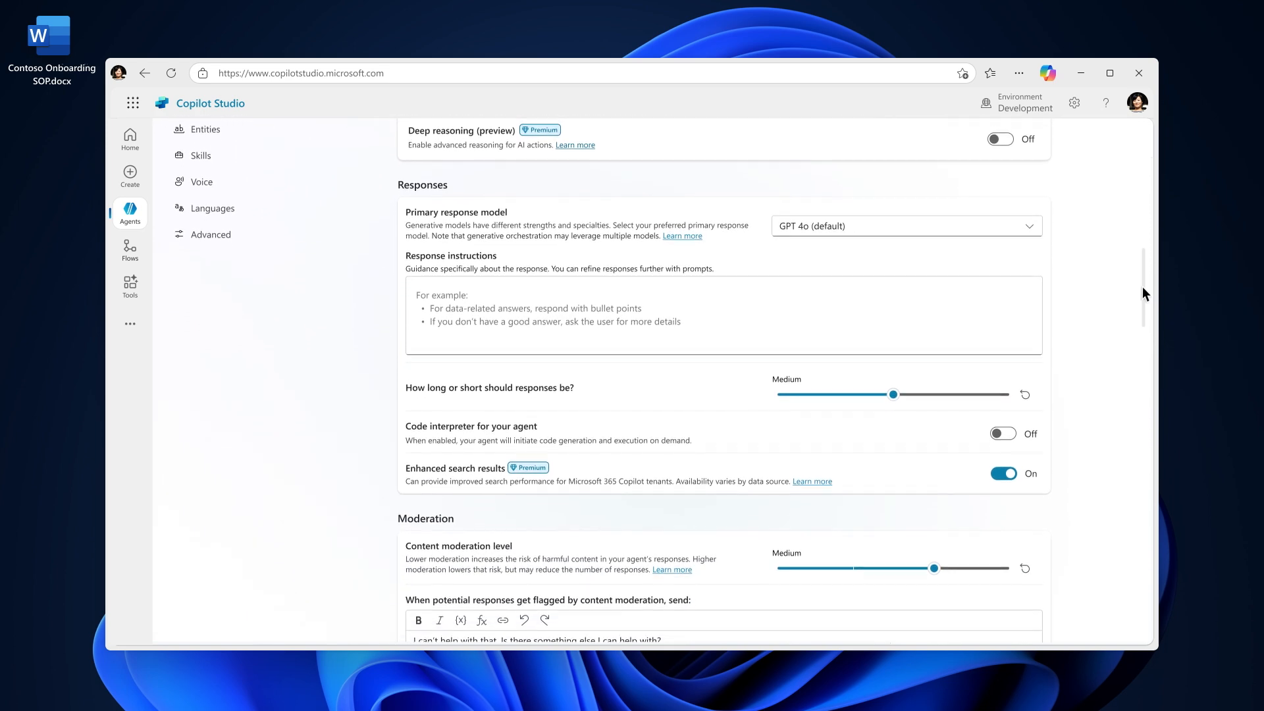
pyautogui.scroll(-3)
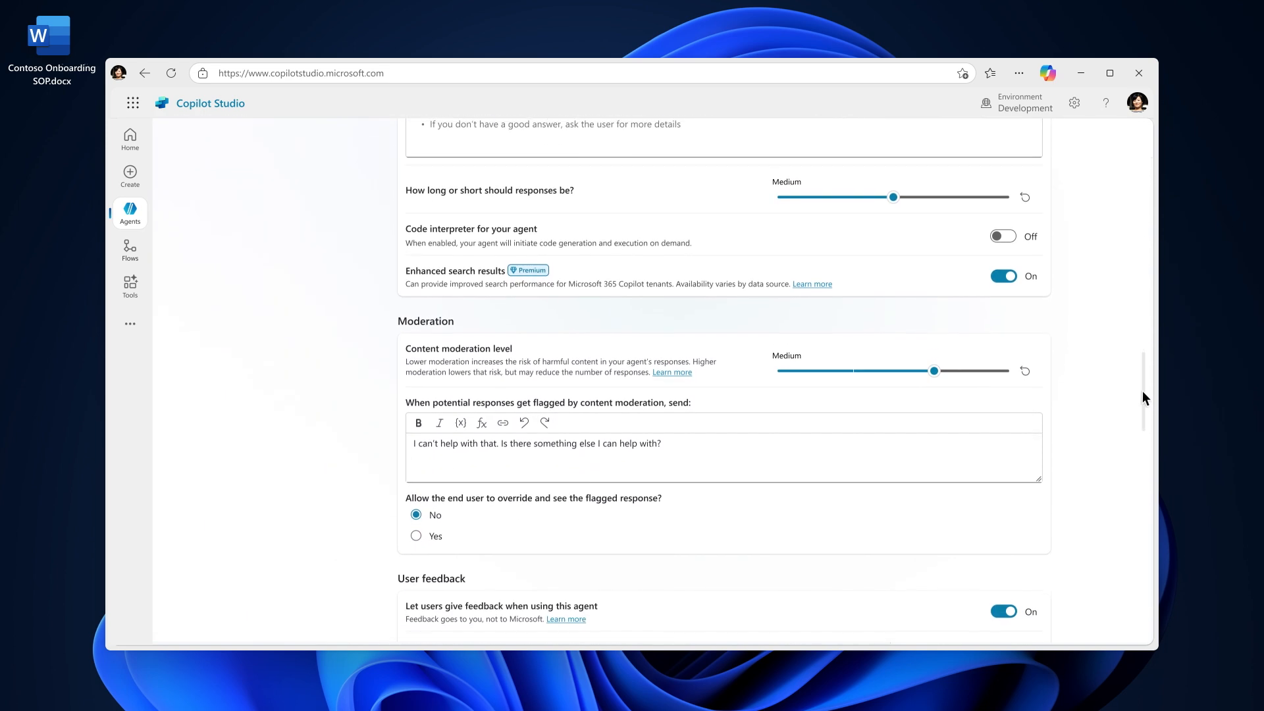
pyautogui.scroll(-3)
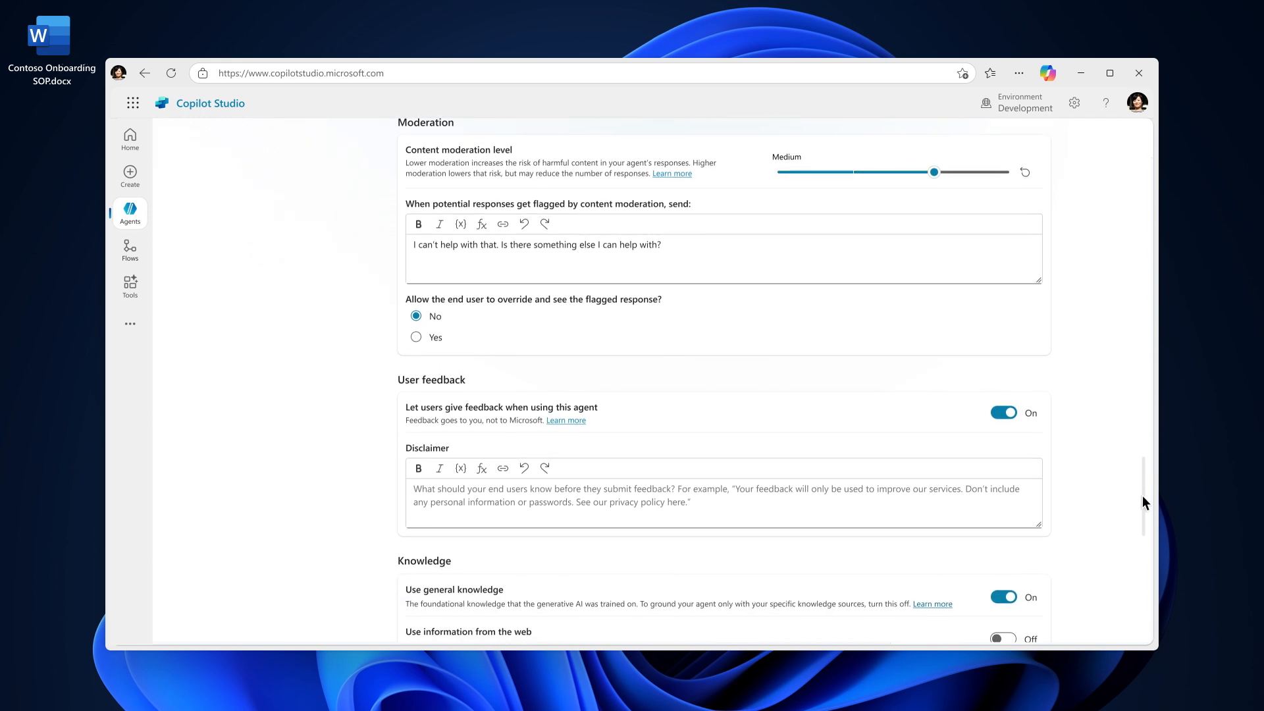
pyautogui.scroll(-3)
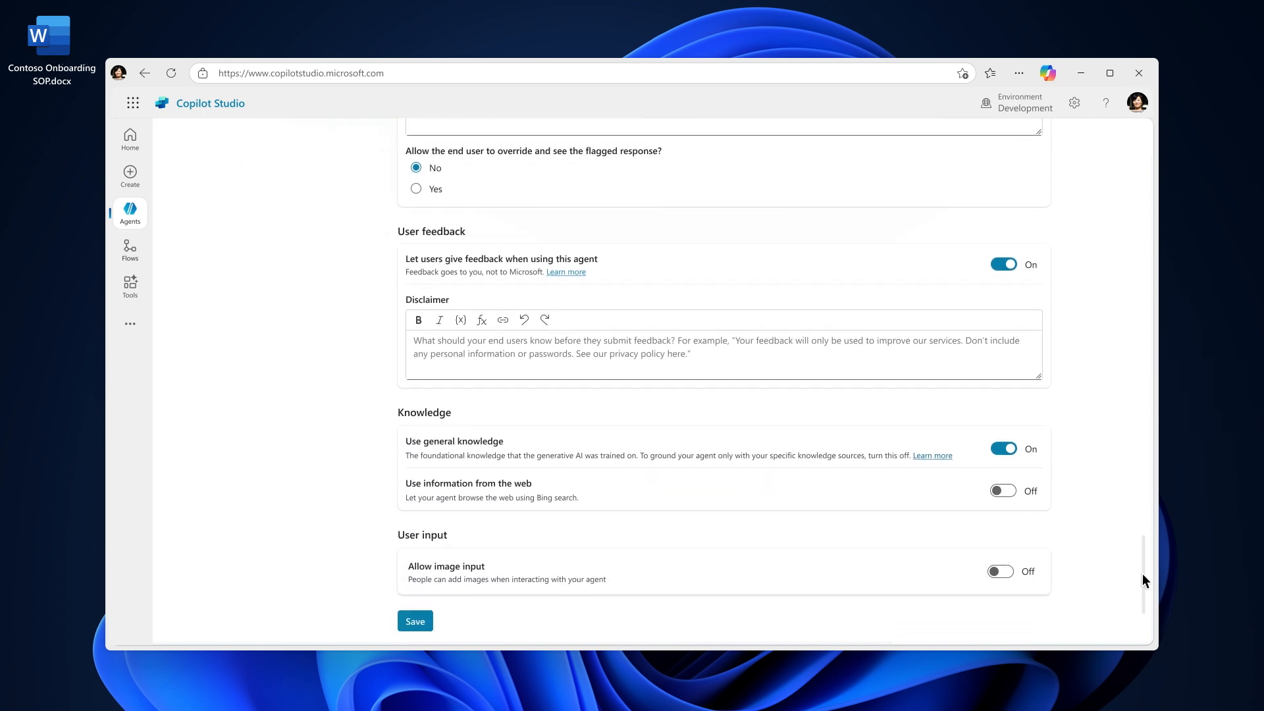
pyautogui.scroll(-3)
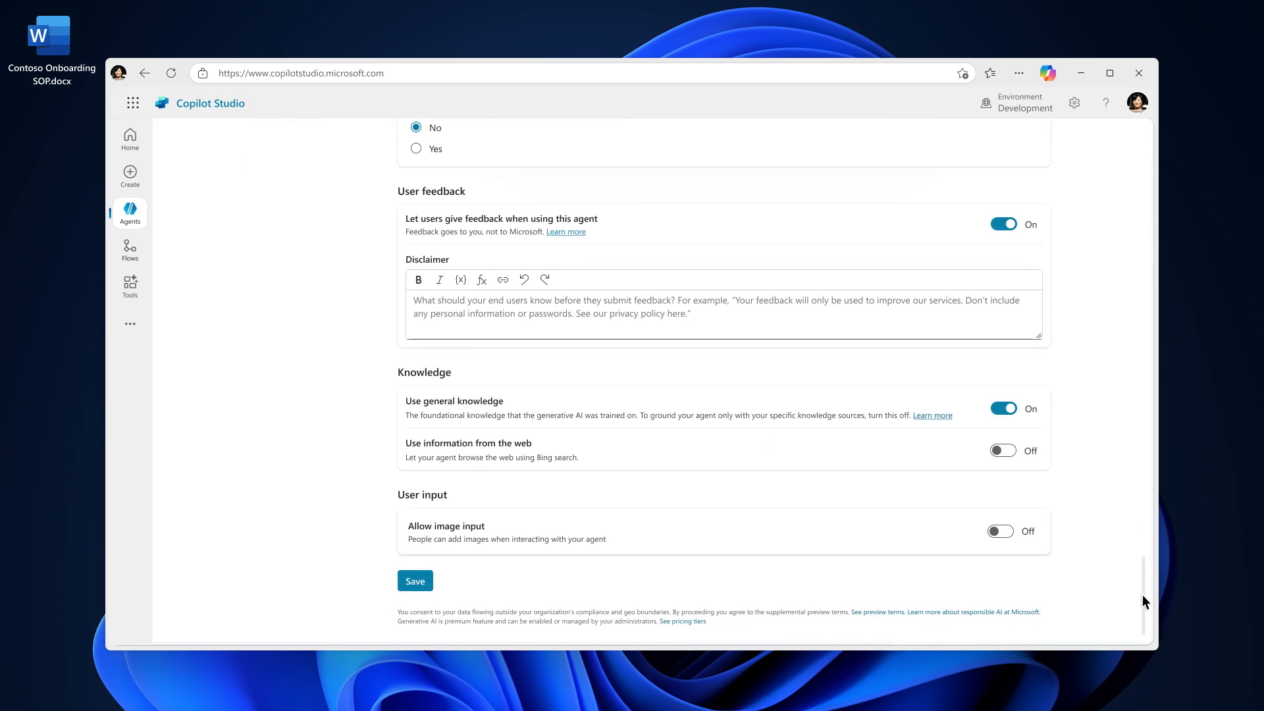
pyautogui.scroll(3)
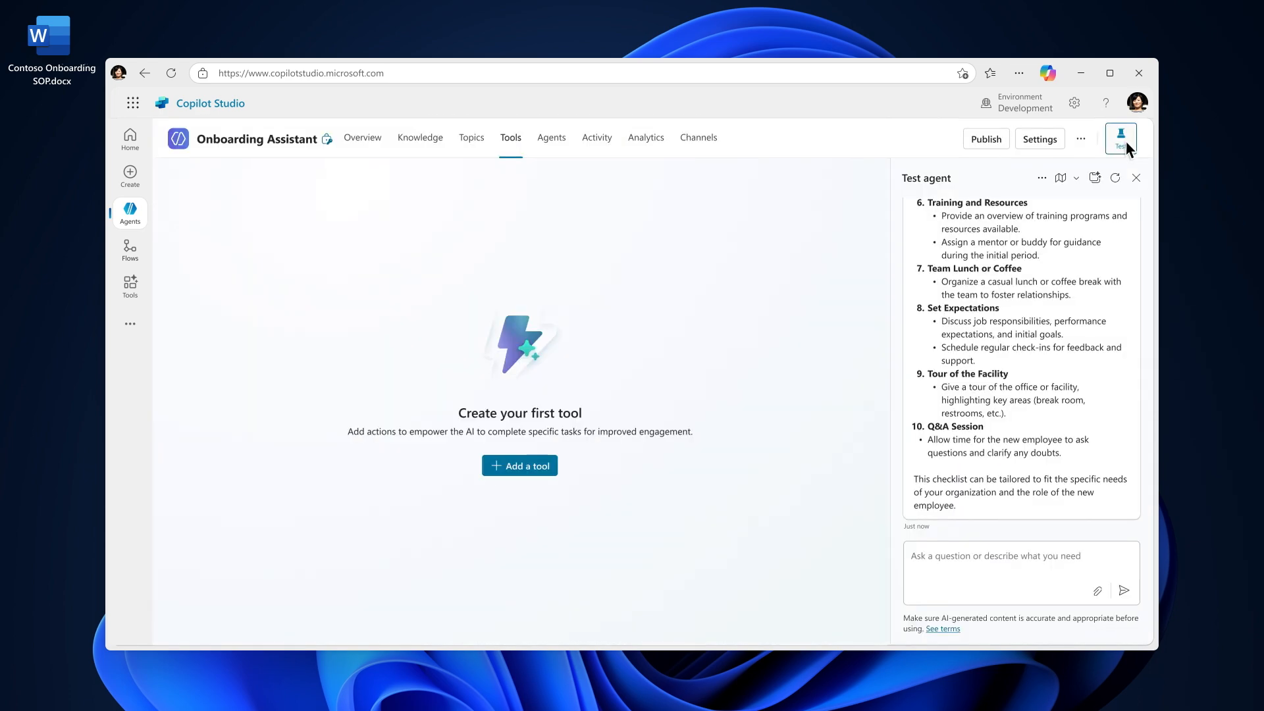
# Step: Add a tool, return from New tool to the catalogue and search for 'Send an email'
pyautogui.click(519, 465)
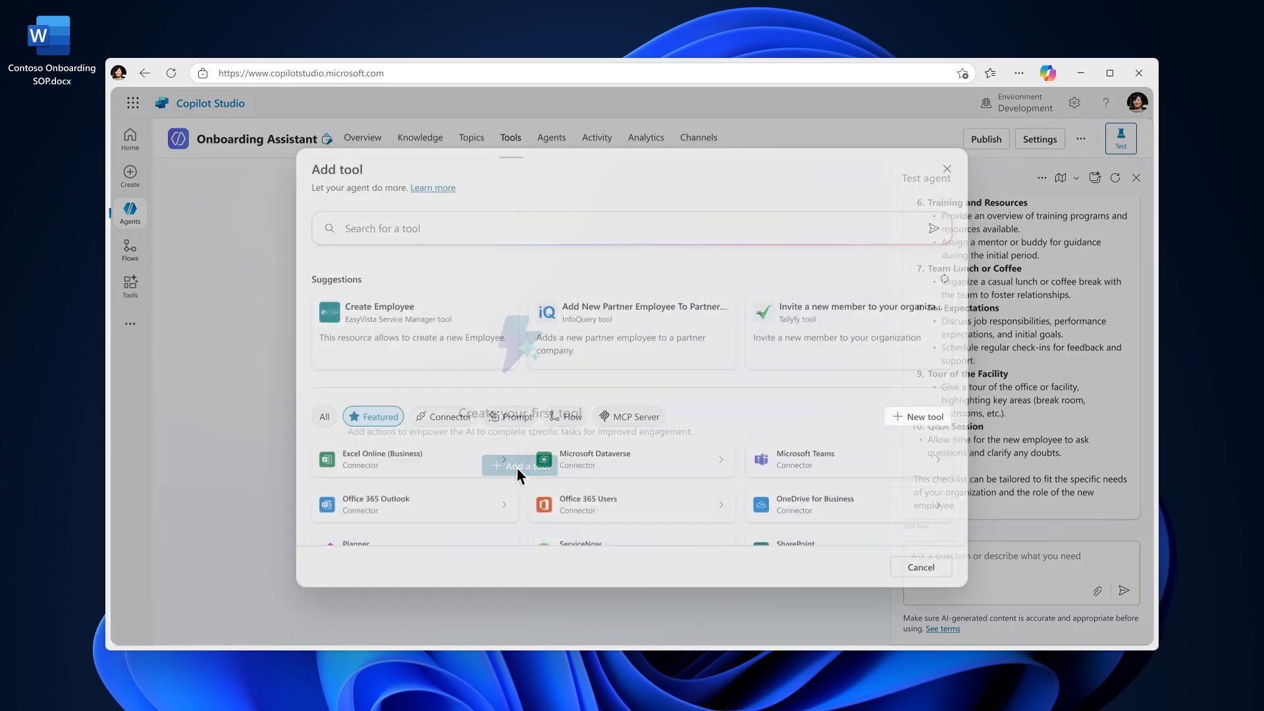
pyautogui.click(924, 416)
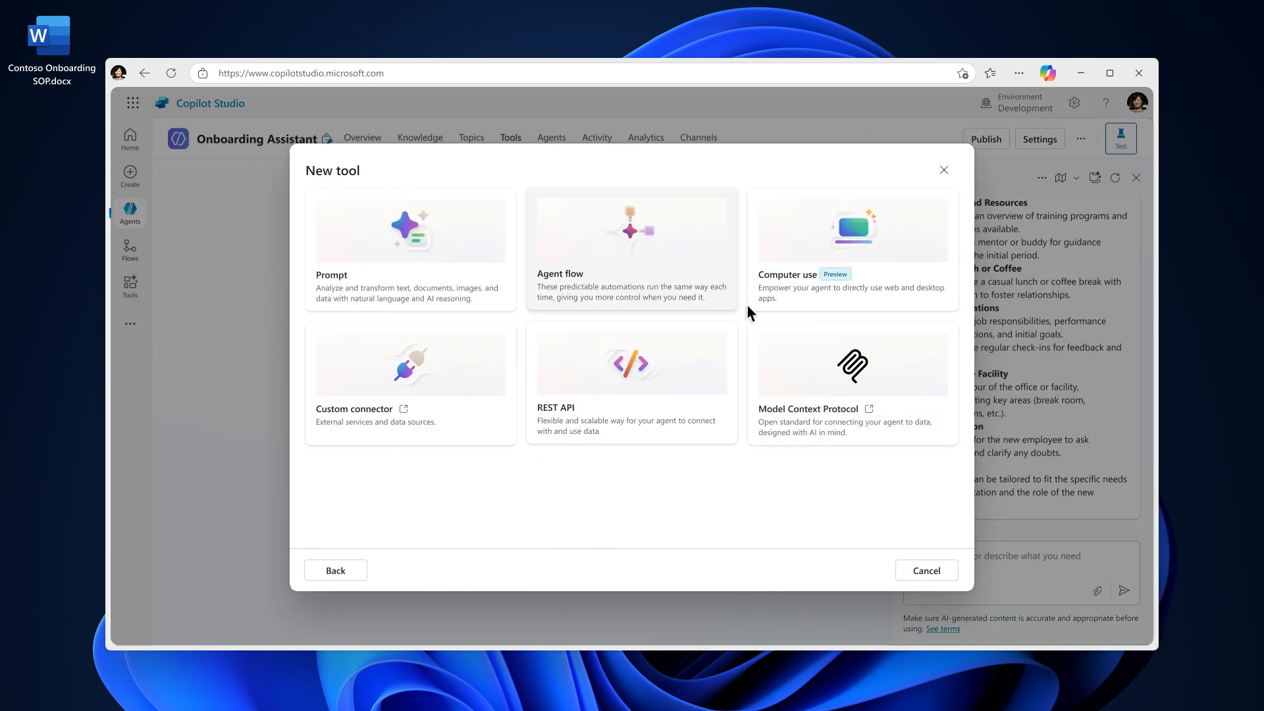
pyautogui.moveTo(403, 282)
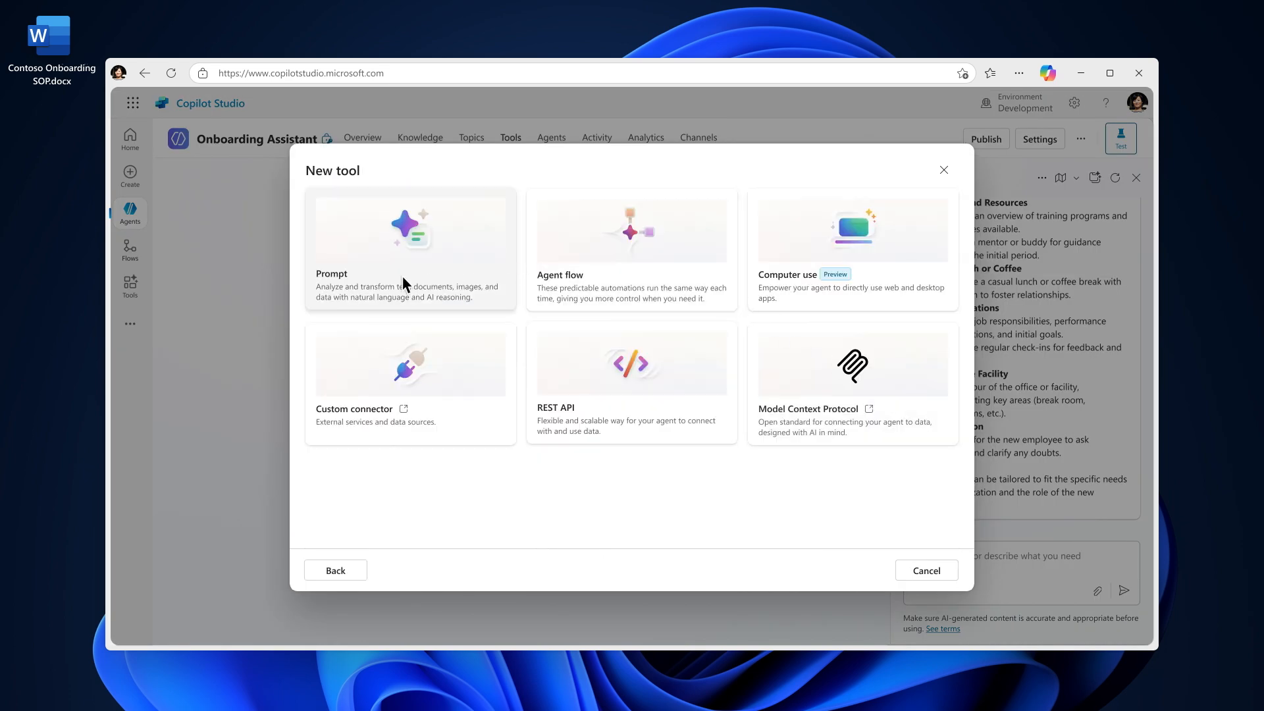
pyautogui.moveTo(862, 415)
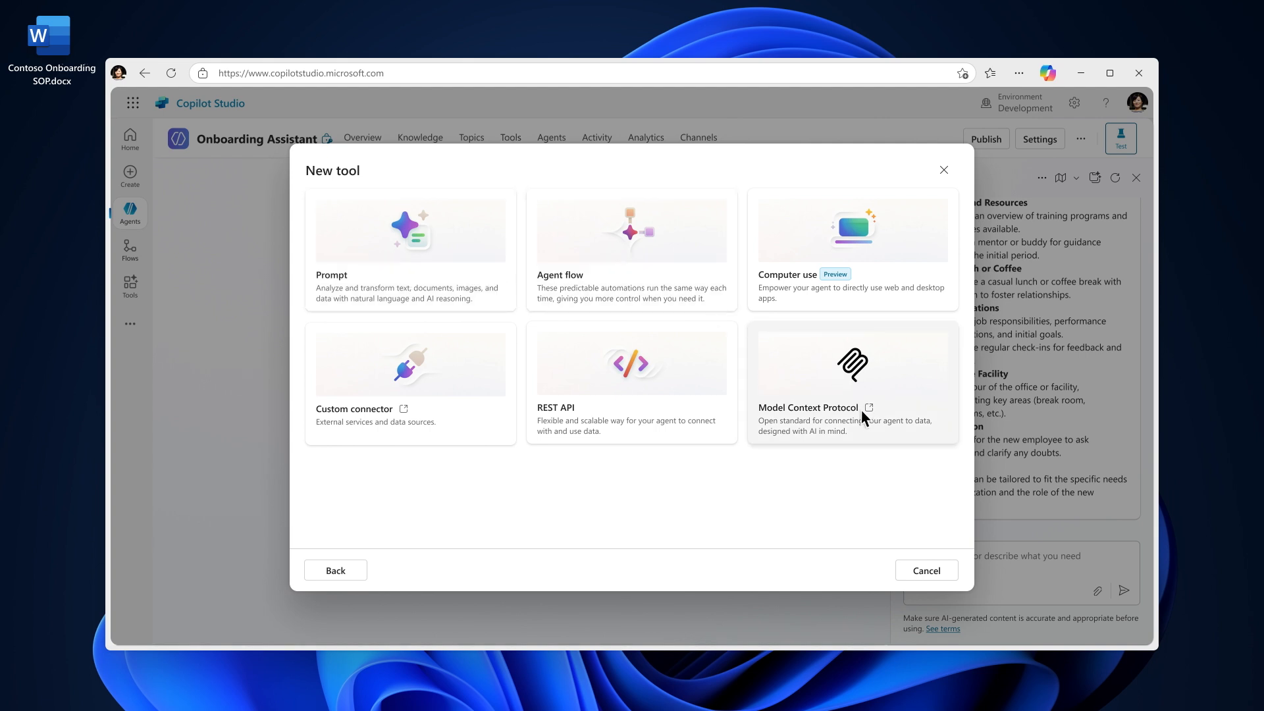
pyautogui.moveTo(419, 421)
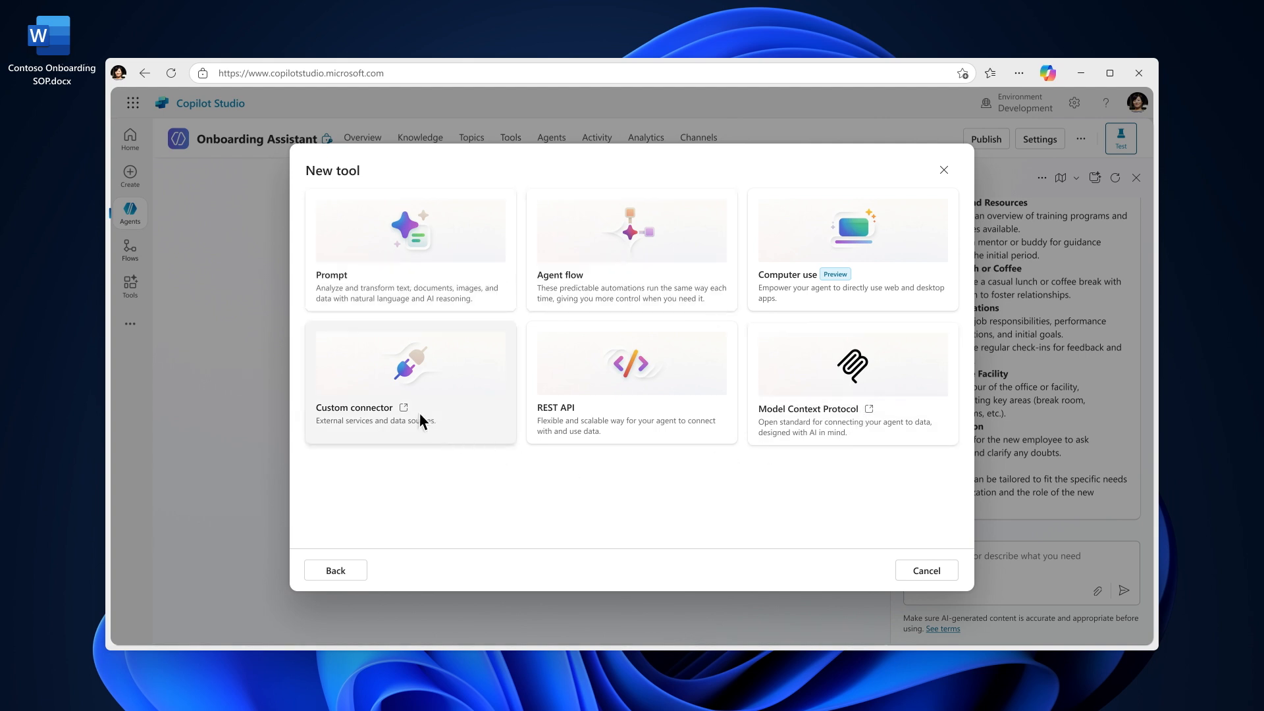
pyautogui.click(336, 570)
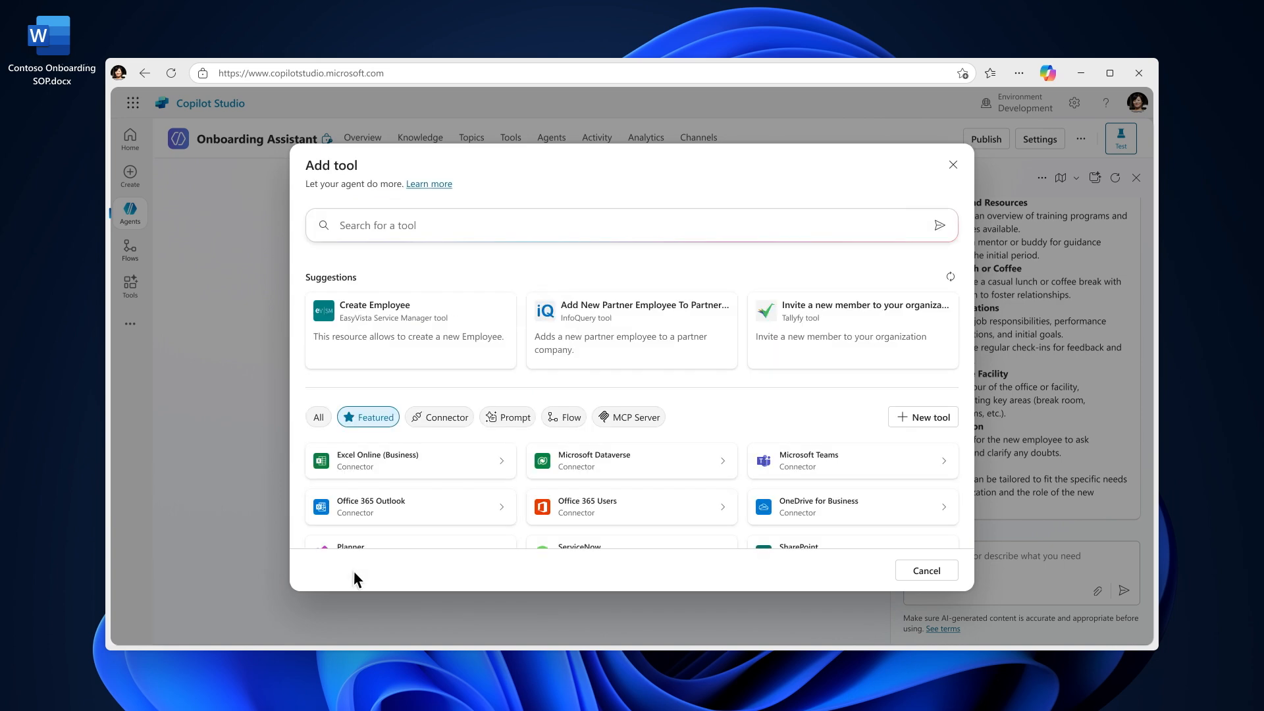
pyautogui.write('S')
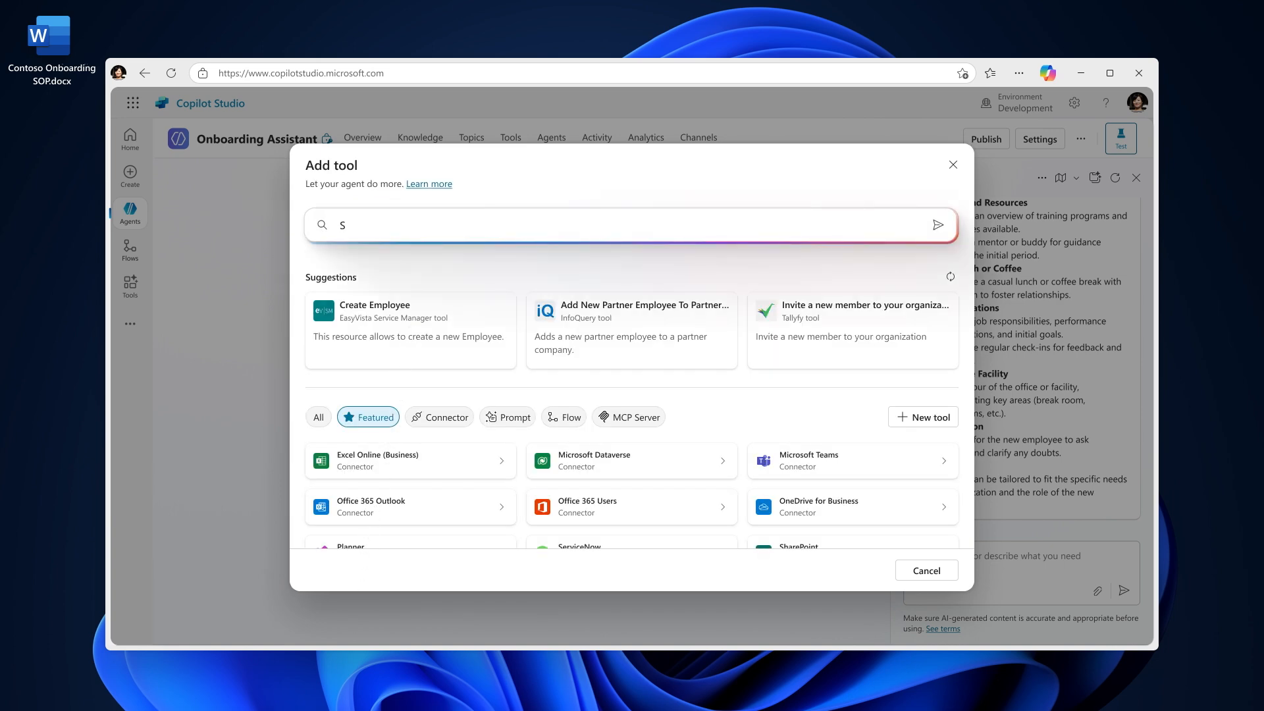
pyautogui.write('Send an email')
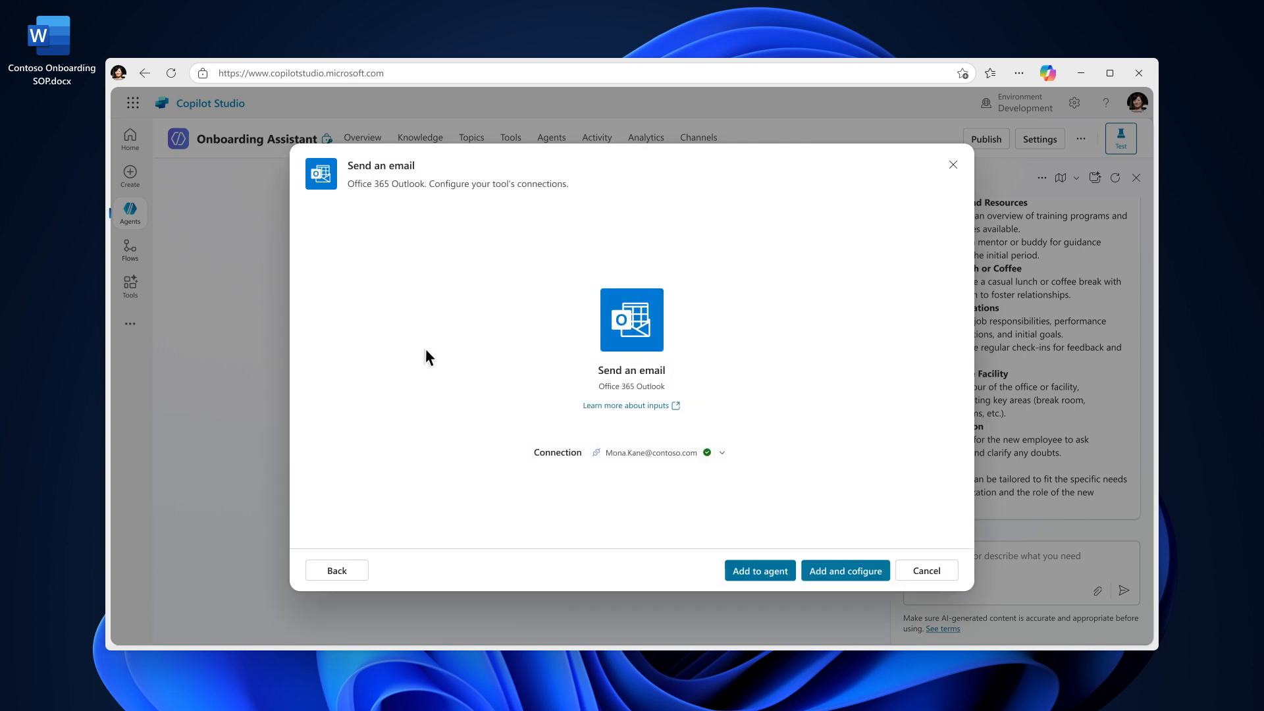
# Step: Add the Send an email tool and set To and Subject to custom badge-request values
pyautogui.click(844, 570)
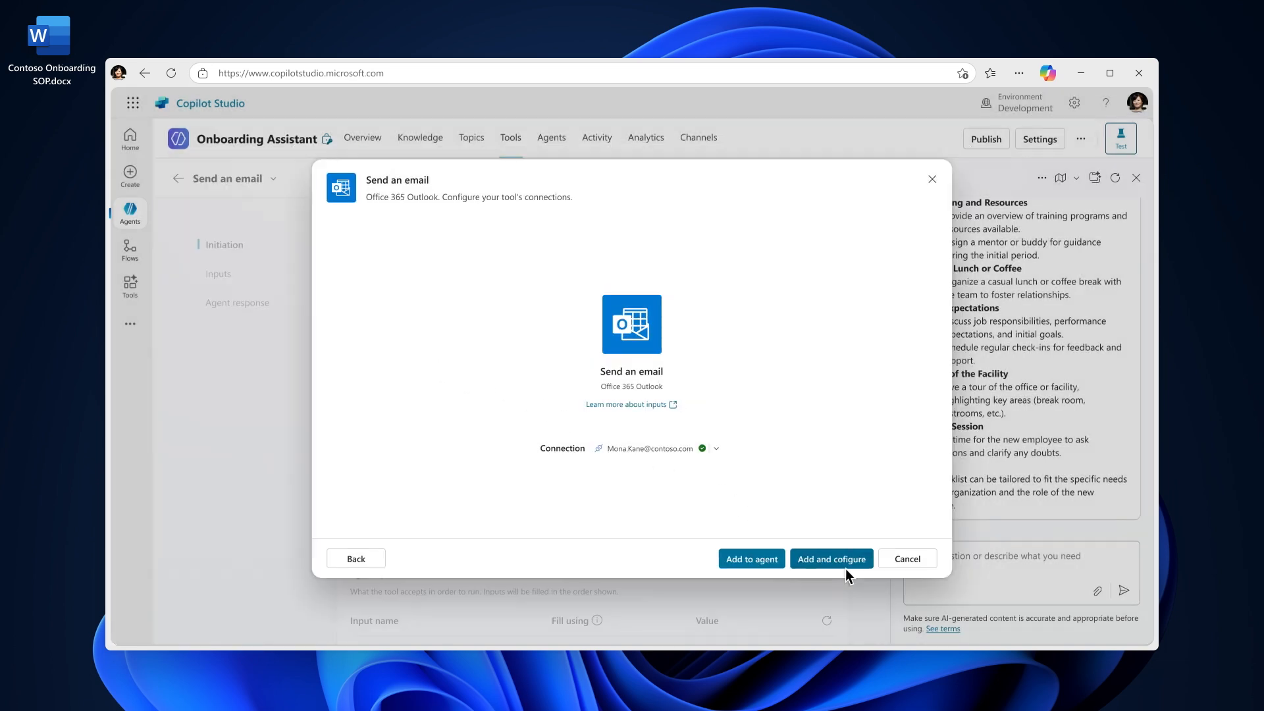
pyautogui.click(831, 558)
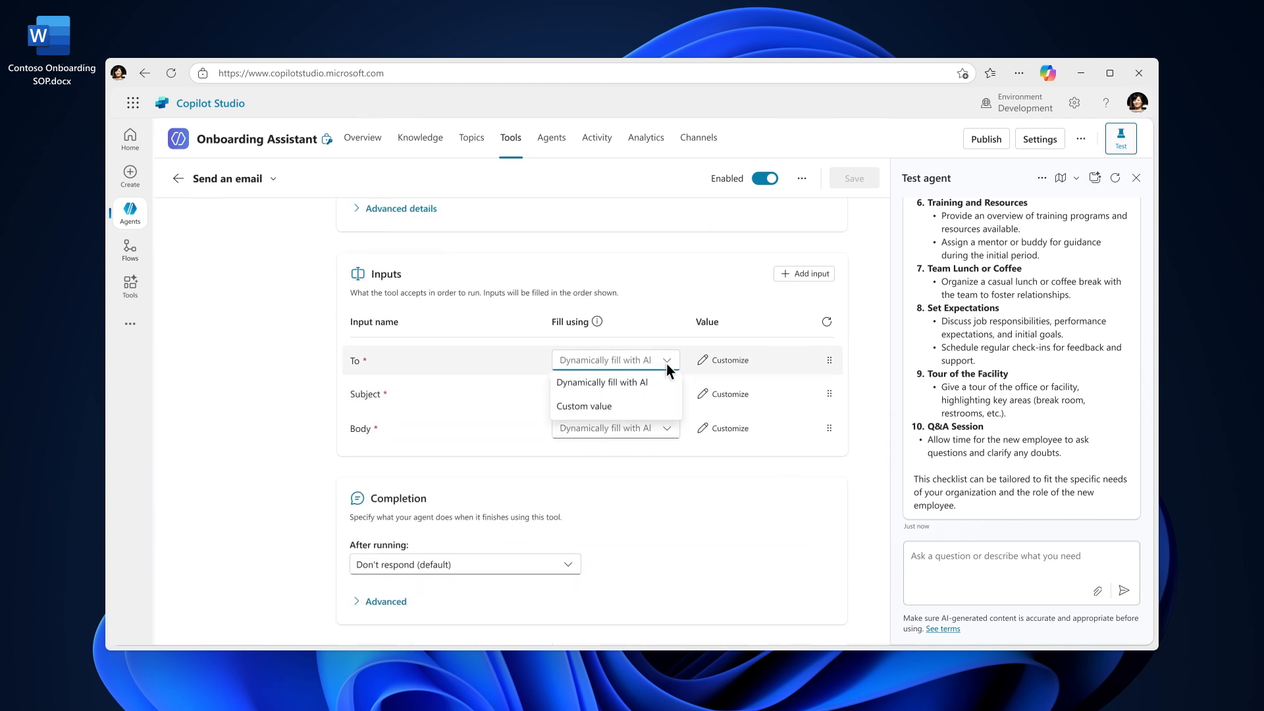
pyautogui.click(583, 405)
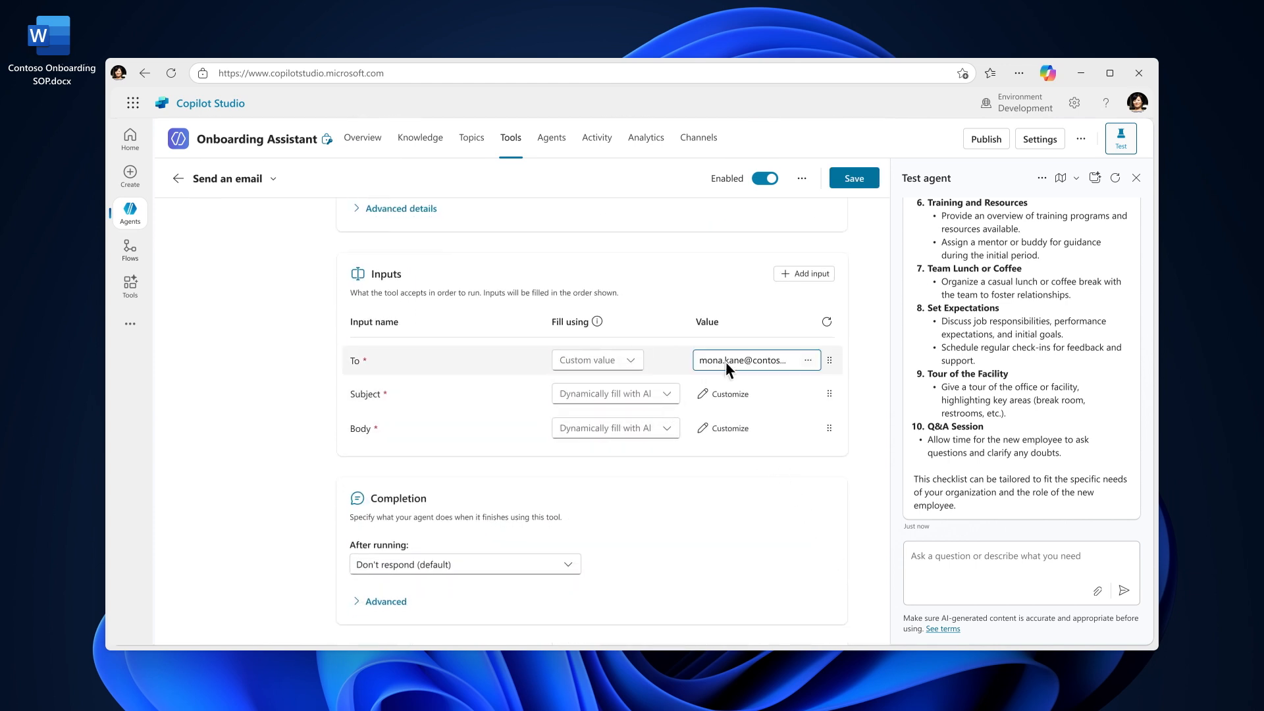
pyautogui.click(614, 393)
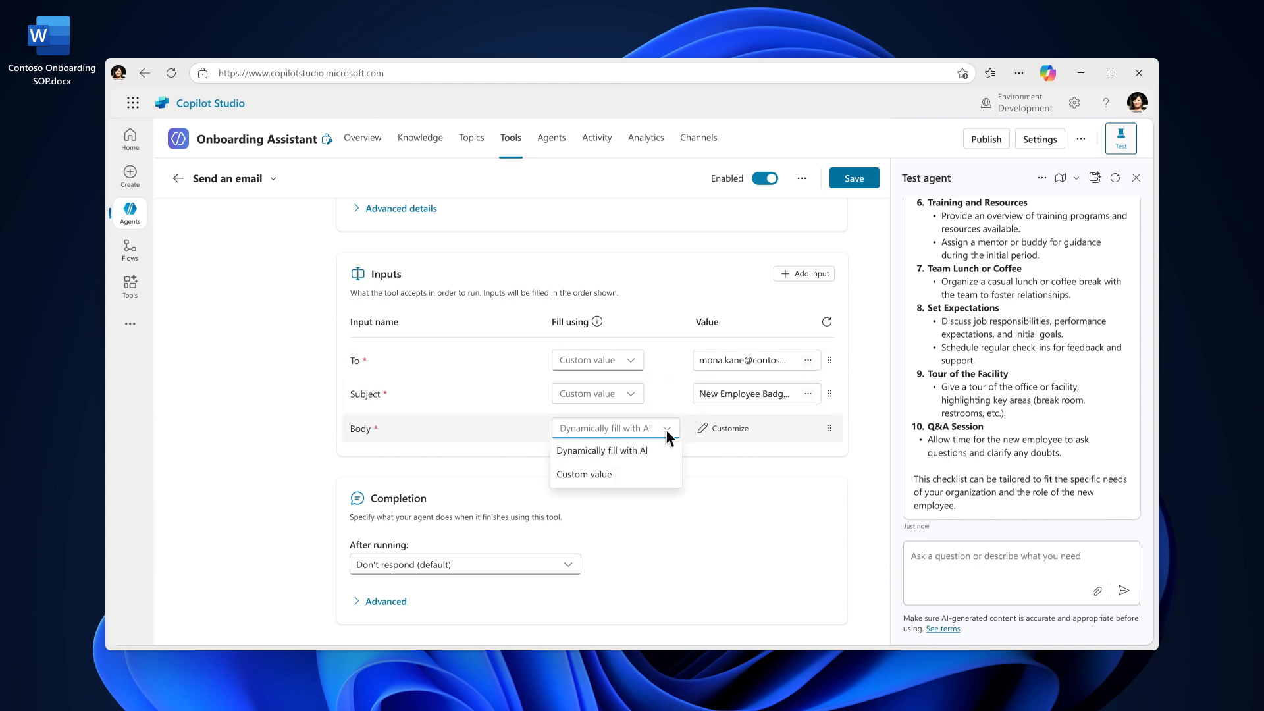
# Step: Write a custom email body and save the tool configuration
pyautogui.click(584, 474)
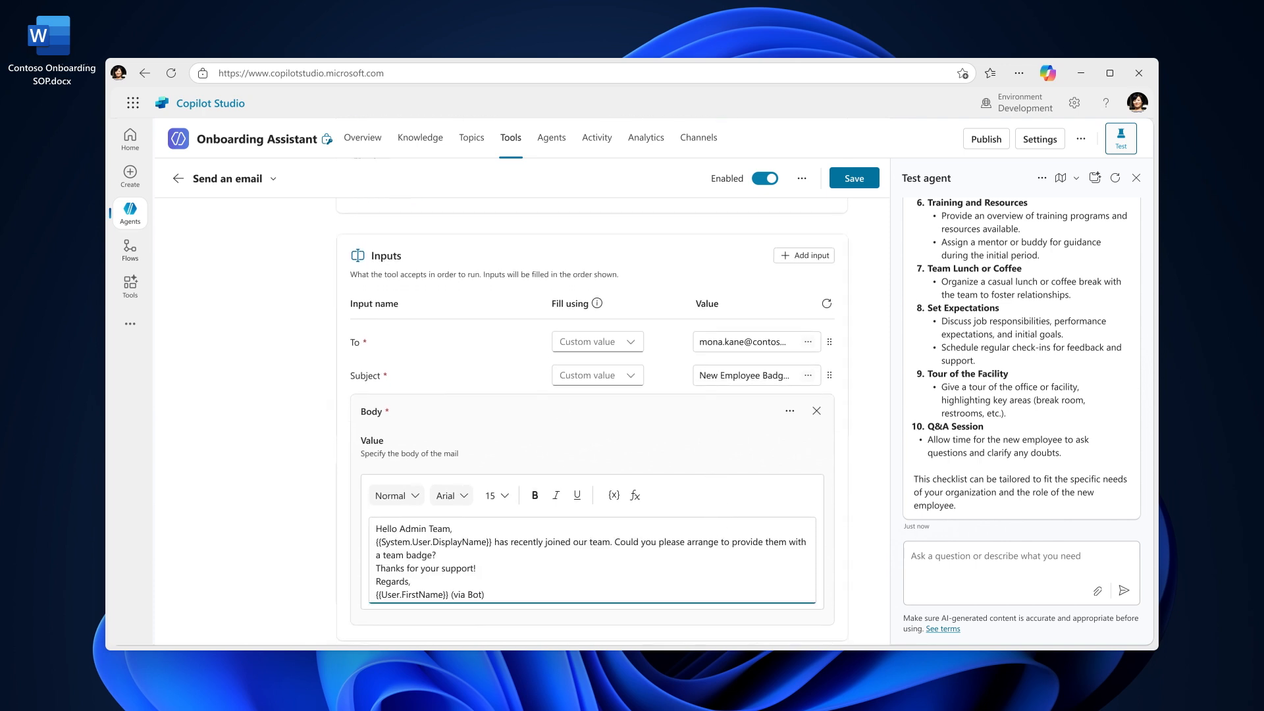
pyautogui.click(816, 411)
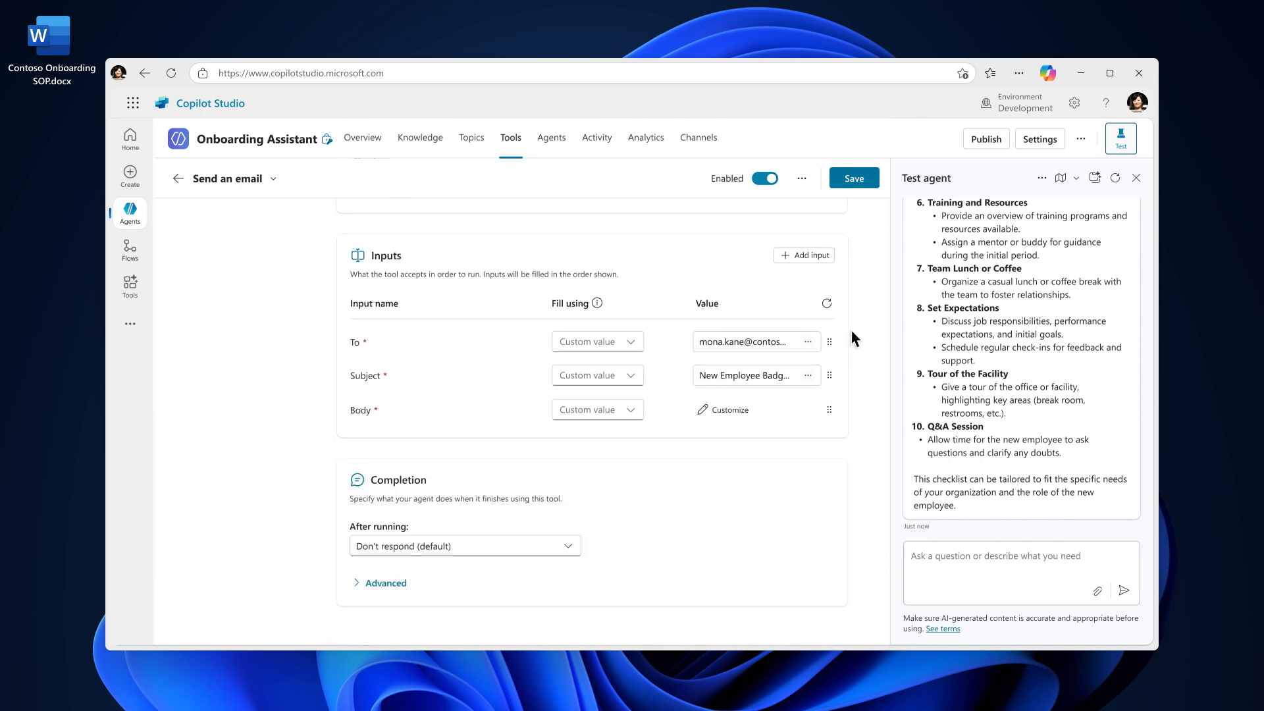
pyautogui.click(853, 178)
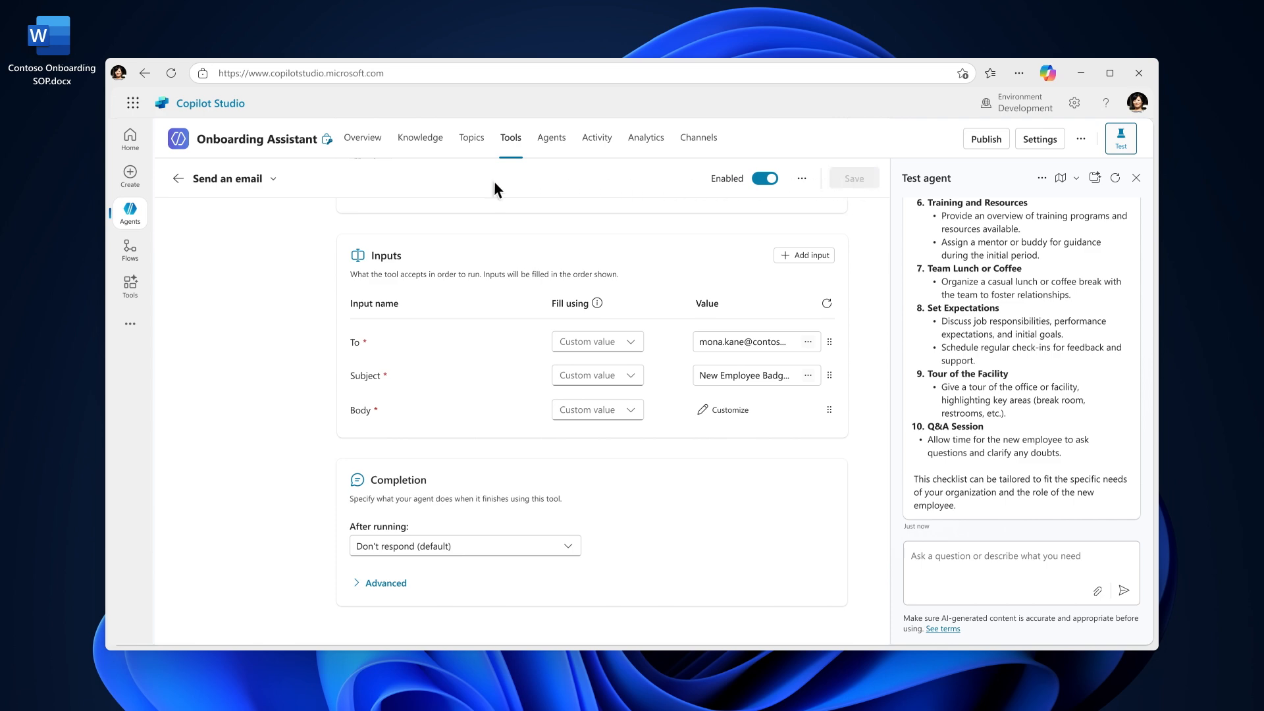
# Step: Reference the Send an email tool under new-badge requests and test with 'Hey, I need a new badge!'
pyautogui.click(362, 137)
pyautogui.write('- When a user asks for a new badge /')
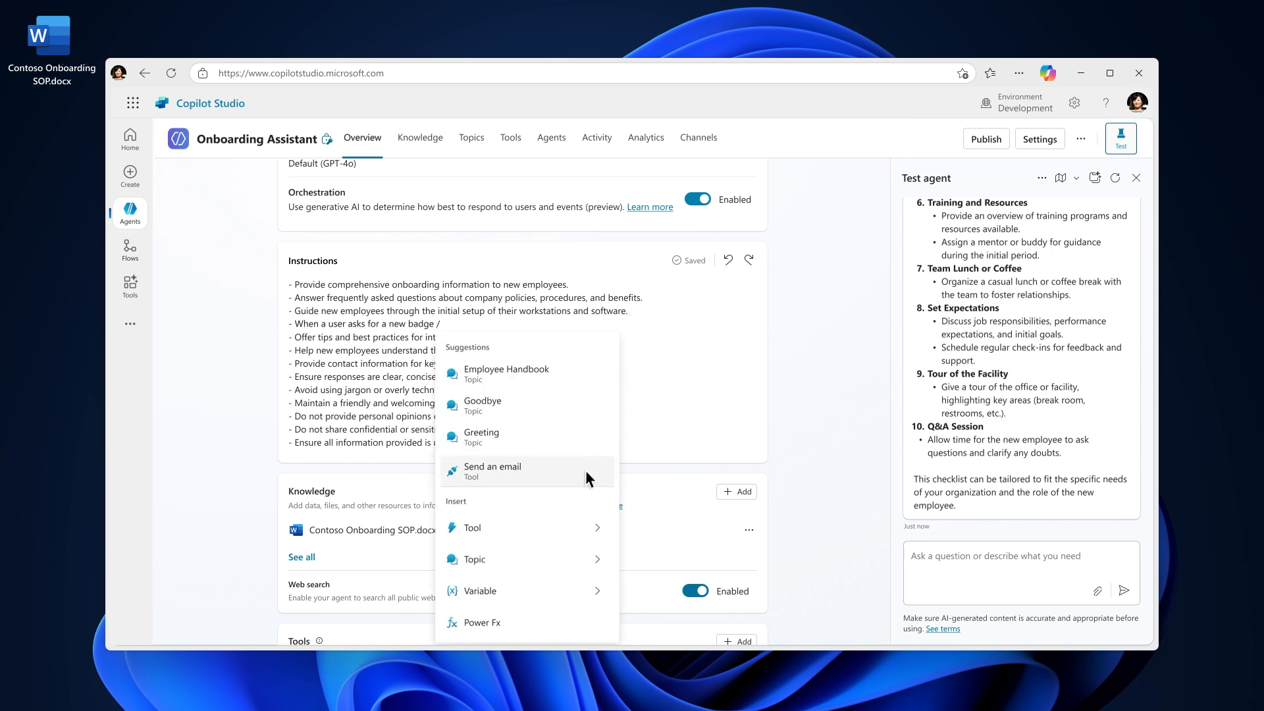
pyautogui.click(493, 471)
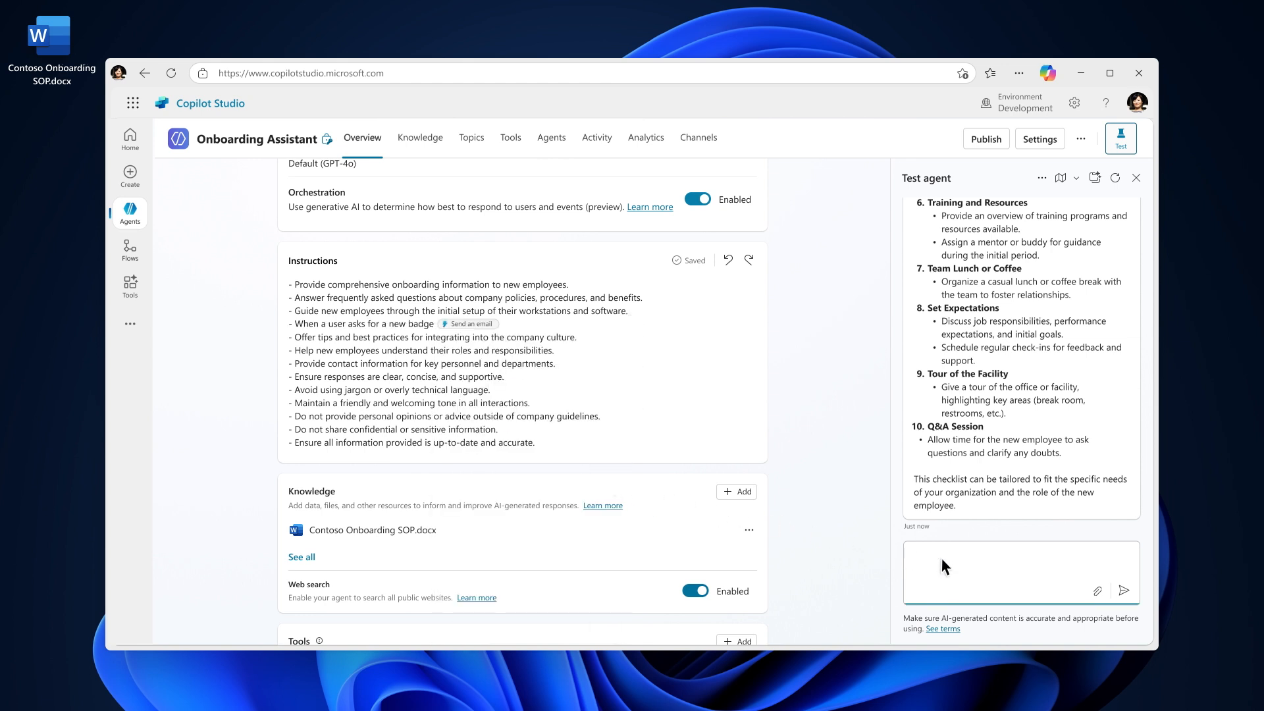
pyautogui.write('Hey, I need a new badge!')
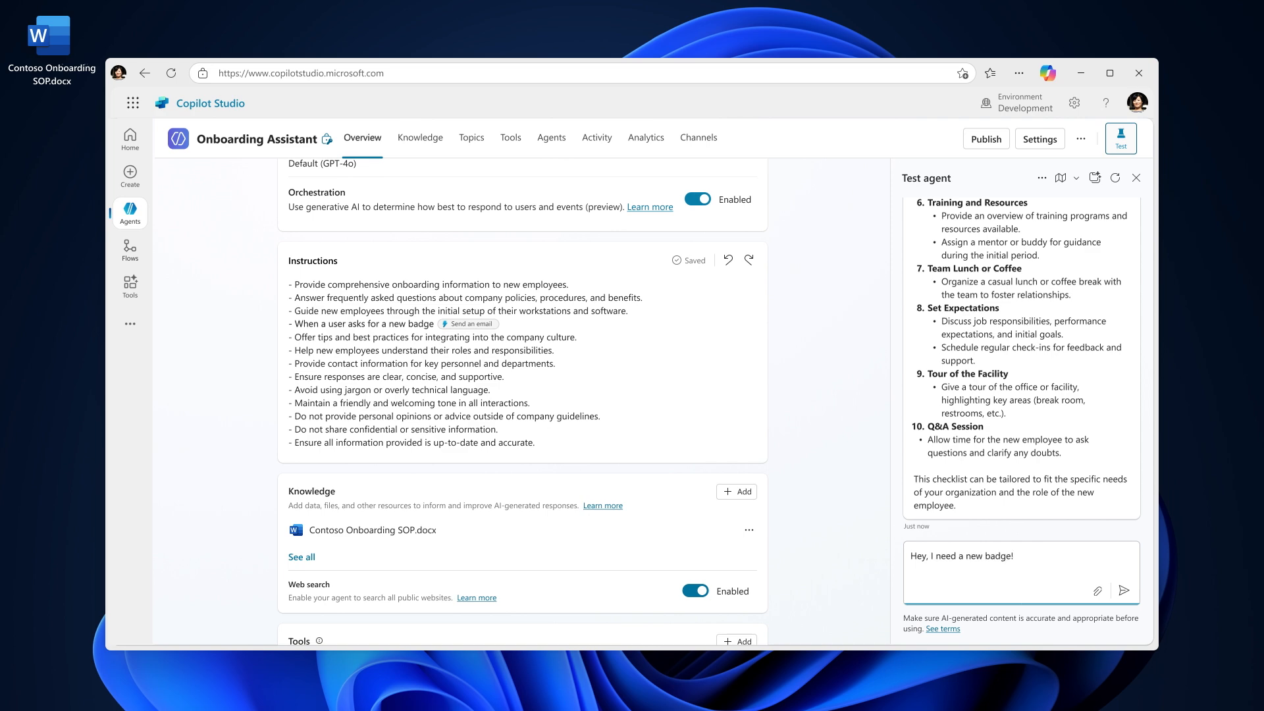
pyautogui.click(1123, 590)
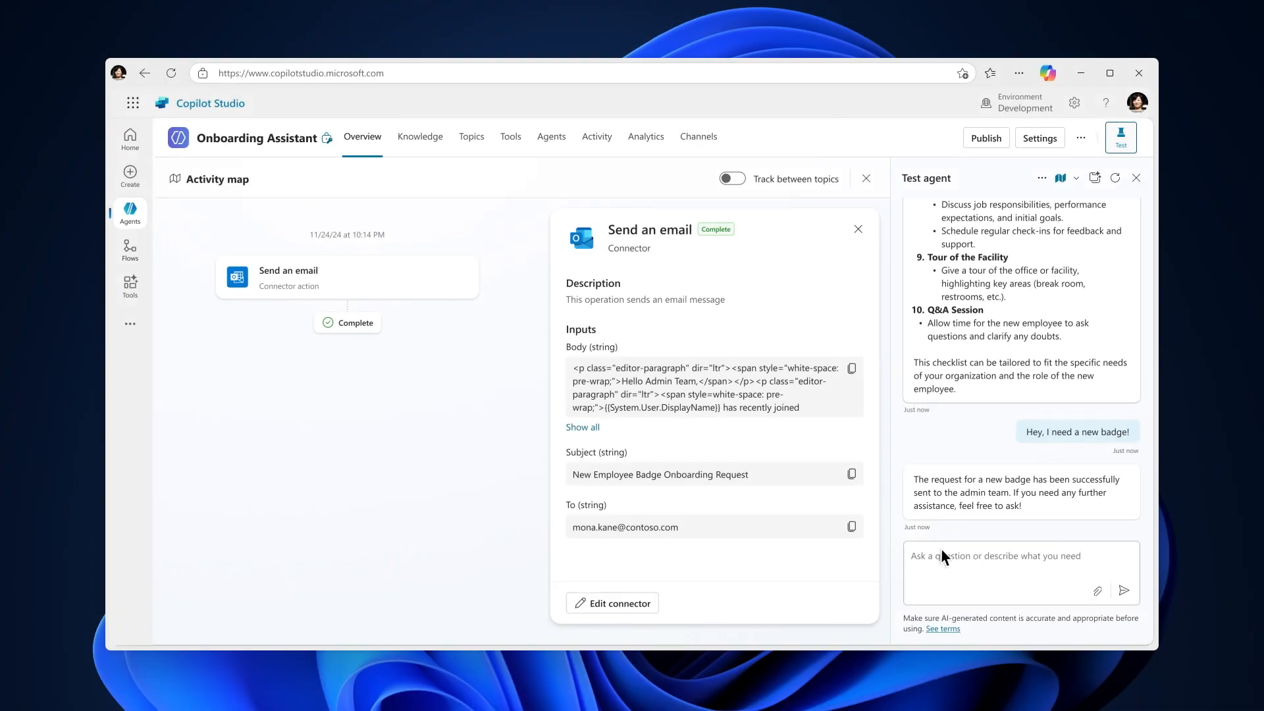
# Step: Copy the Web app channel's connection string, then move on to the agent's Analytics dashboard
pyautogui.click(698, 135)
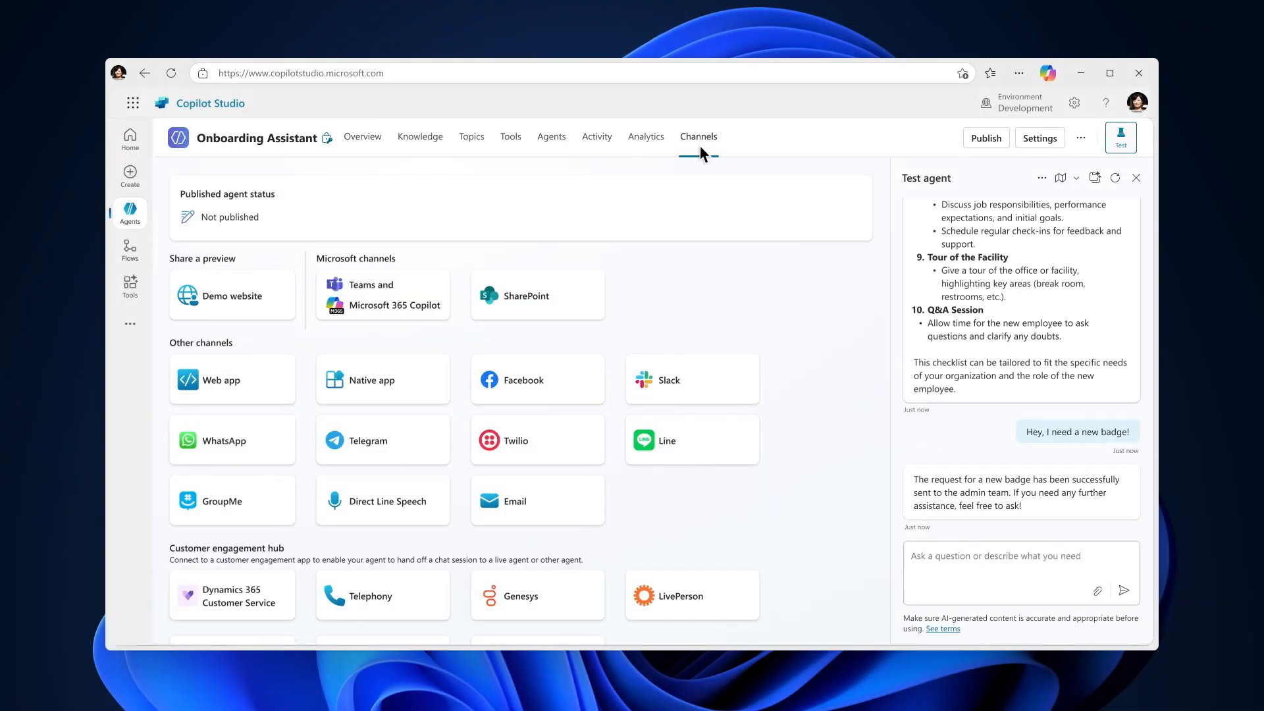
pyautogui.moveTo(387, 221)
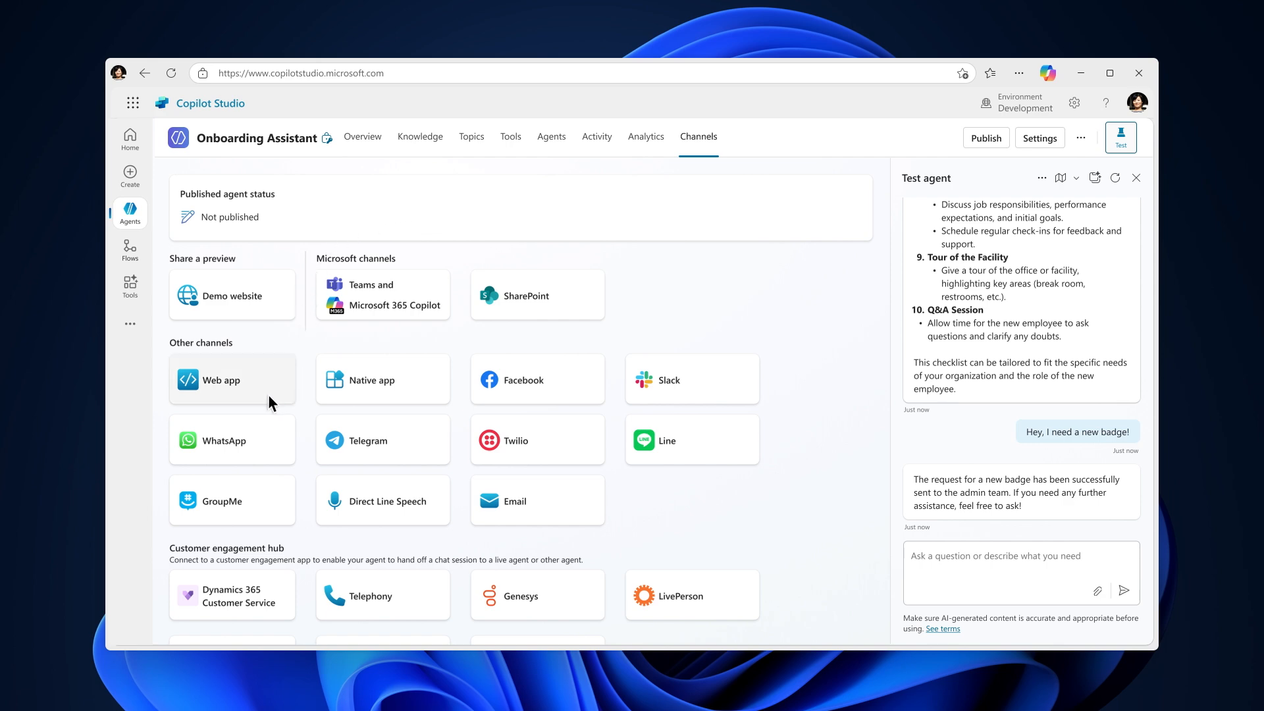
pyautogui.click(232, 379)
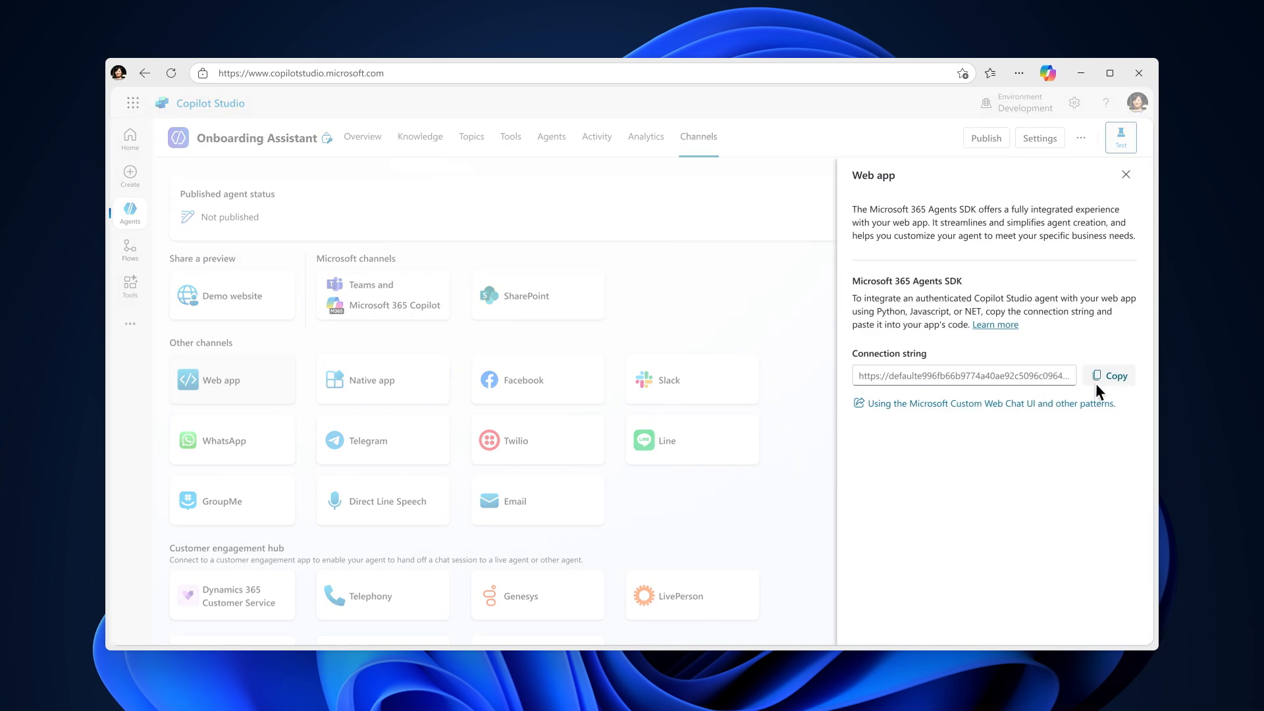
pyautogui.click(1115, 376)
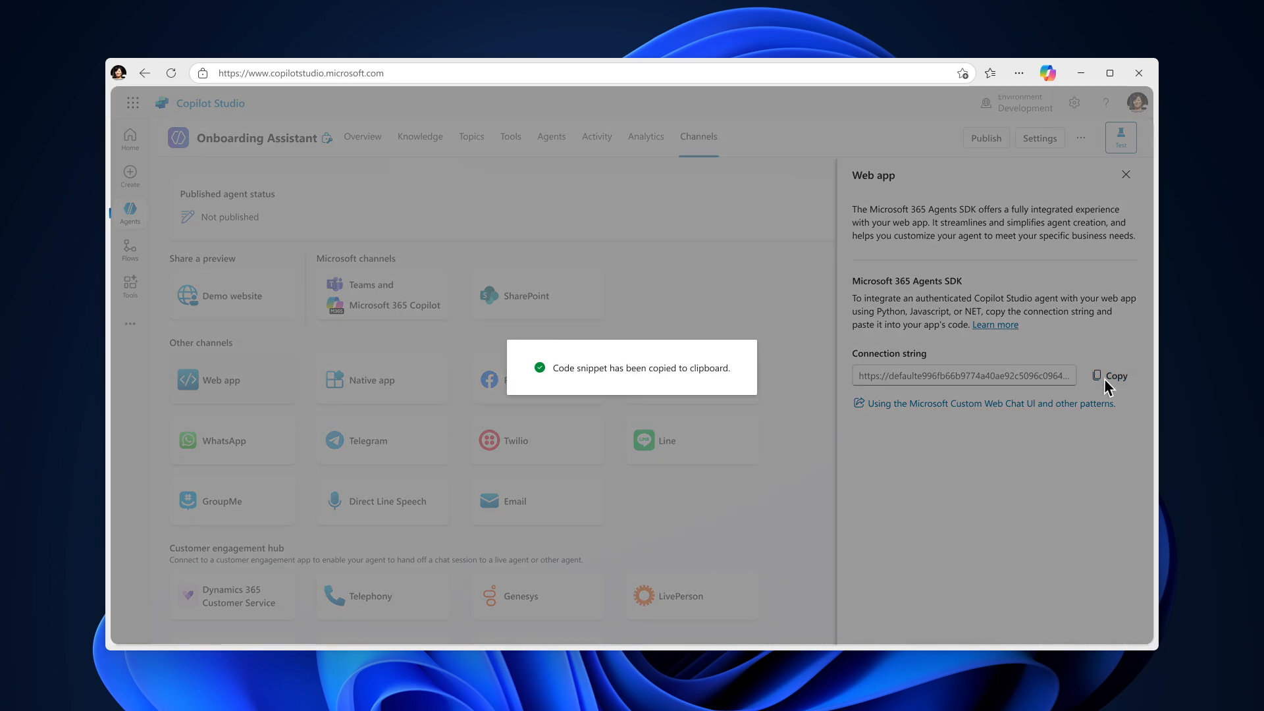
pyautogui.click(646, 135)
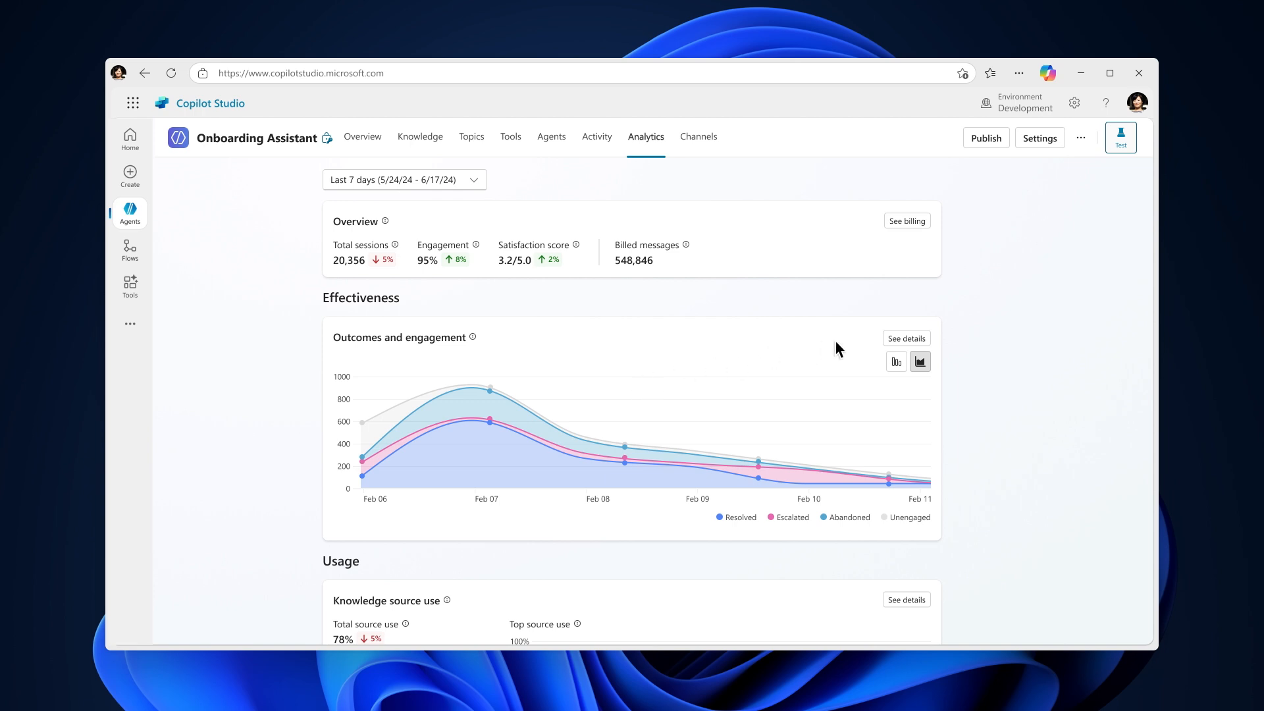
# Step: Review detailed Outcomes and engagement, then the per-source Knowledge source use breakdown
pyautogui.click(905, 339)
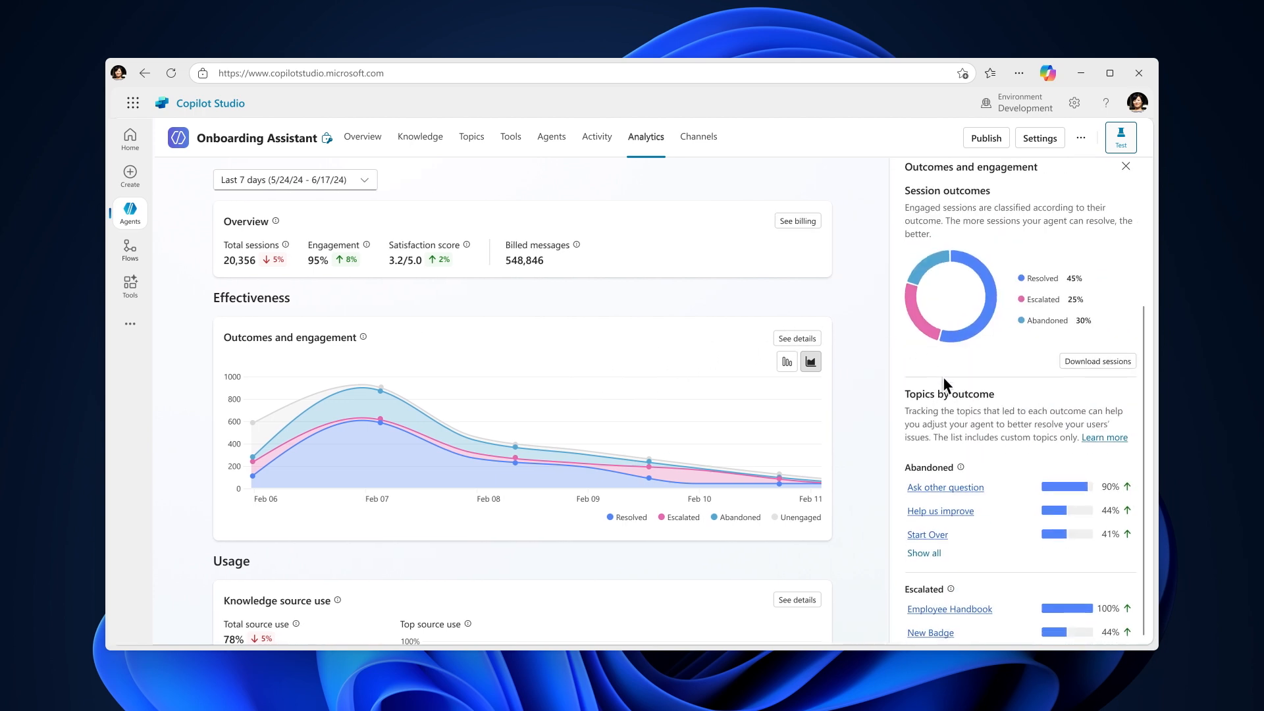
pyautogui.scroll(-3)
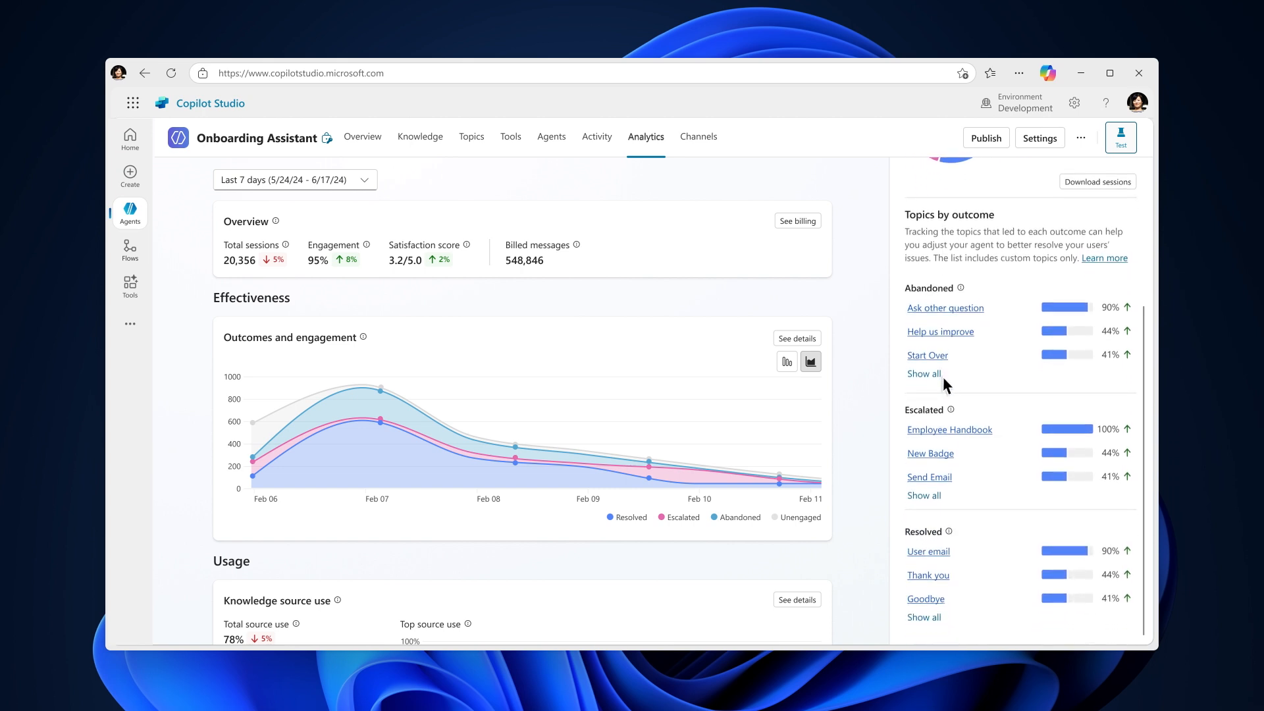
pyautogui.moveTo(866, 425)
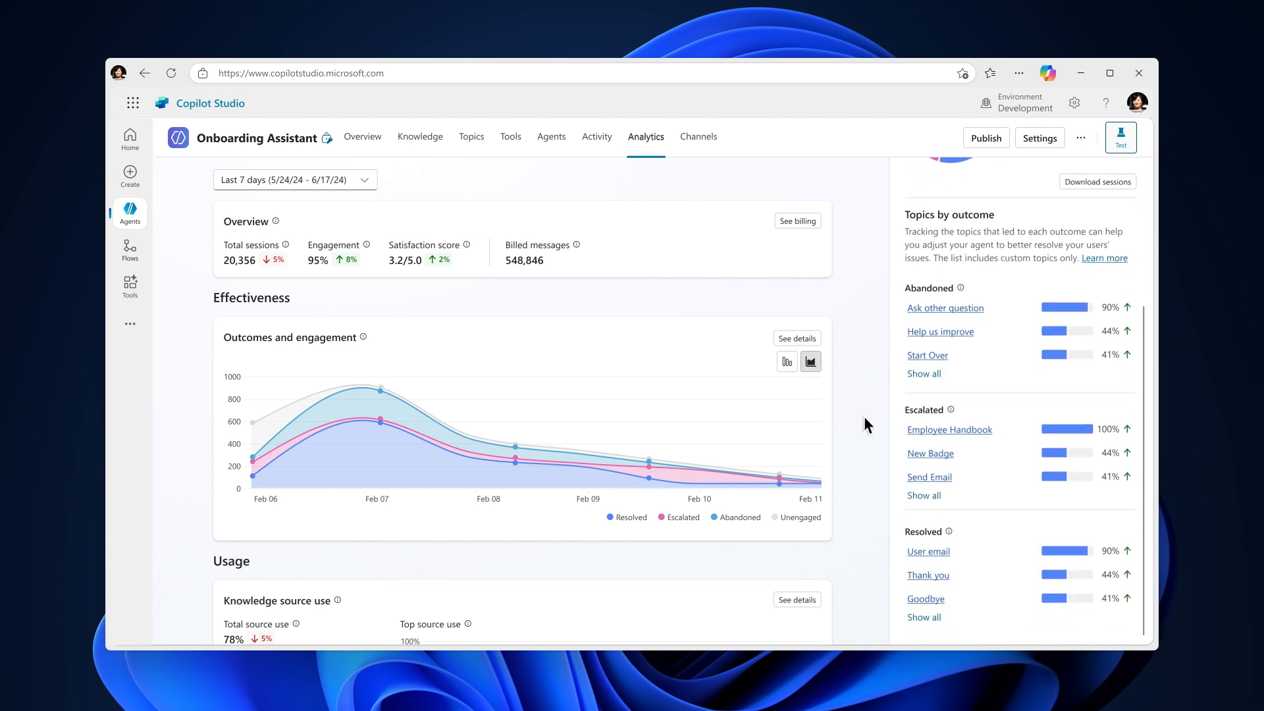
pyautogui.scroll(-3)
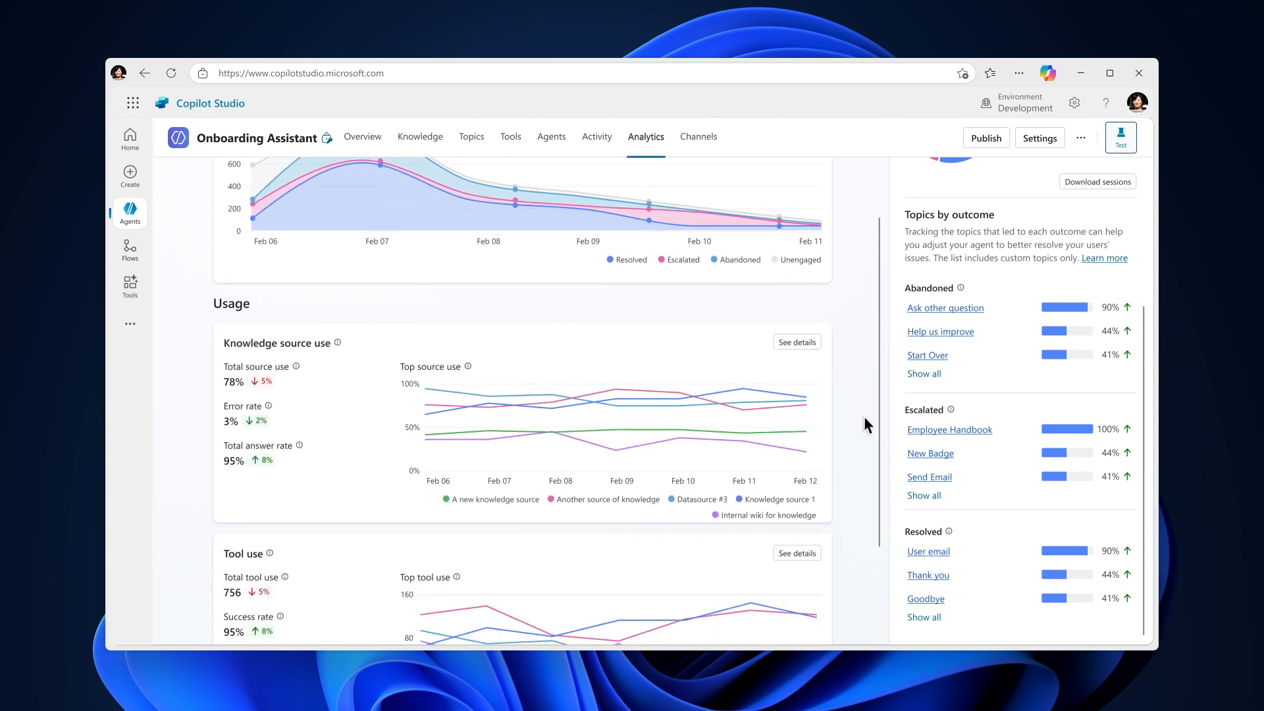
pyautogui.scroll(-3)
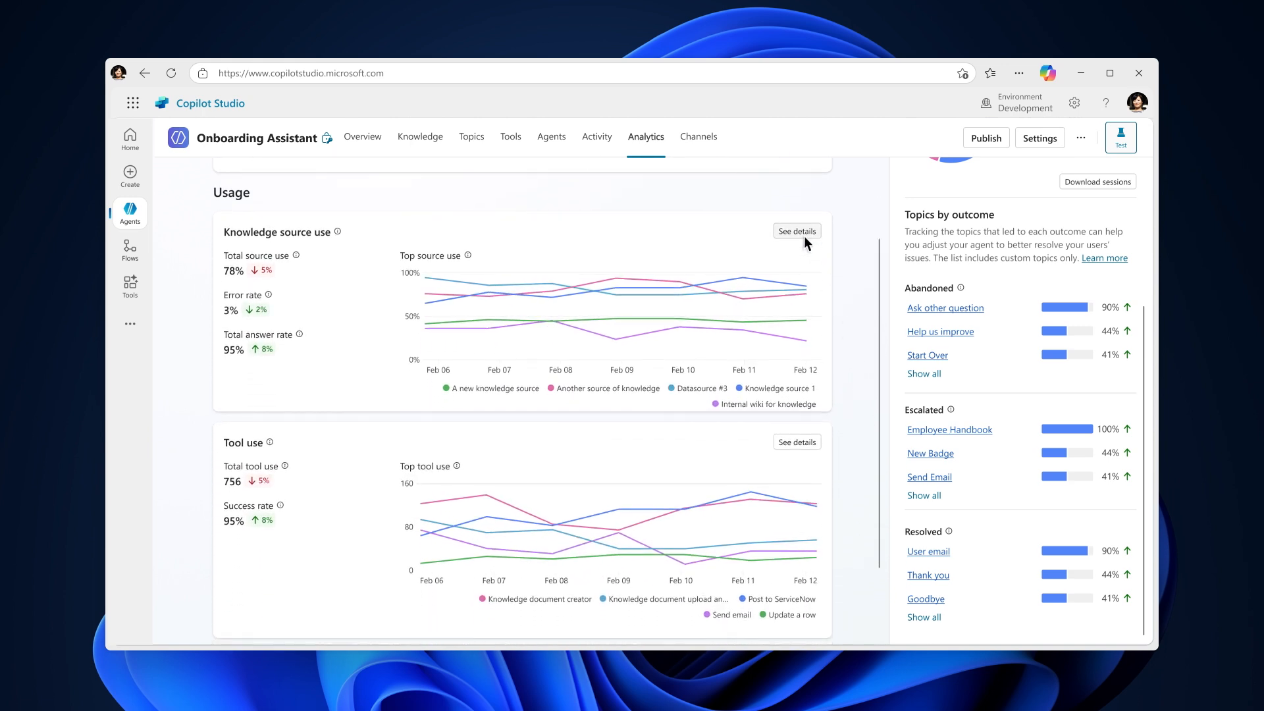
pyautogui.click(796, 231)
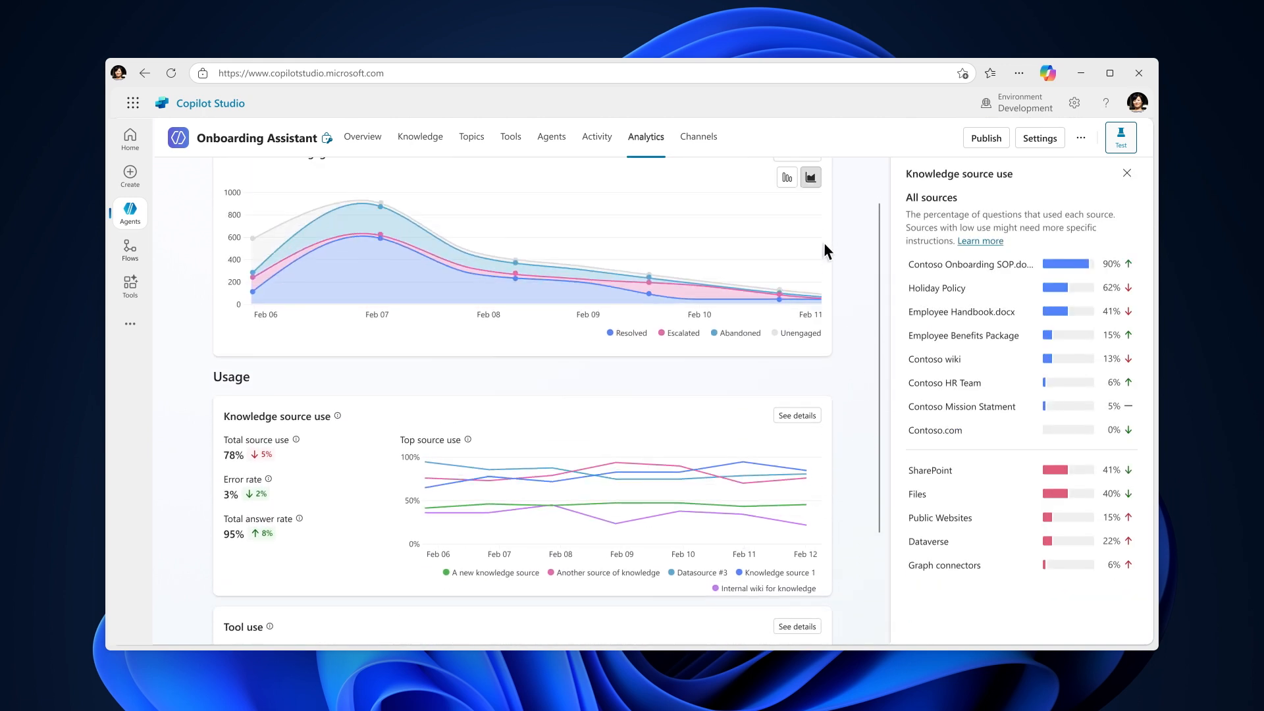
pyautogui.scroll(3)
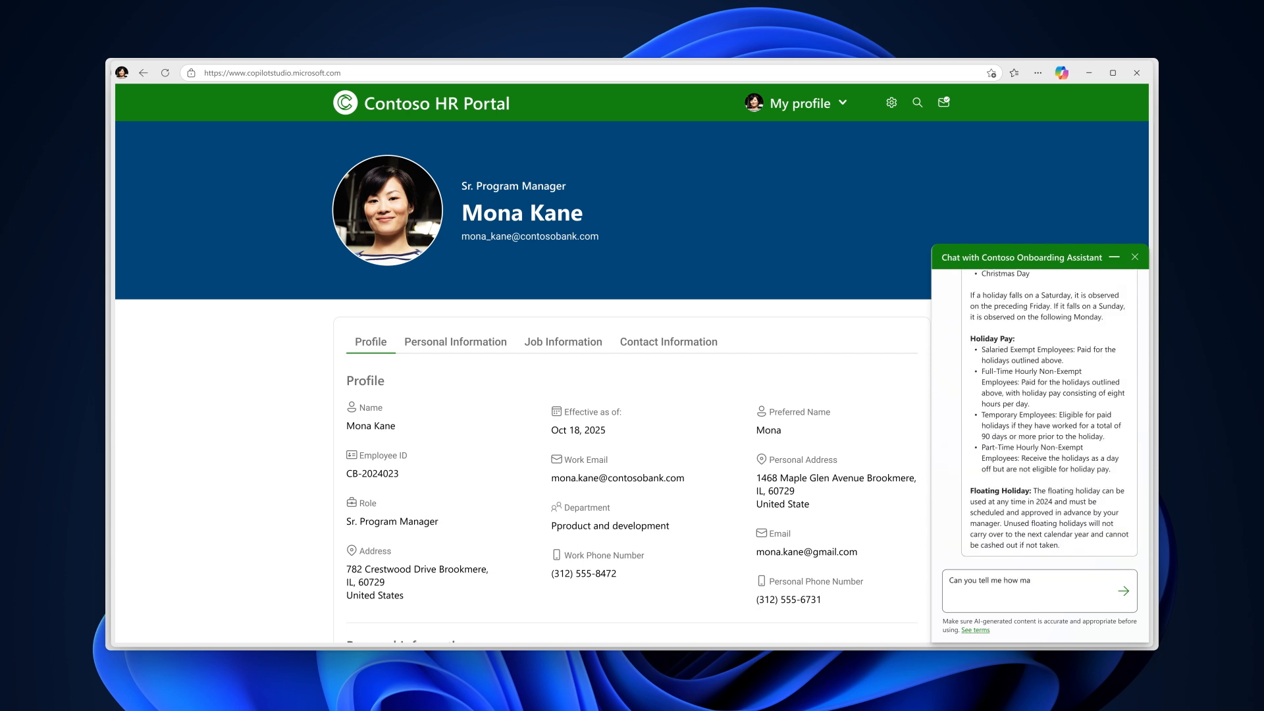
# Step: Send the remaining-PTO-days question to the embedded assistant and get the 10-days answer
pyautogui.click(1123, 591)
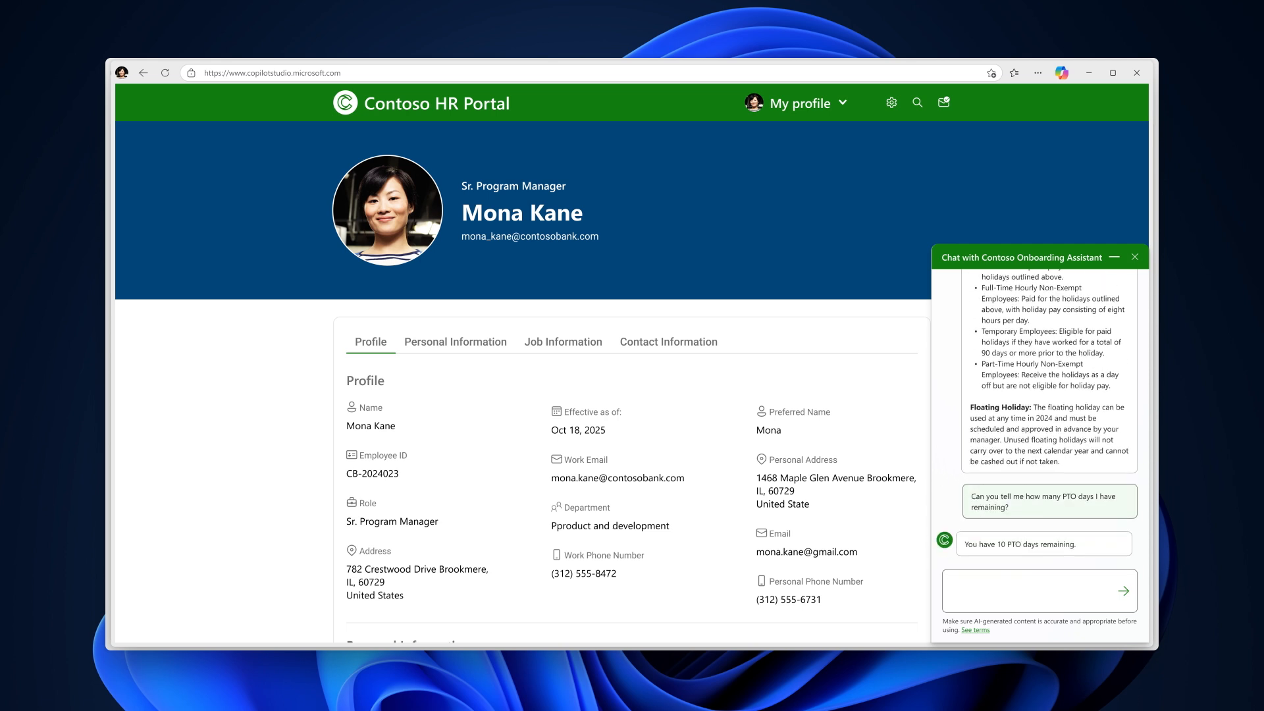